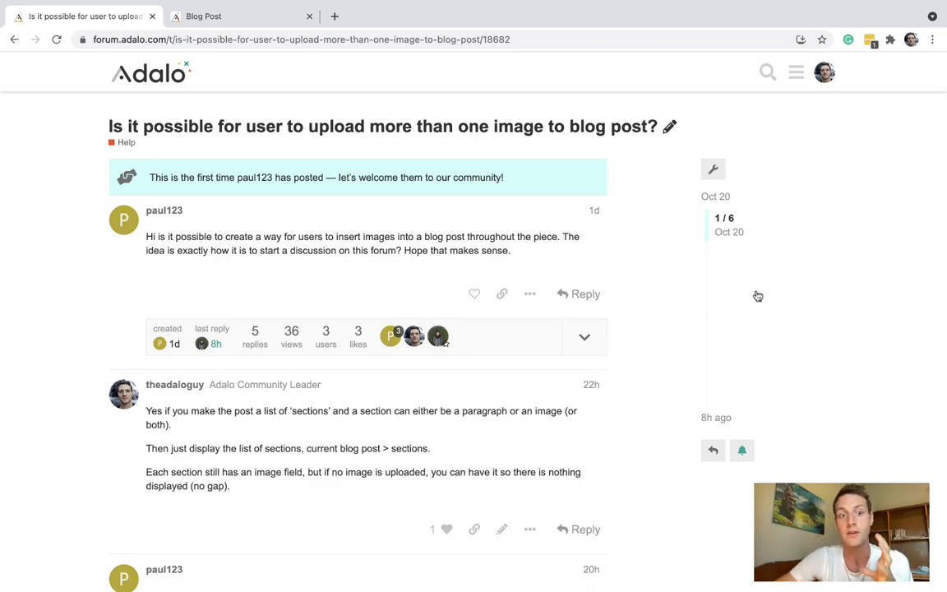
# - Scroll down the forum thread to the asker's blog posts database screenshot
pyautogui.scroll(-3)
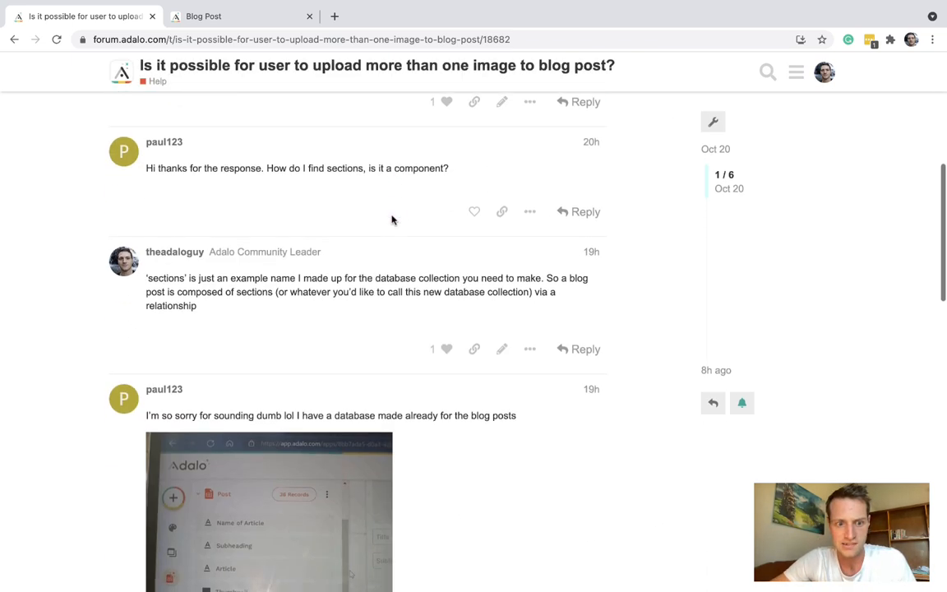
pyautogui.scroll(-3)
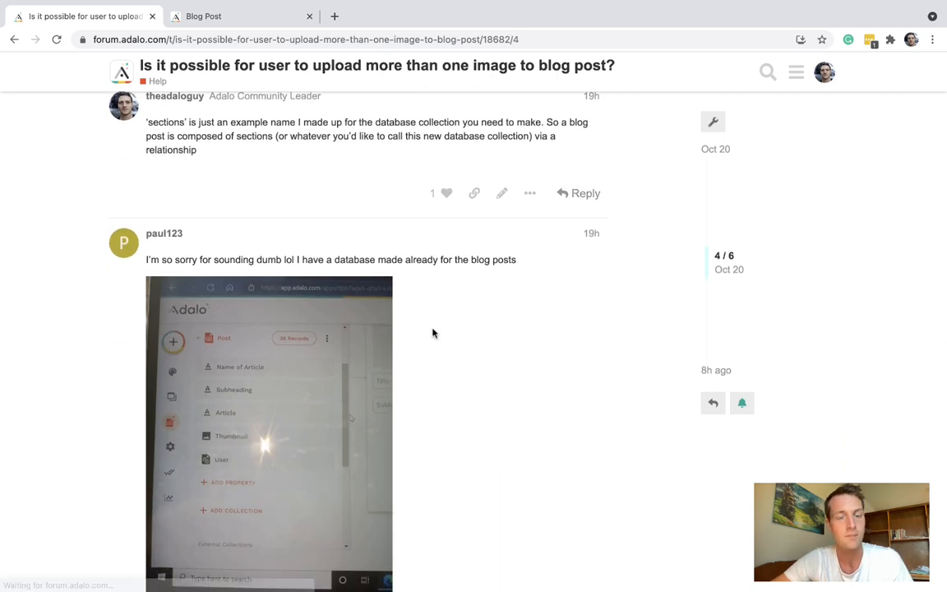
pyautogui.scroll(-3)
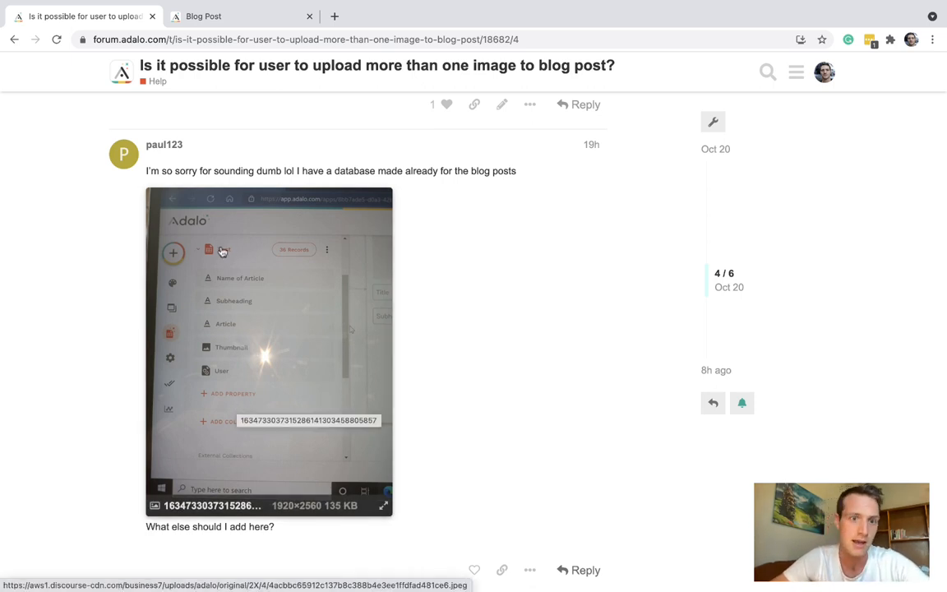
pyautogui.moveTo(303, 340)
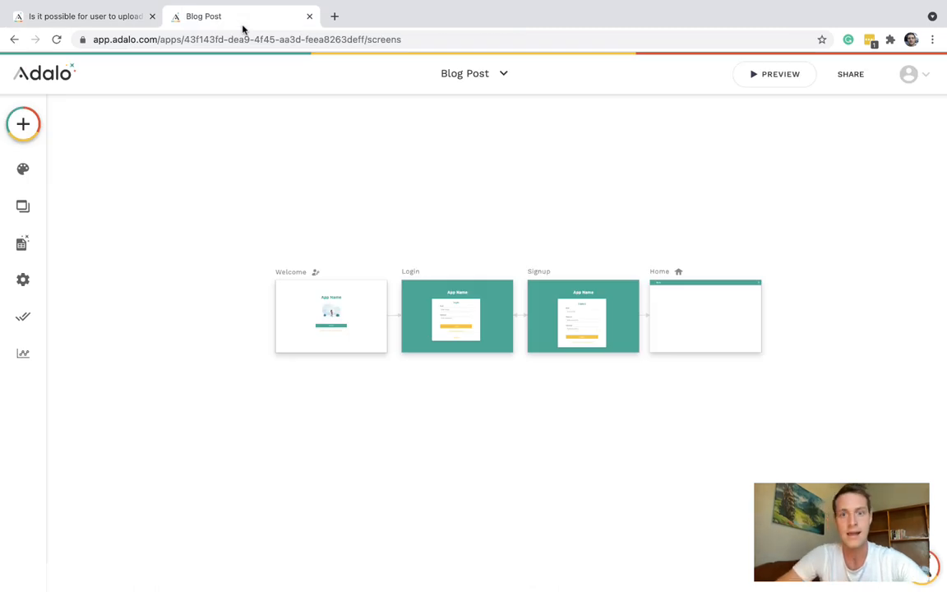
pyautogui.moveTo(512, 235)
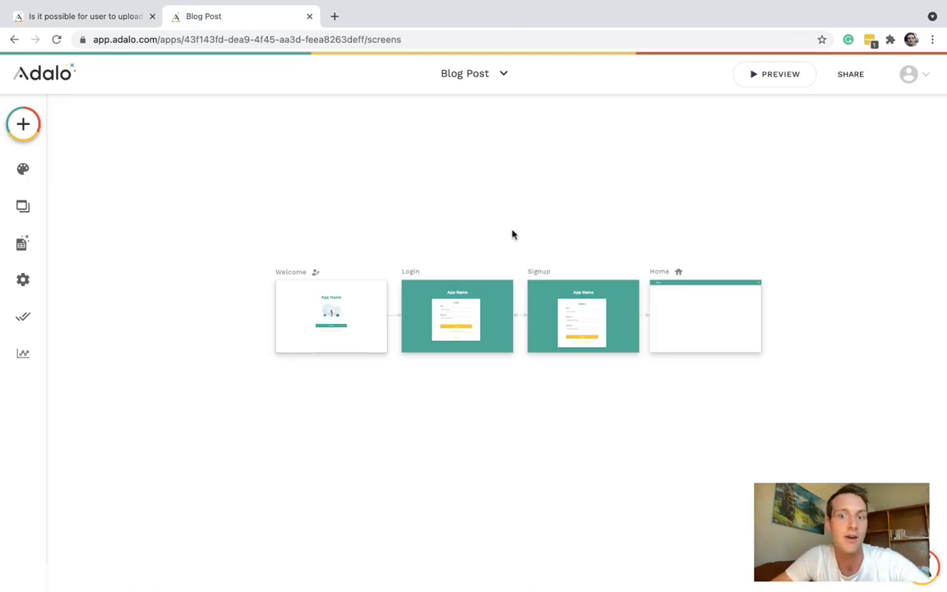
pyautogui.moveTo(579, 242)
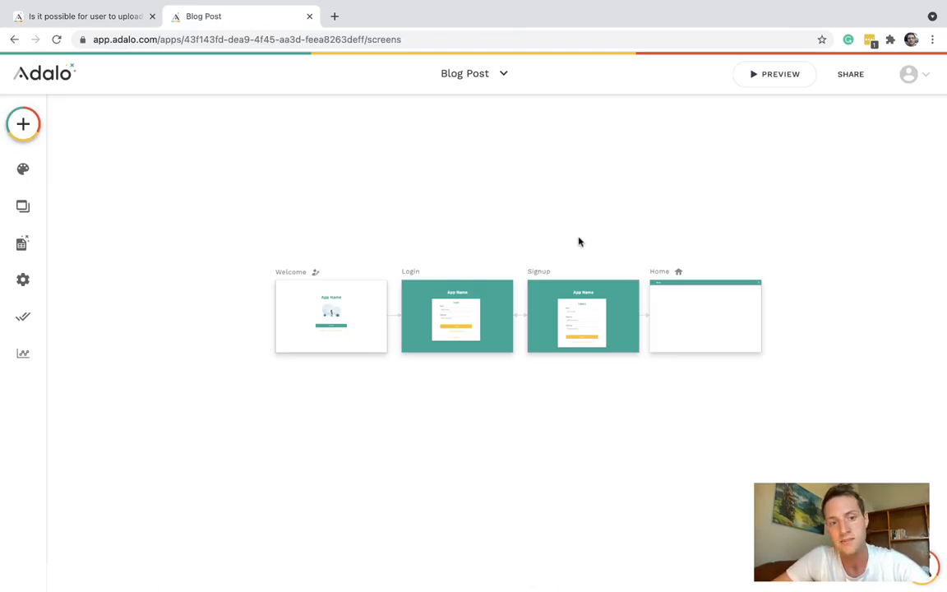
pyautogui.moveTo(507, 321)
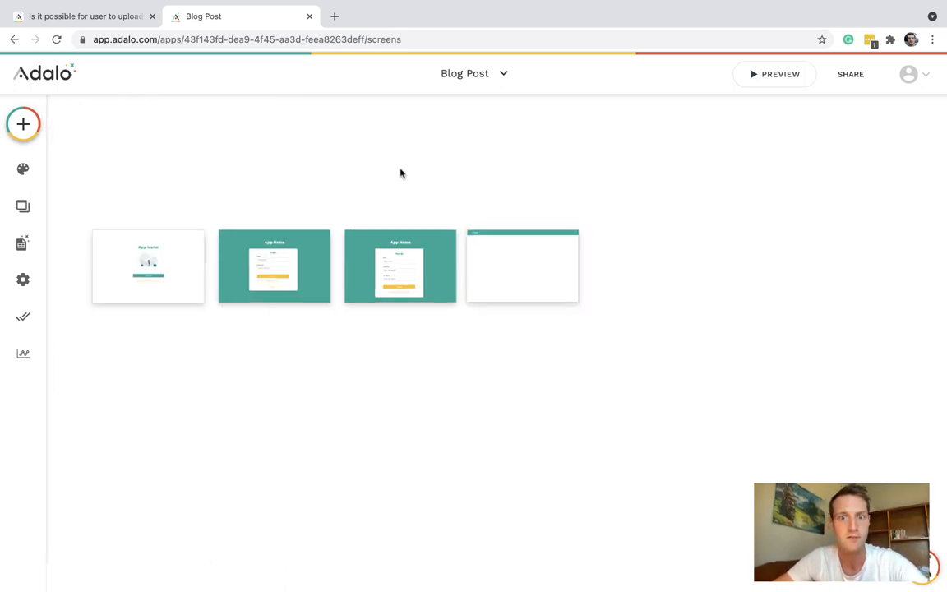
# - Rename the Posts collection's Name property to Title
pyautogui.click(23, 242)
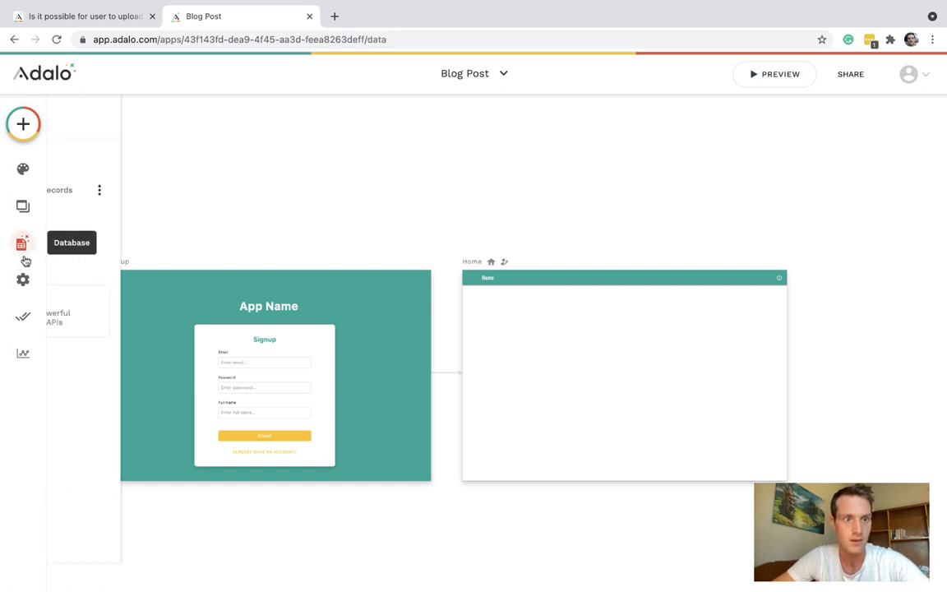
pyautogui.click(23, 243)
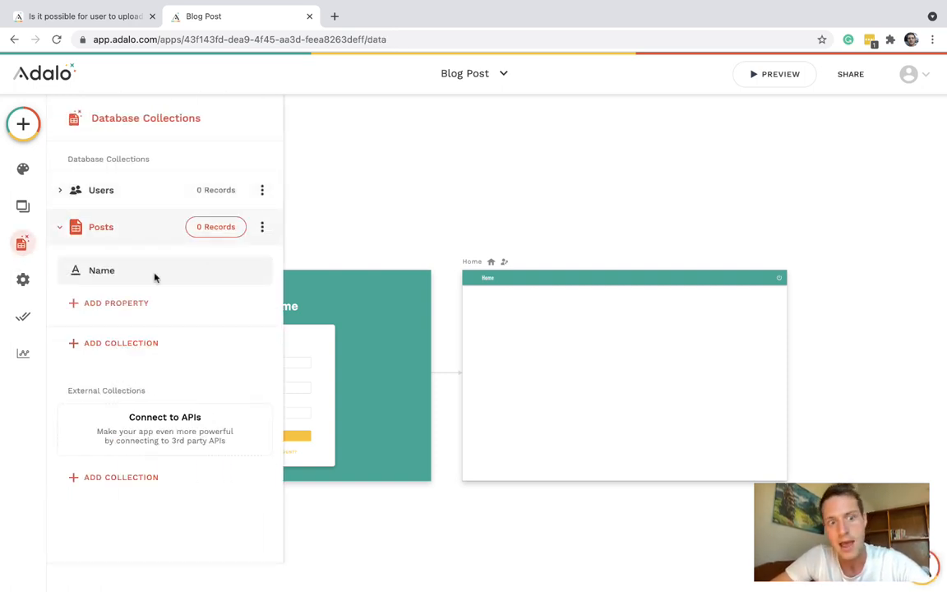
pyautogui.click(101, 270)
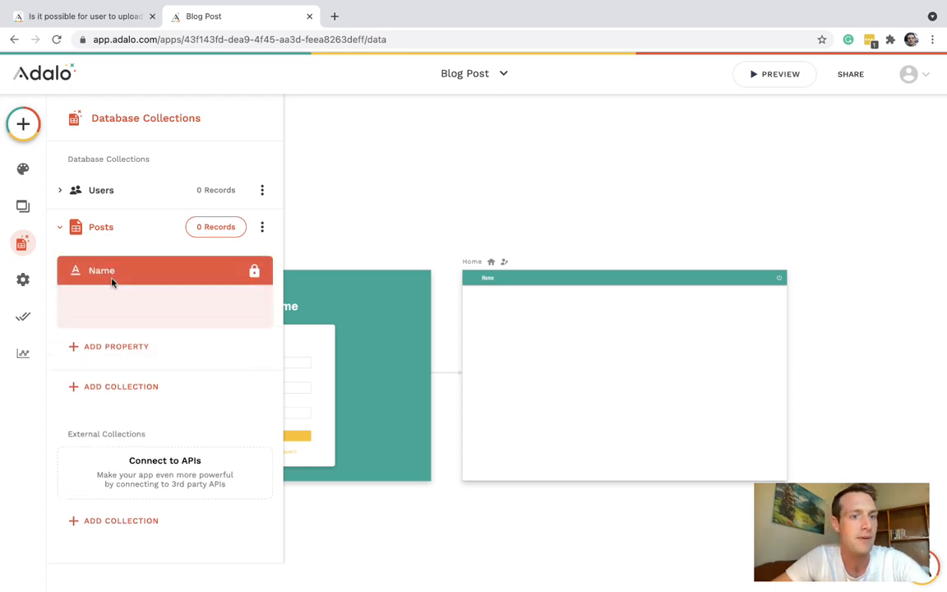
pyautogui.write('tit')
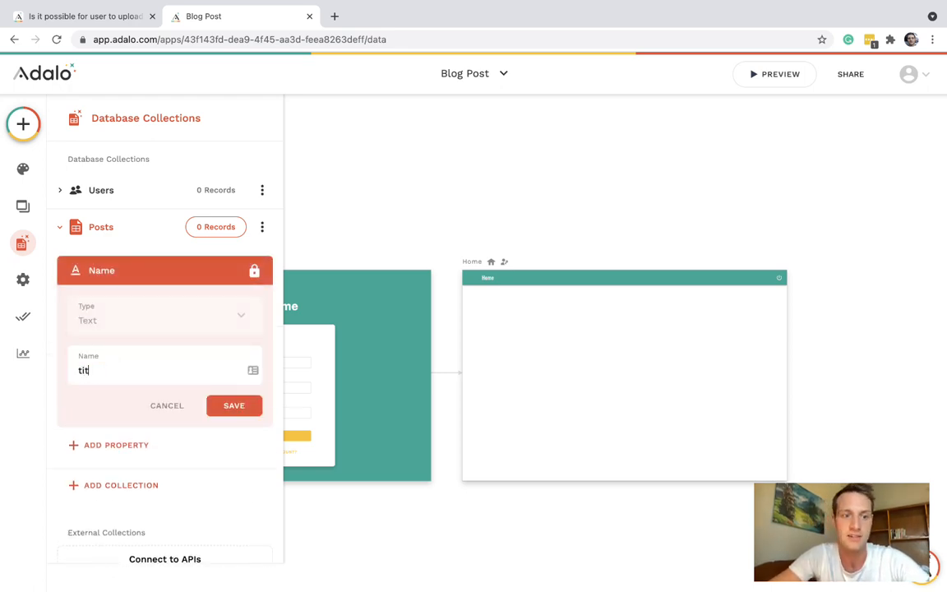
pyautogui.press('BackSpace')
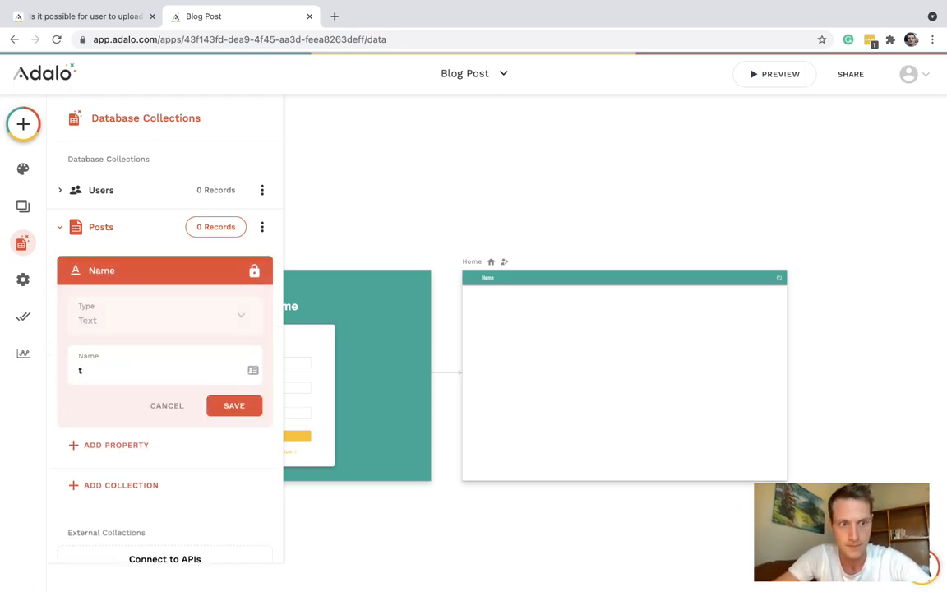
pyautogui.write('Title')
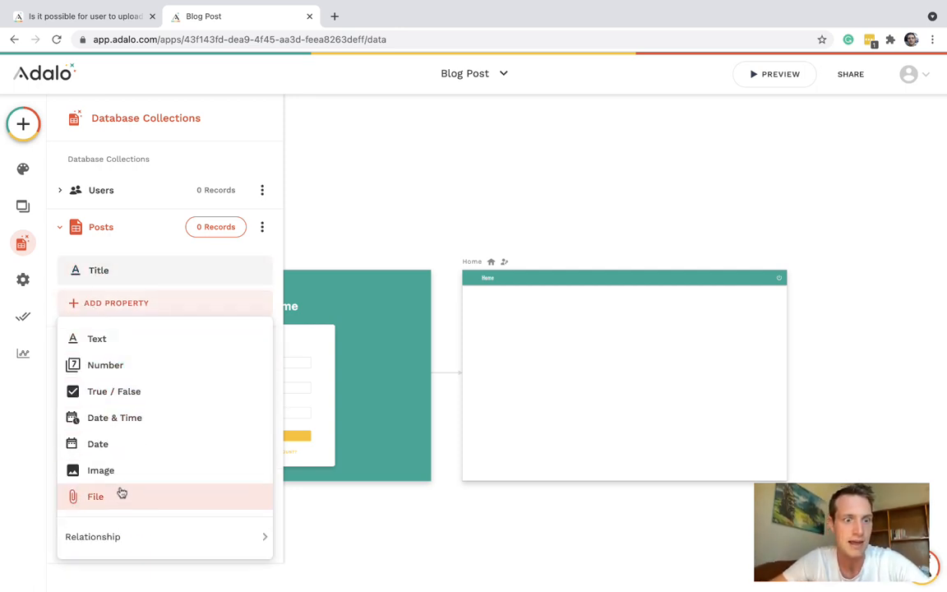
# - Add a Thumbnail image property to Posts and save it
pyautogui.click(100, 469)
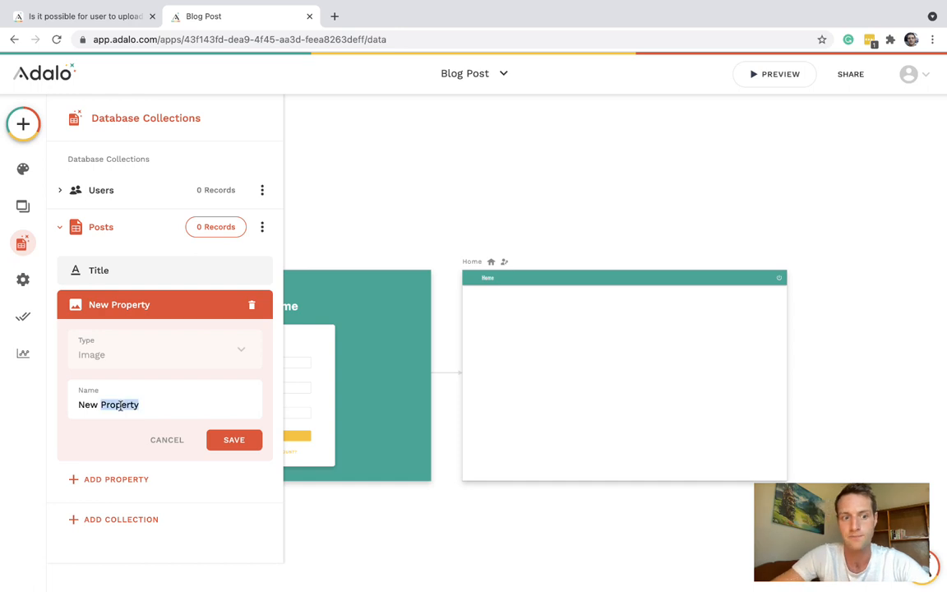
pyautogui.write('Thumbnail im')
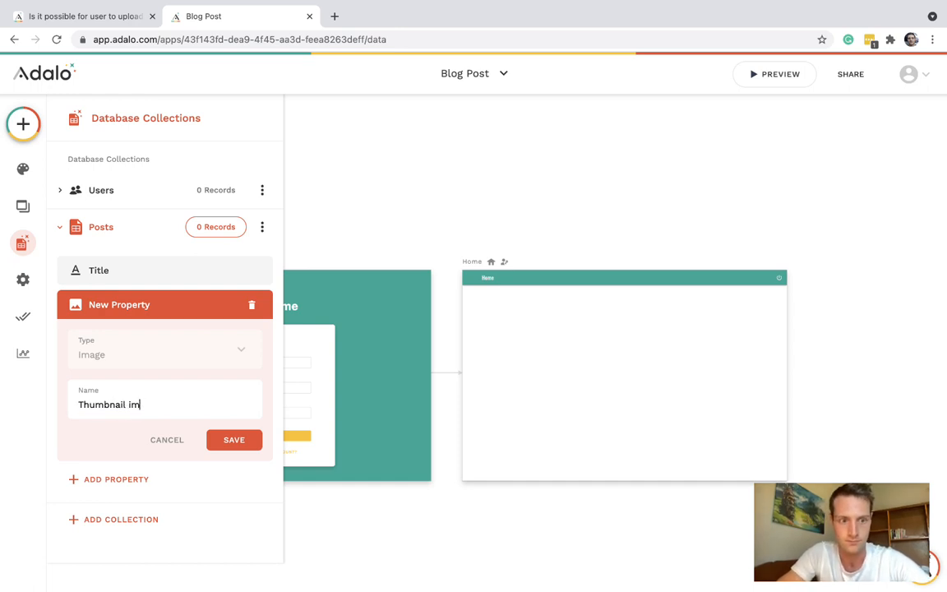
pyautogui.click(82, 16)
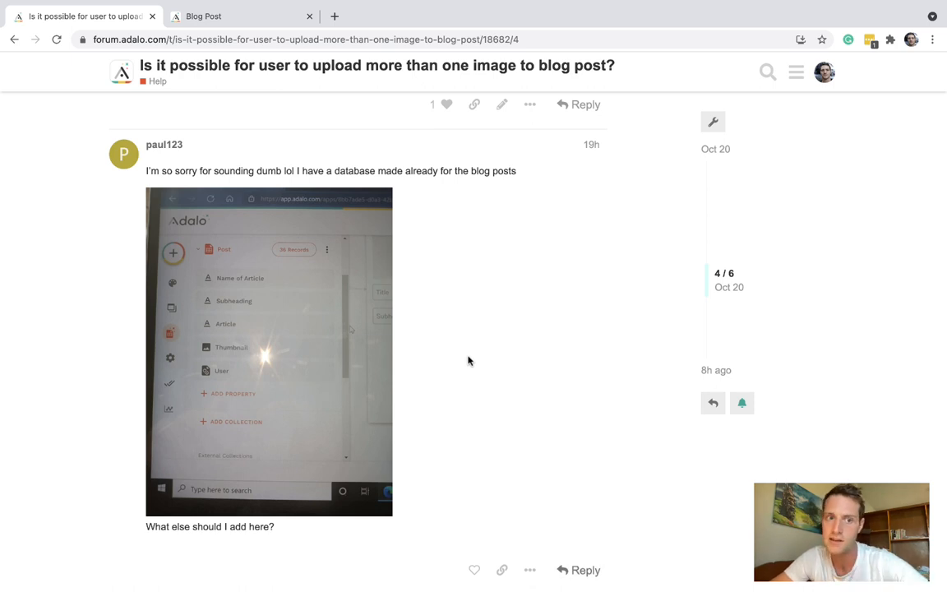
pyautogui.moveTo(231, 328)
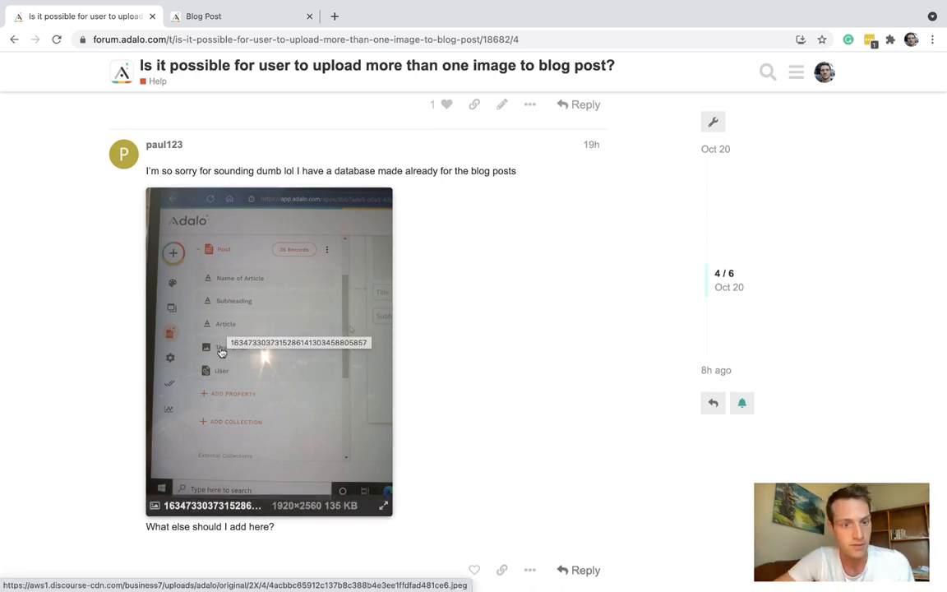
pyautogui.moveTo(234, 381)
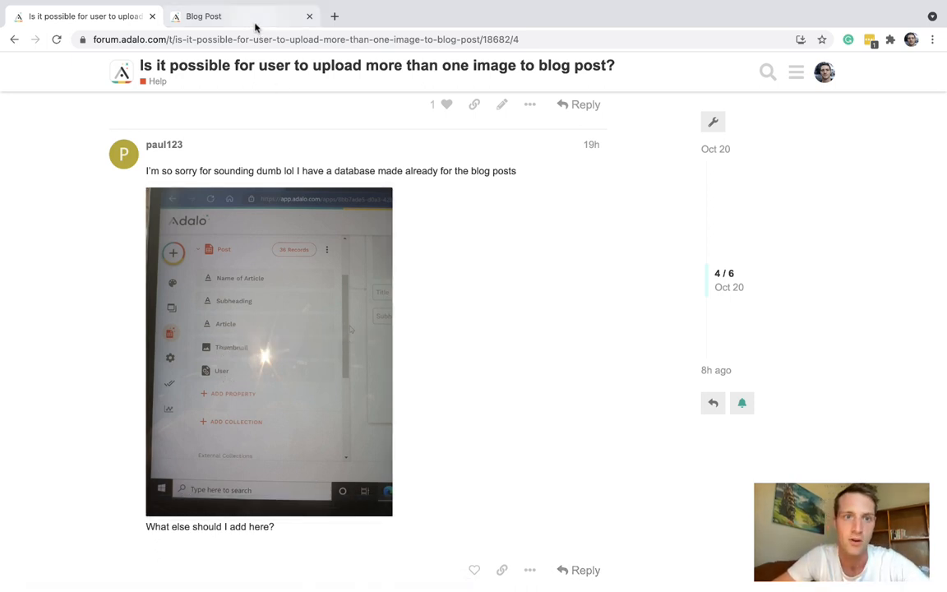
# - Add a User(creator) relationship to Posts, where one user can have many posts
pyautogui.click(204, 15)
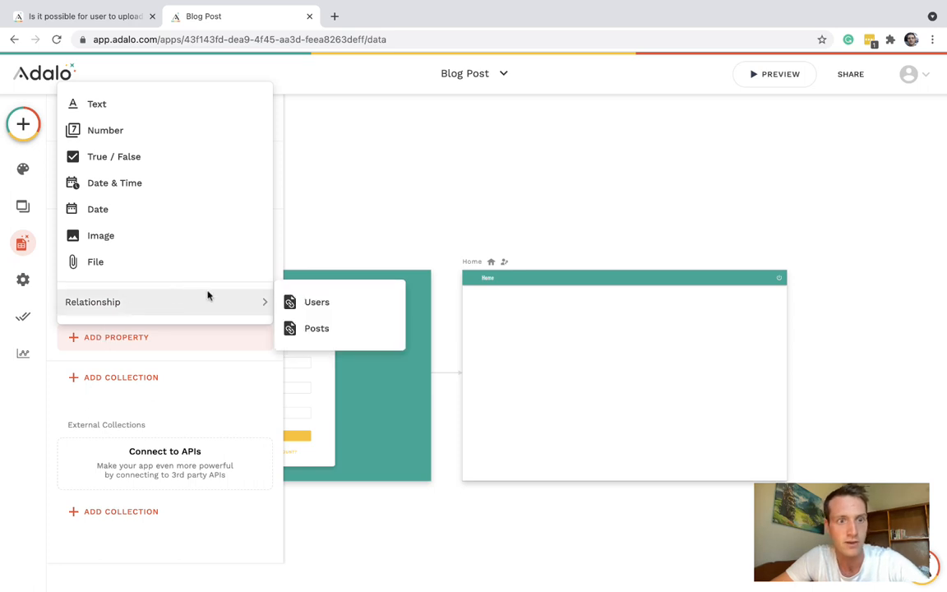
pyautogui.click(316, 328)
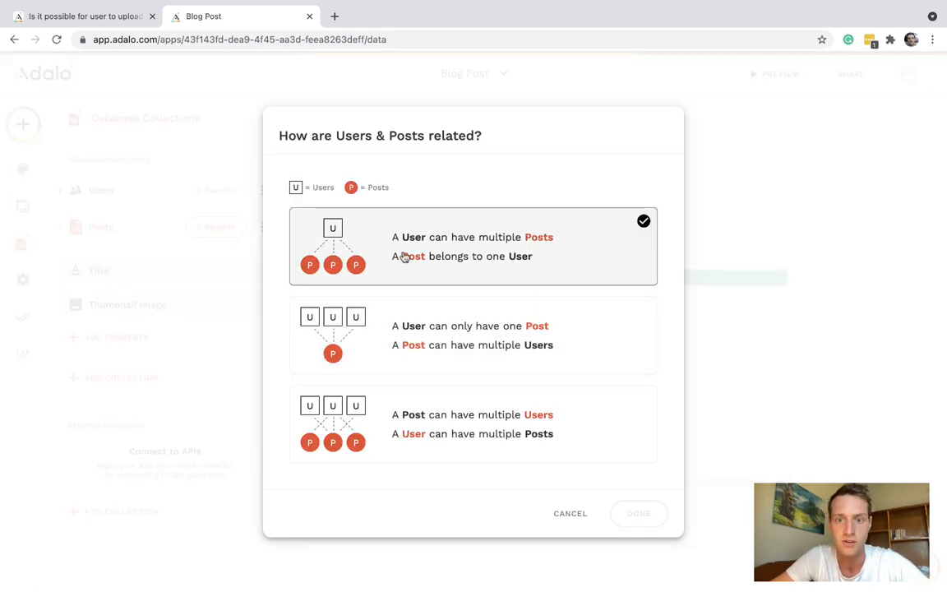
pyautogui.click(638, 513)
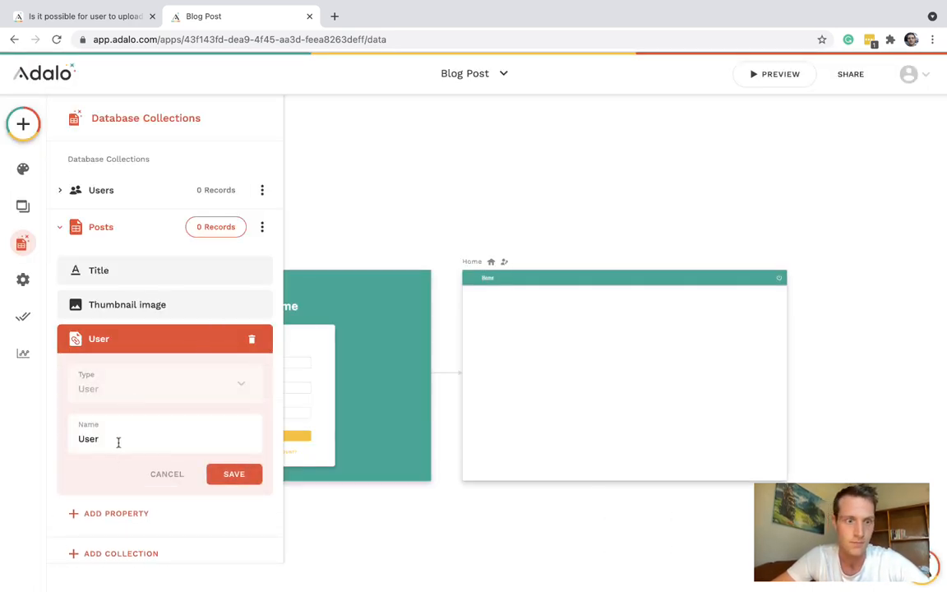
pyautogui.write('(creator)')
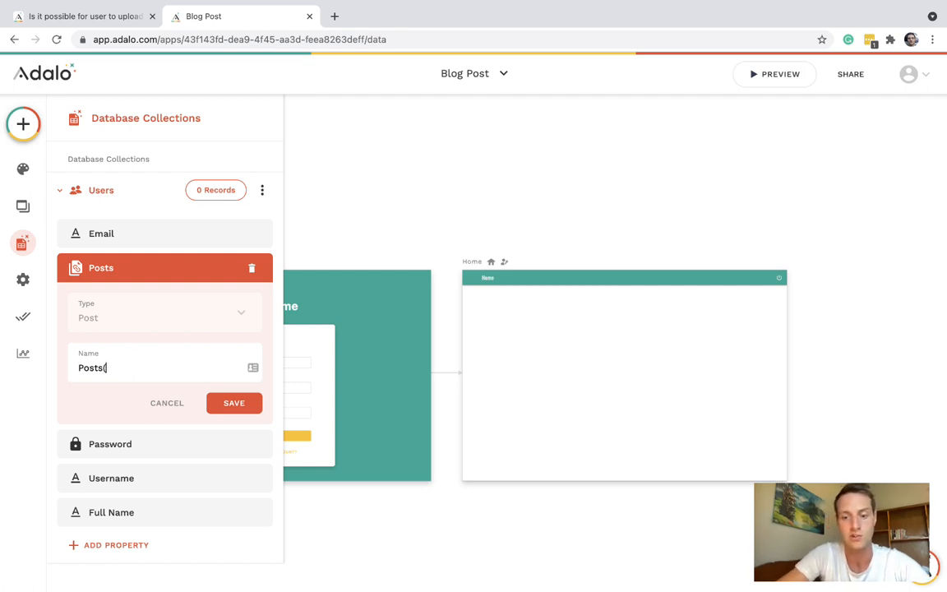
pyautogui.write('(')
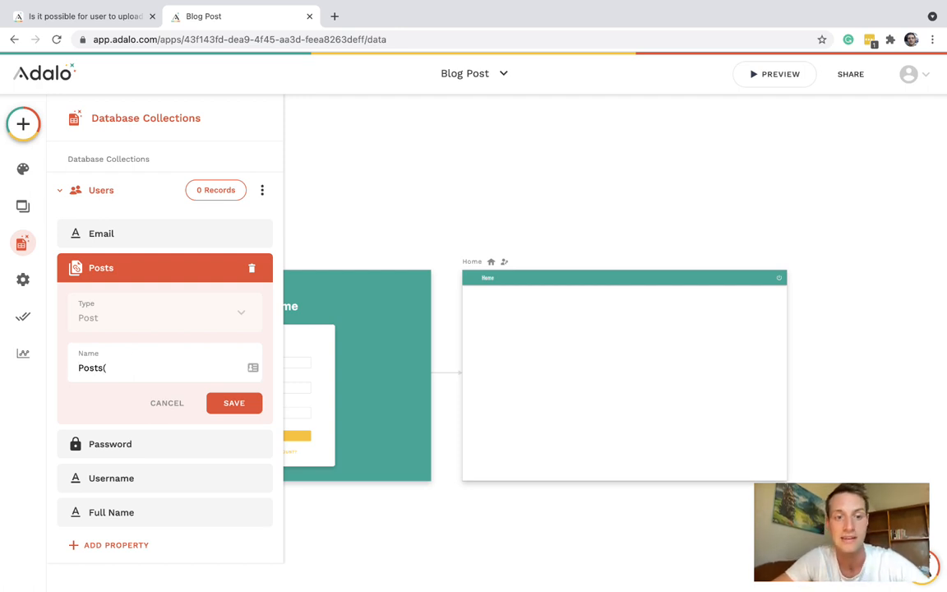
pyautogui.write('created')
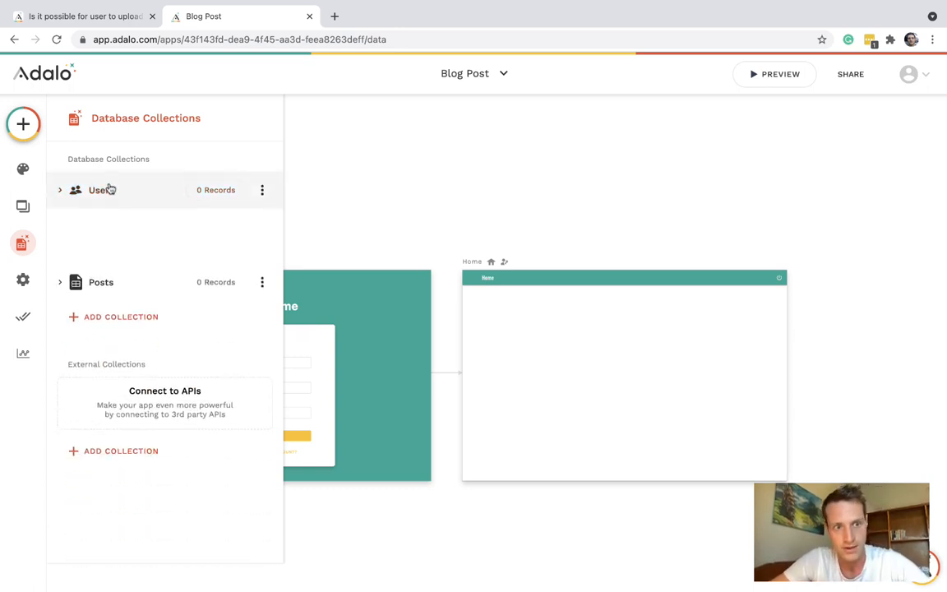
pyautogui.click(101, 282)
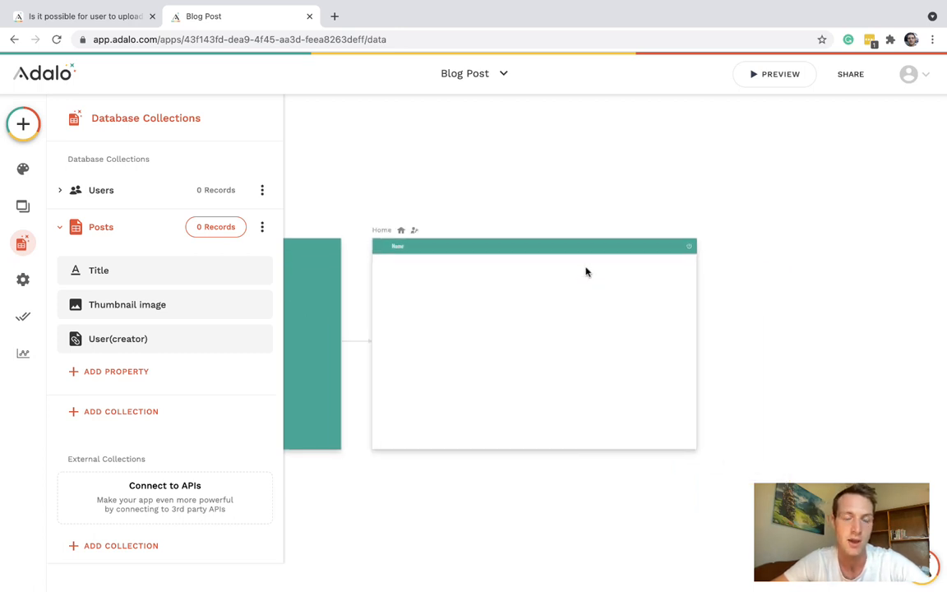
# - Create a Sections collection and rename its Name property to Text
pyautogui.click(60, 227)
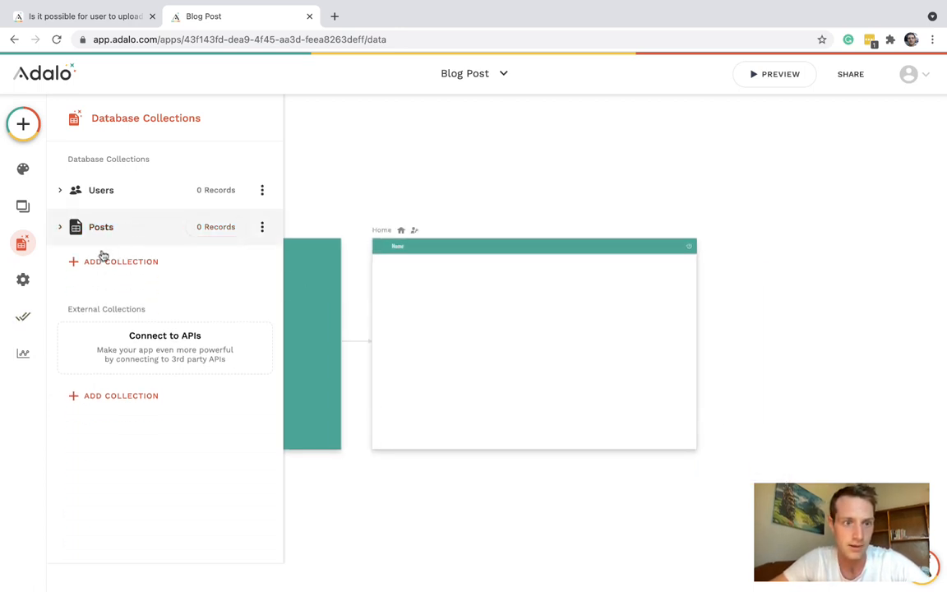
pyautogui.write('Sectio')
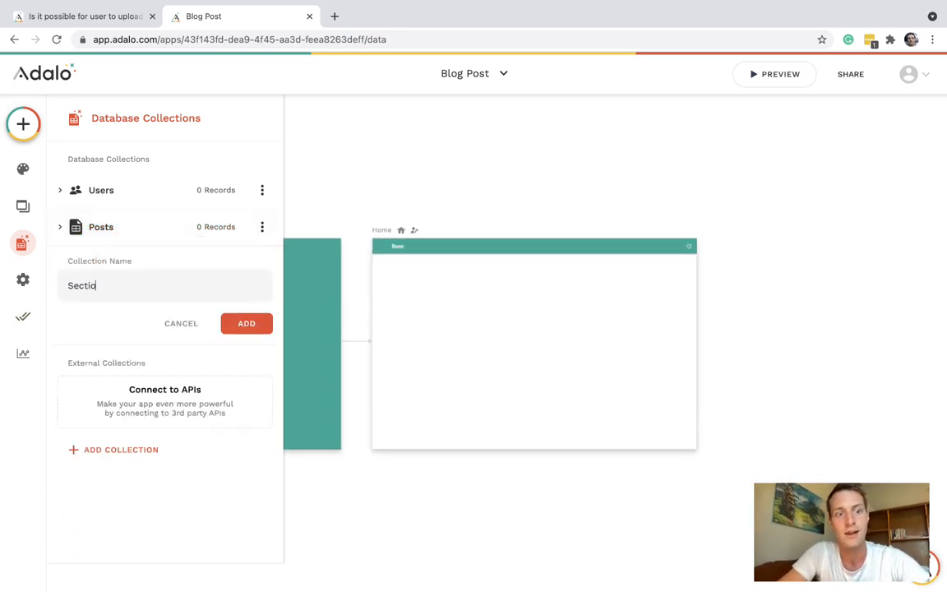
pyautogui.click(246, 323)
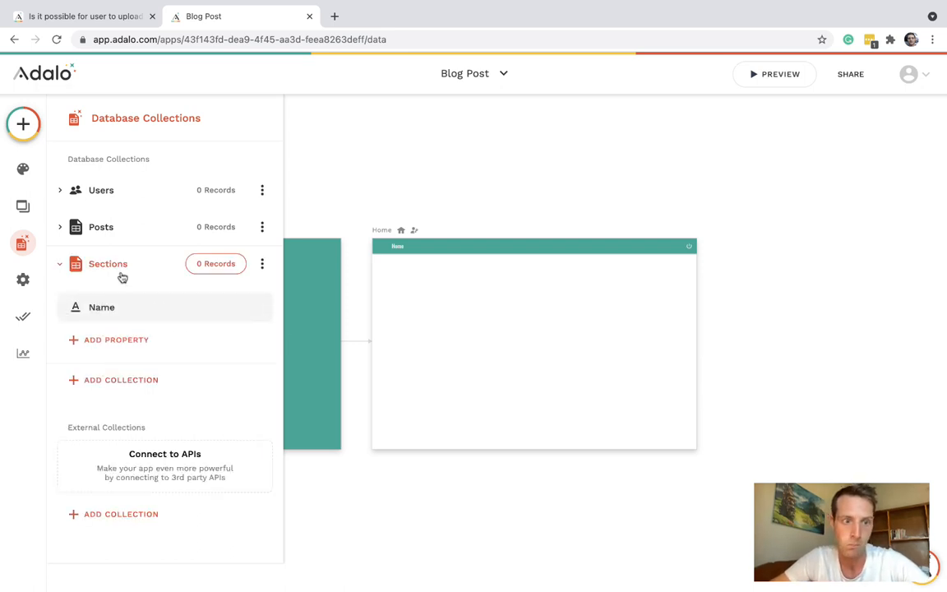
pyautogui.click(101, 307)
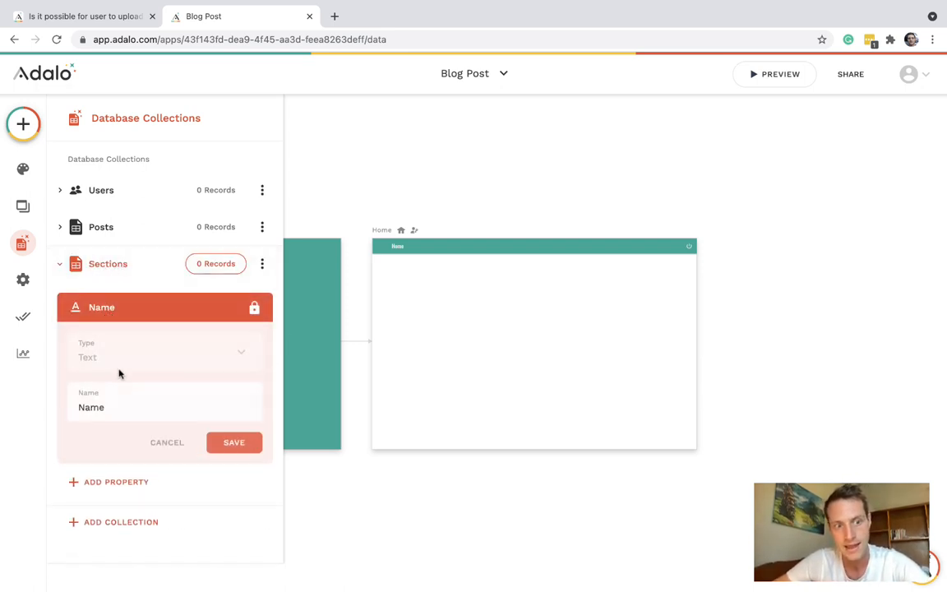
pyautogui.write('Text')
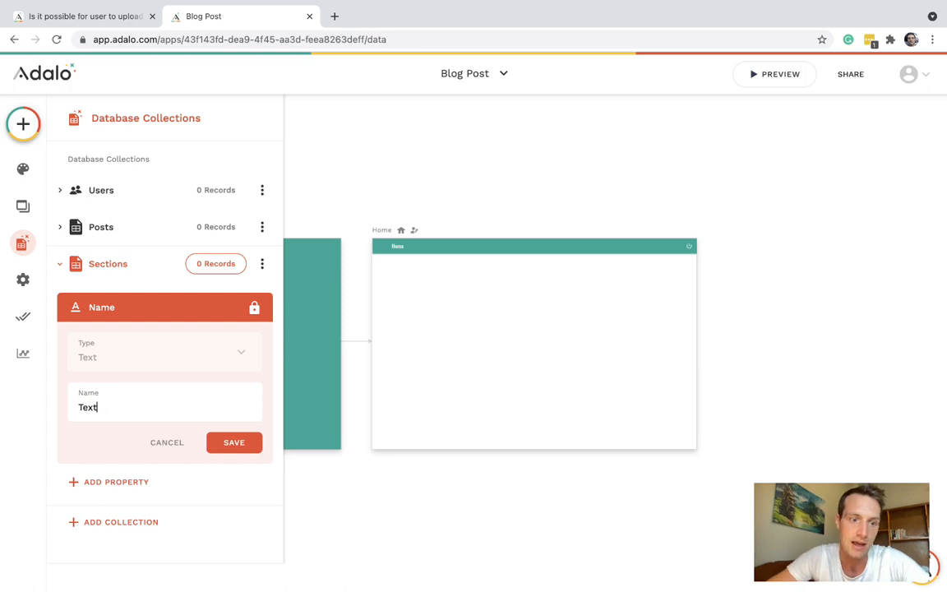
pyautogui.click(164, 351)
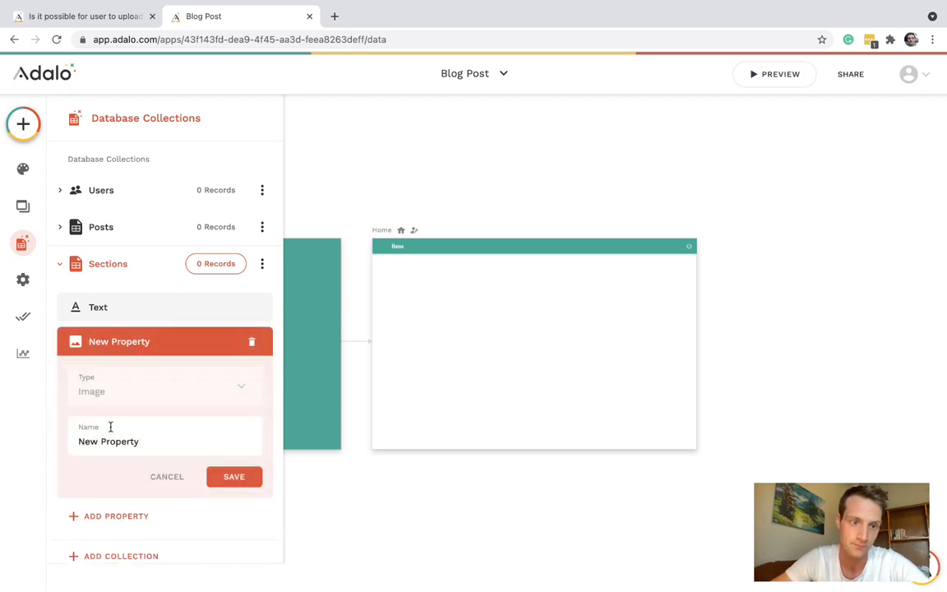
# - Give Sections an Image property and a Posts relationship, each post having many sections
pyautogui.write('Image')
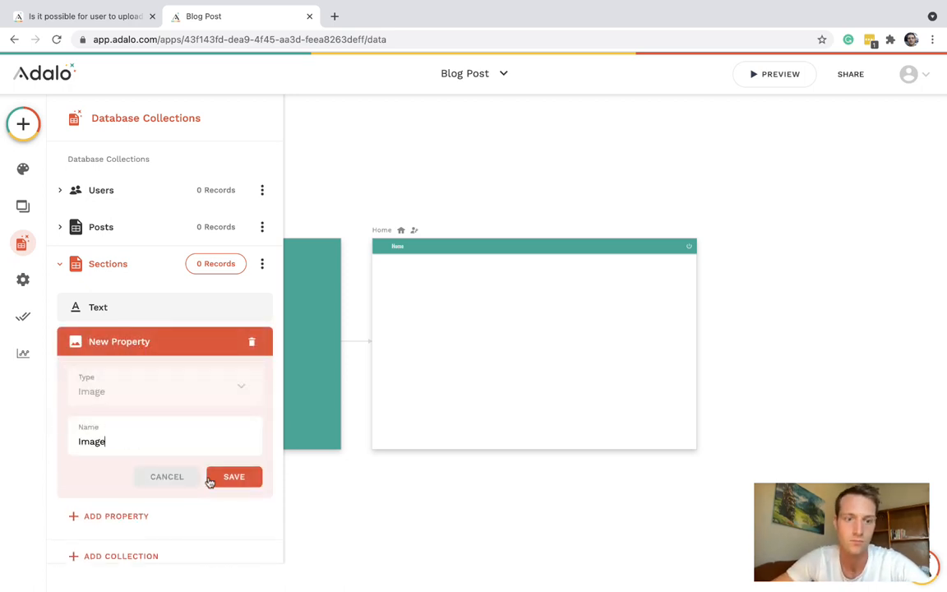
pyautogui.click(234, 476)
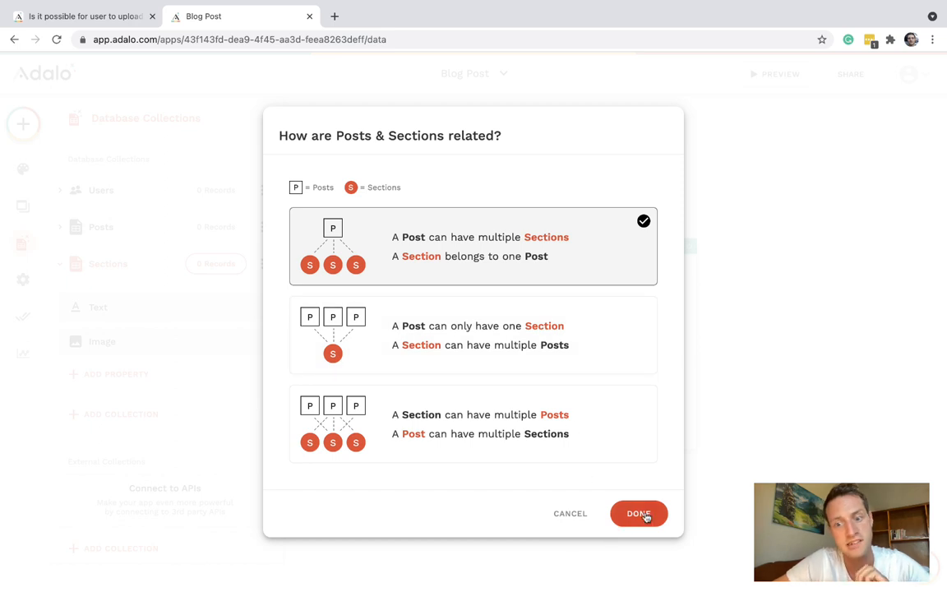
pyautogui.click(639, 513)
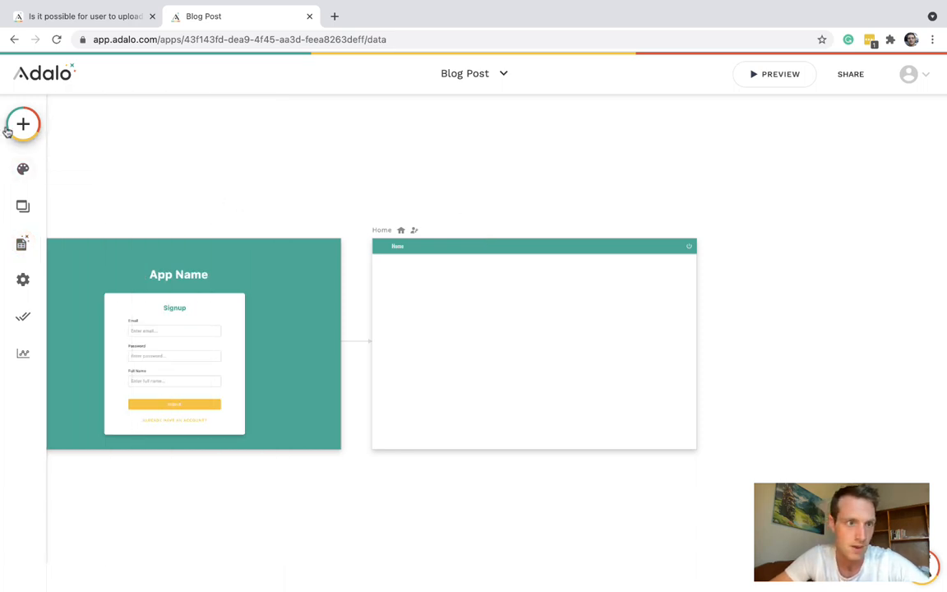
# - Add a Simple List of Posts to the Home screen and adjust its filter
pyautogui.click(23, 124)
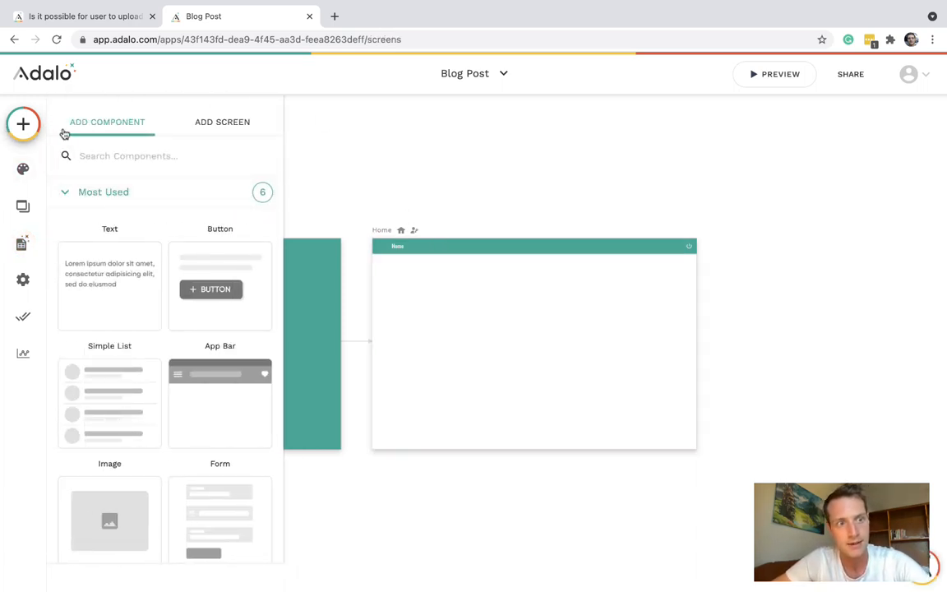
pyautogui.write('list')
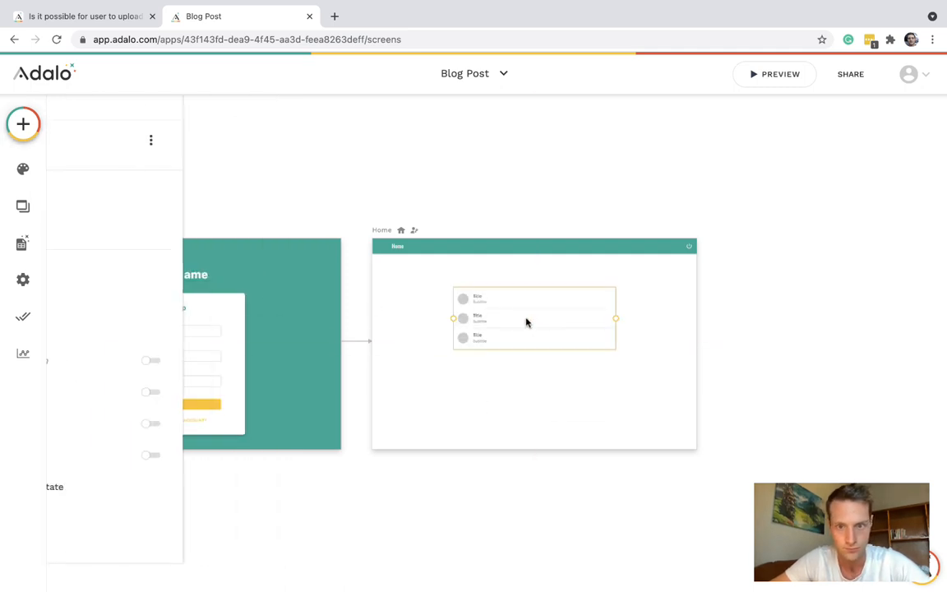
pyautogui.click(535, 318)
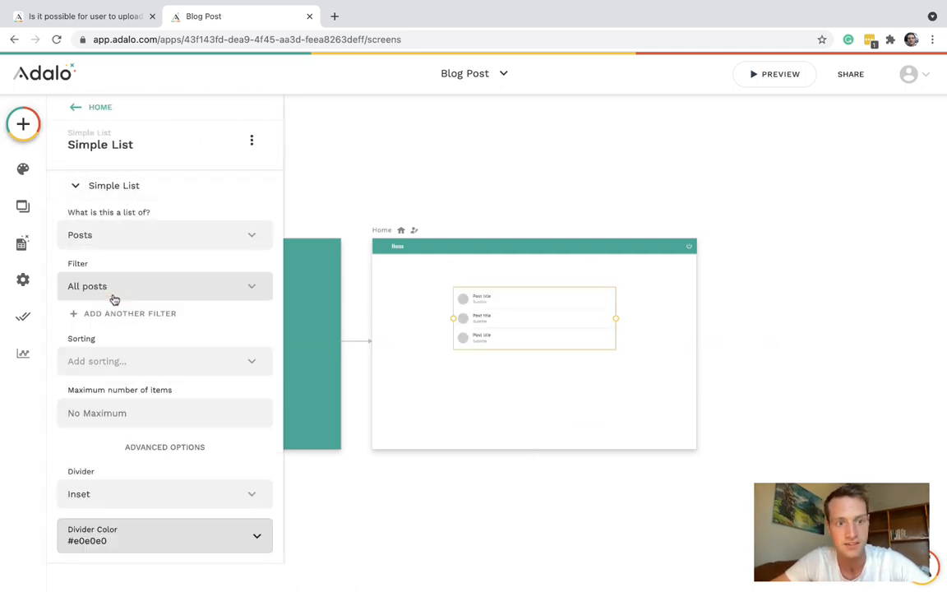
pyautogui.click(165, 286)
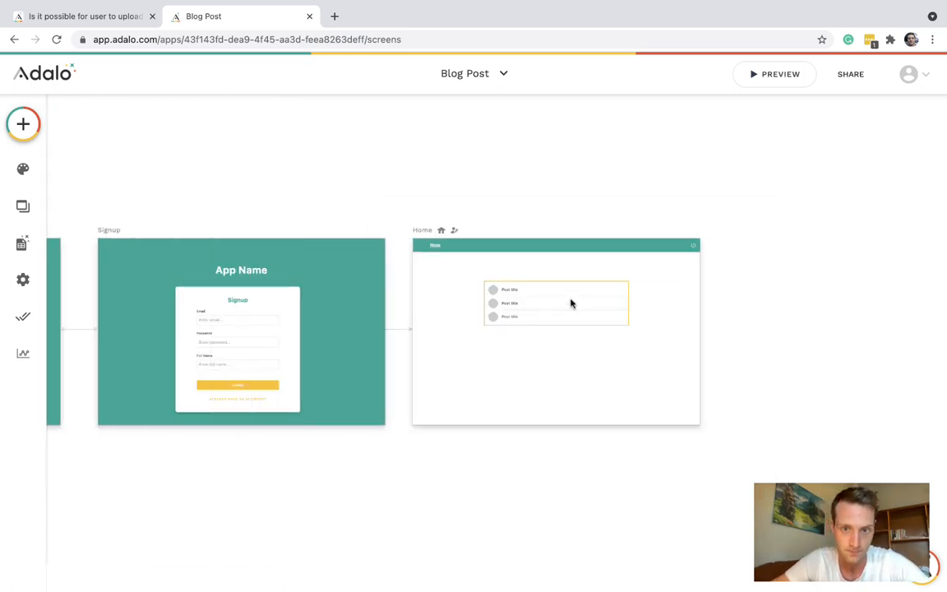
# - Place a button labelled 'Add Post' above the Home screen's post list
pyautogui.click(23, 125)
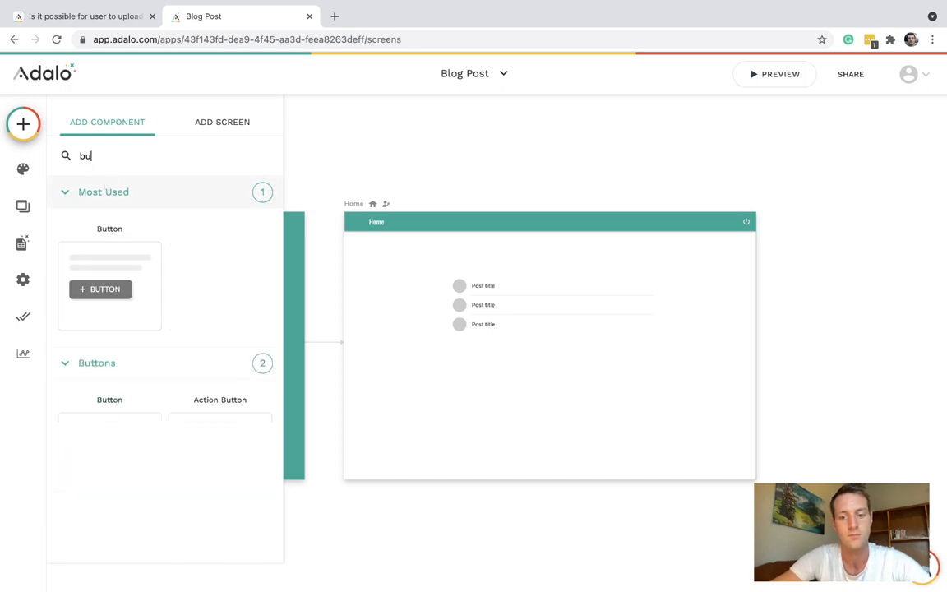
pyautogui.moveTo(100, 288); pyautogui.dragTo(533, 258)
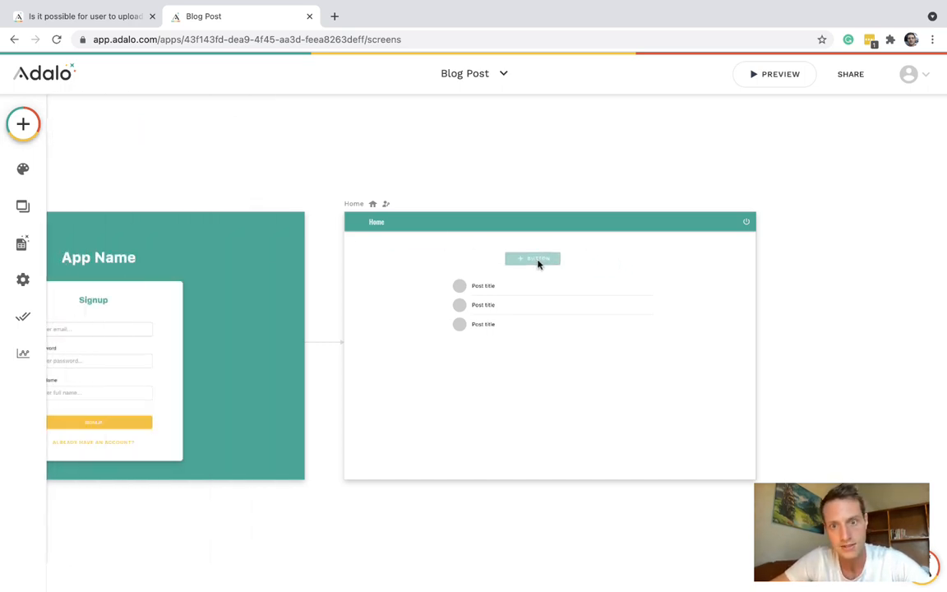
pyautogui.click(532, 259)
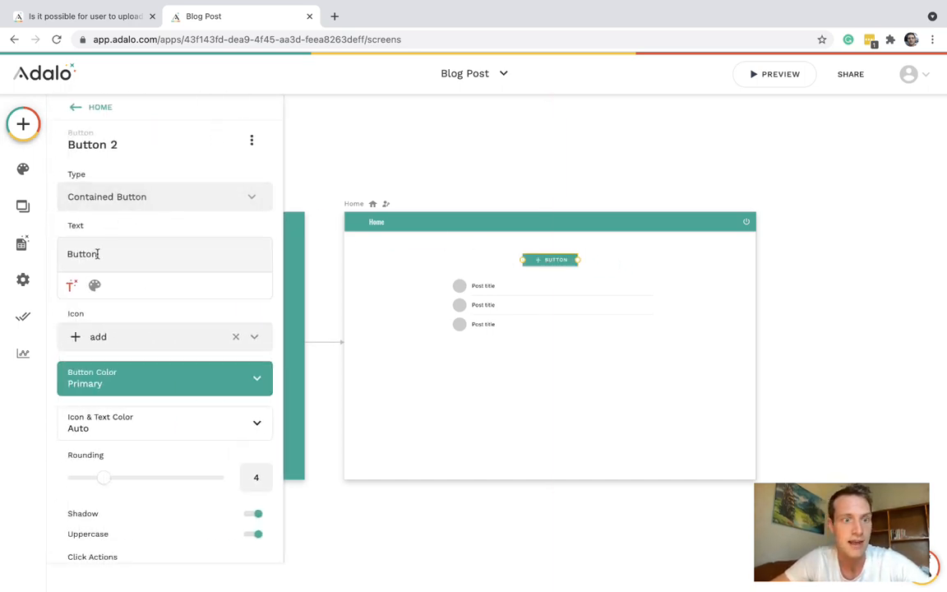
pyautogui.write('Add Post')
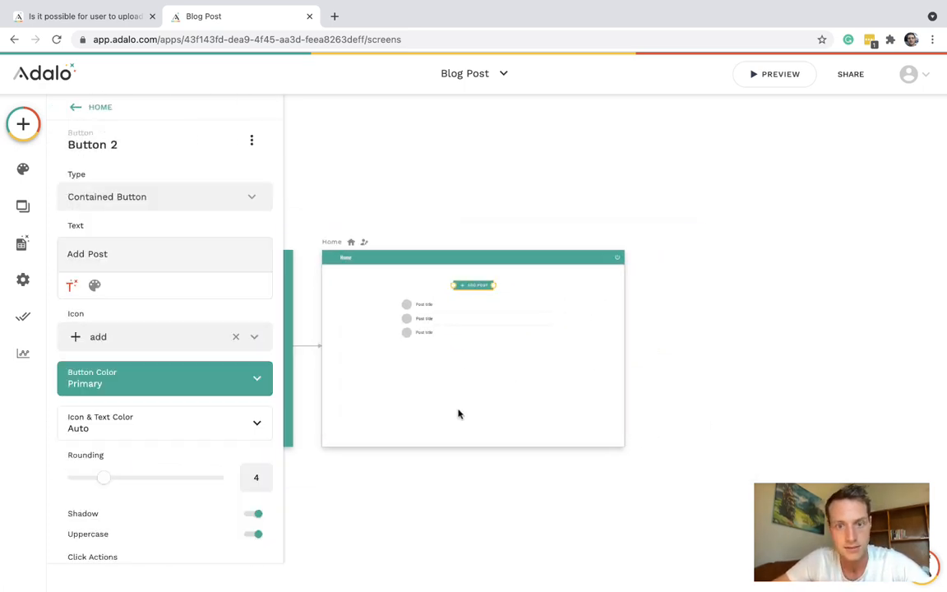
pyautogui.scroll(-3)
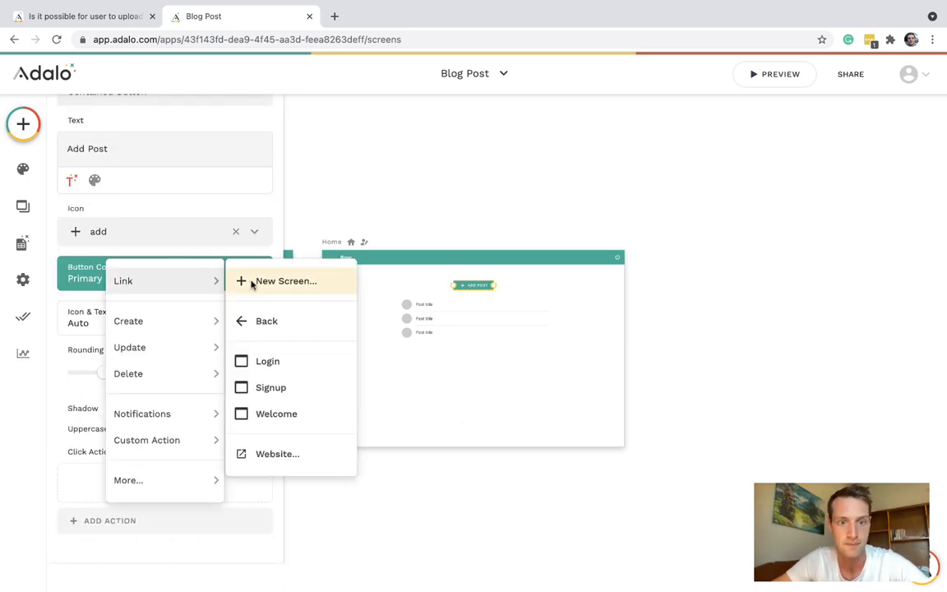
# - Link the Add Post button to a new Add Post screen and search for a form
pyautogui.click(286, 280)
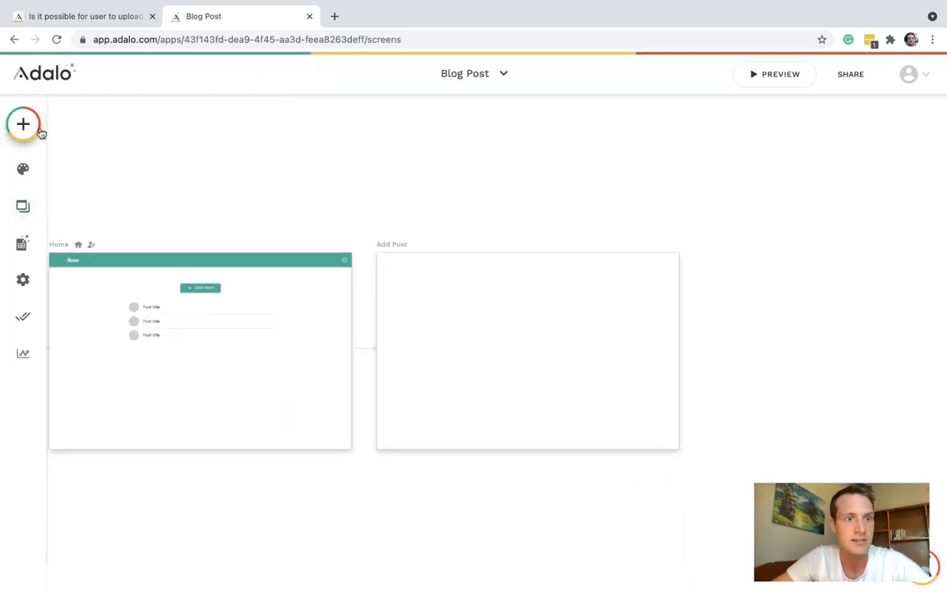
pyautogui.write('fpor')
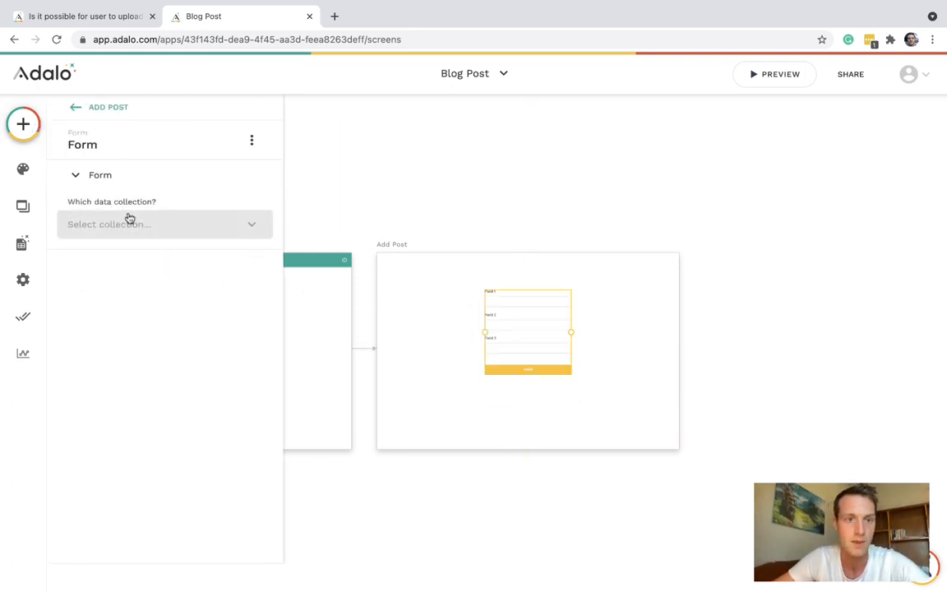
# - Set the Add Post form to create new Posts and reach its submit button settings
pyautogui.click(164, 223)
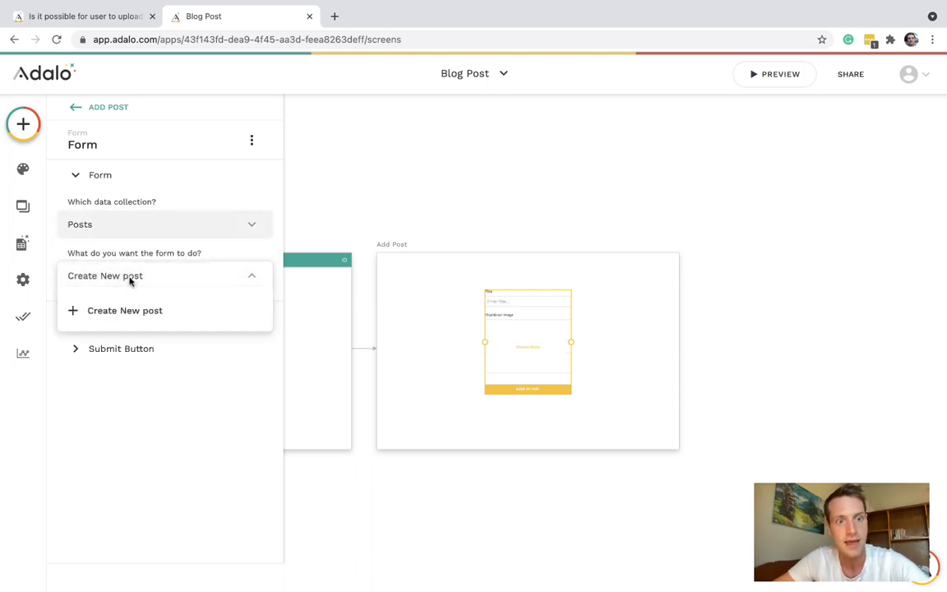
pyautogui.click(100, 174)
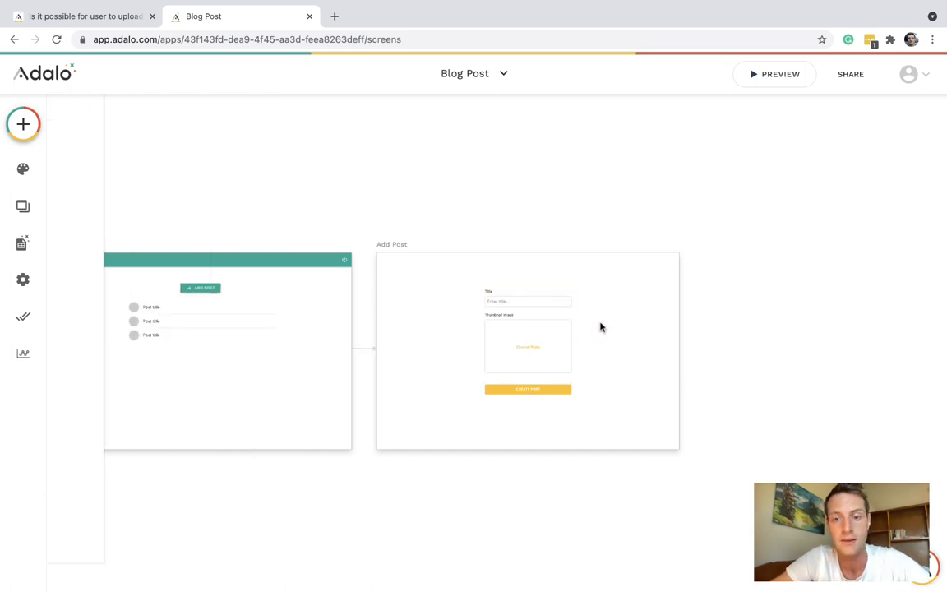
pyautogui.click(527, 345)
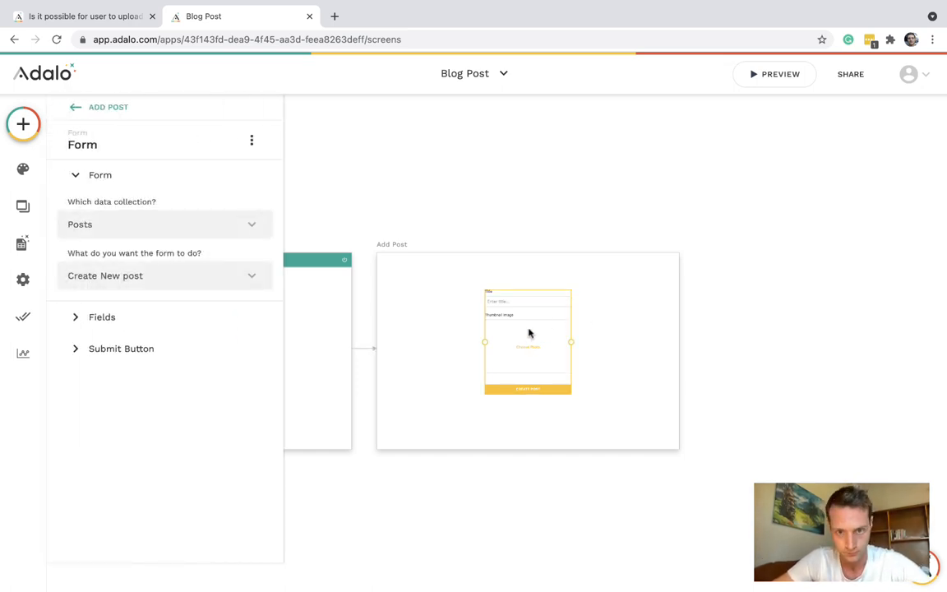
pyautogui.click(121, 348)
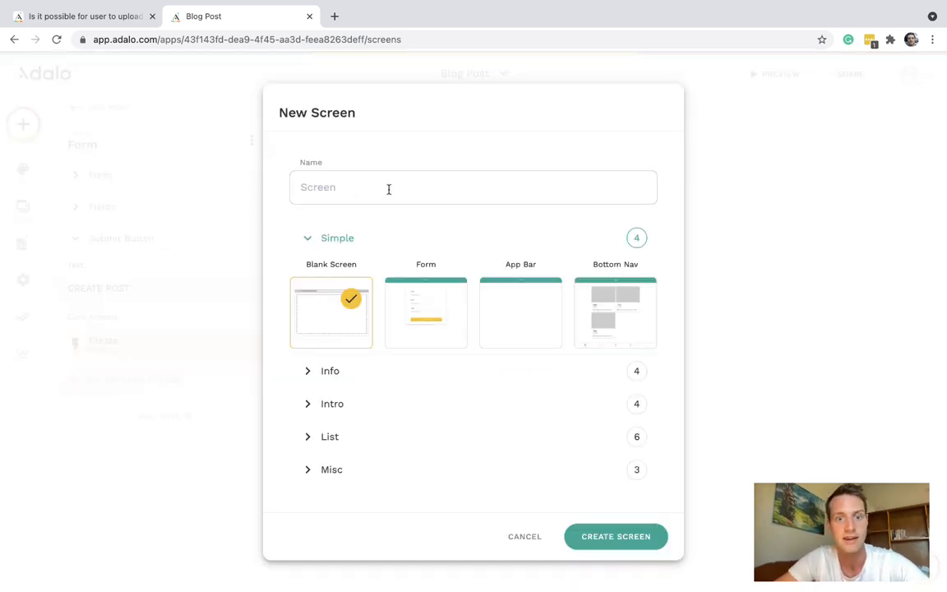
# - Link the form's submit to a new 'Sections' screen using the App Bar template
pyautogui.write('Sections')
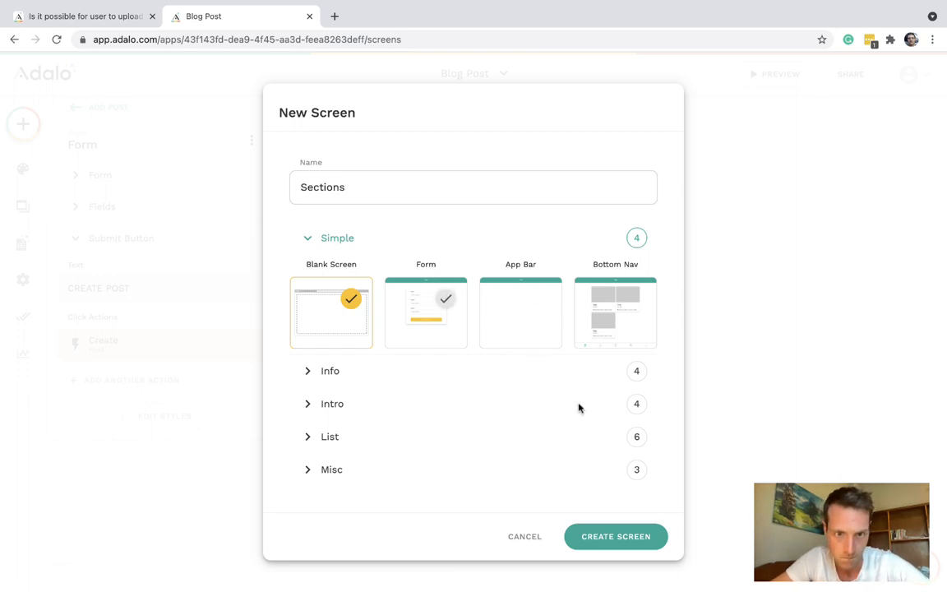
pyautogui.click(520, 312)
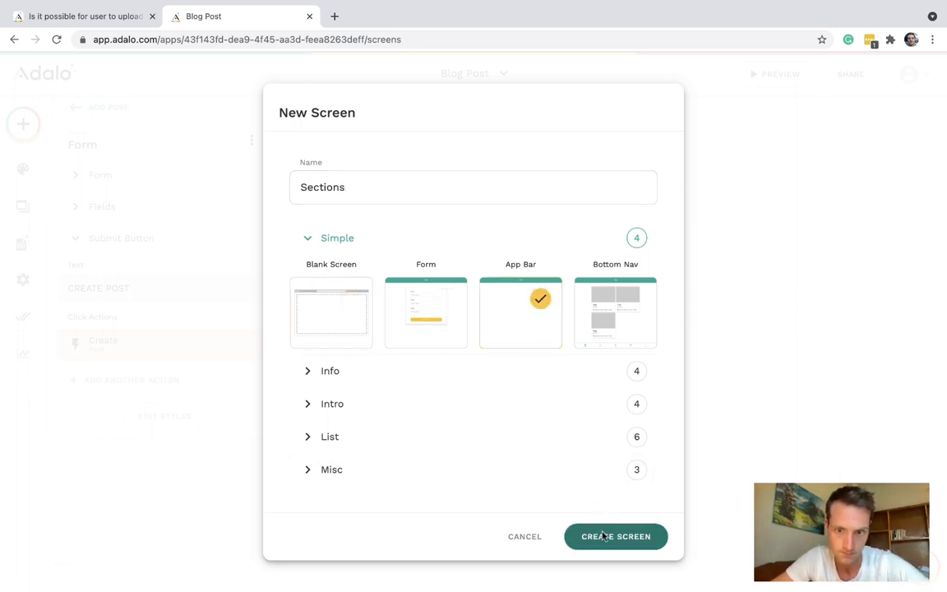
pyautogui.click(615, 536)
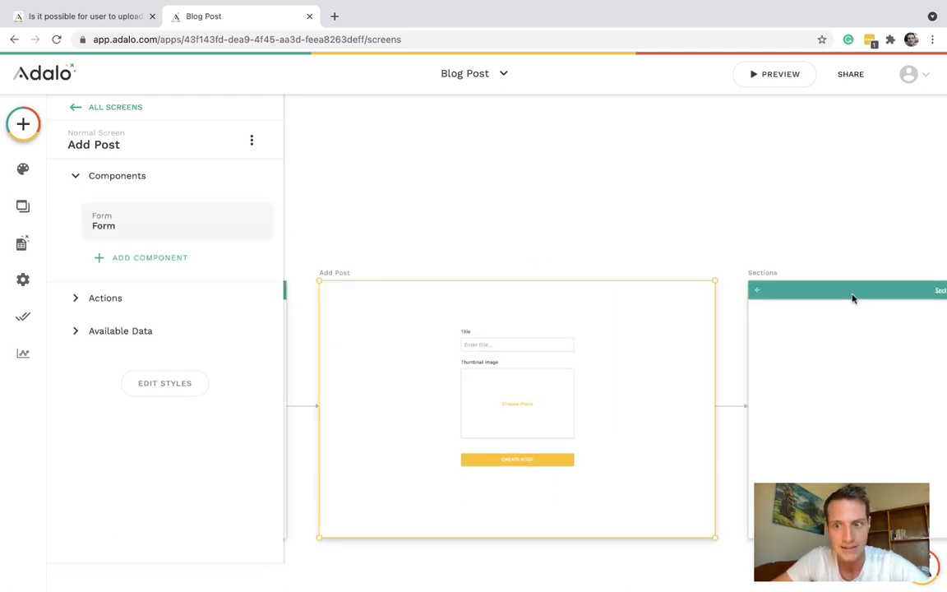
pyautogui.click(23, 124)
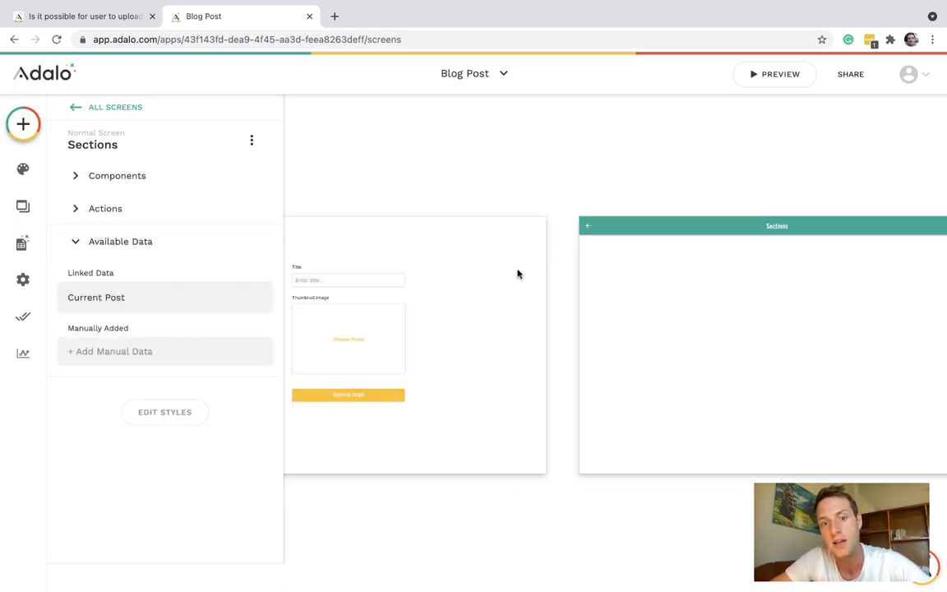
# - Add a Text element on Sections that shows a Current Post field via magic text
pyautogui.click(527, 259)
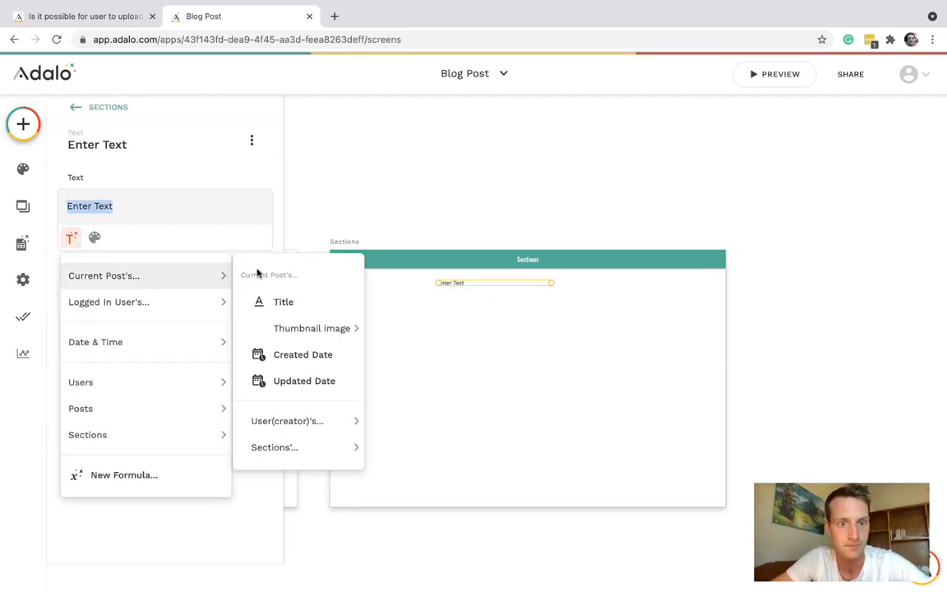
pyautogui.click(283, 301)
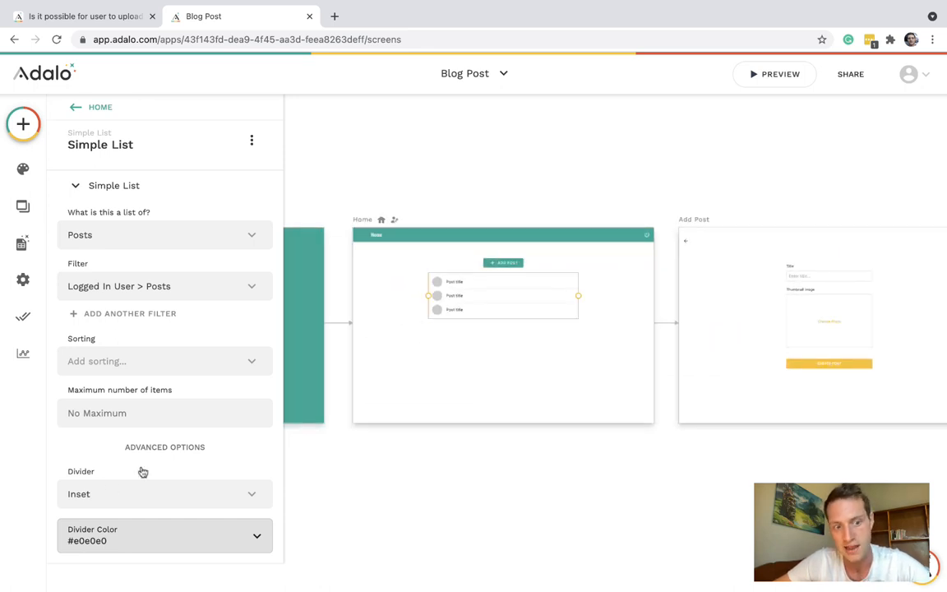
# - Make tapping a Home list post open a new View Post screen with an app bar
pyautogui.scroll(-3)
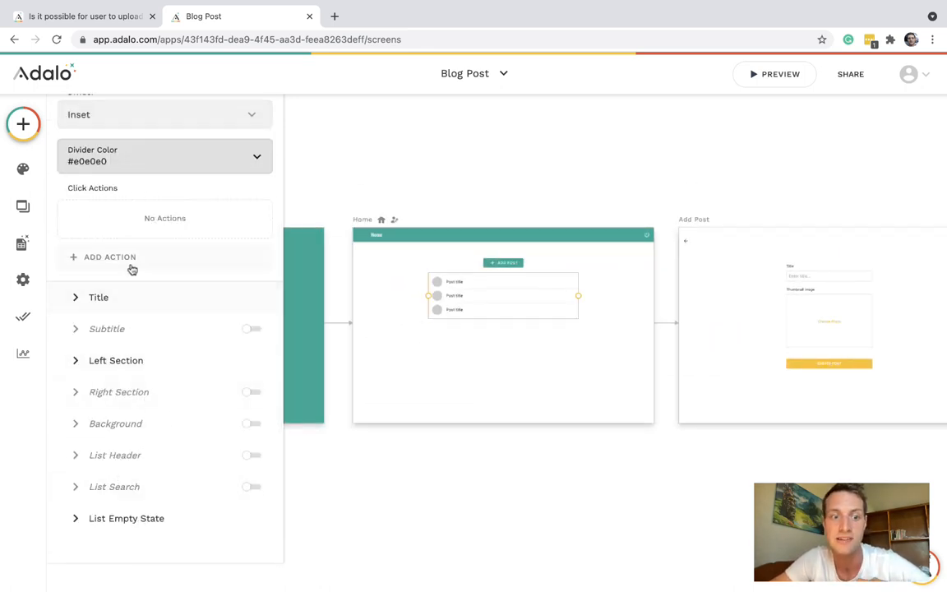
pyautogui.click(109, 257)
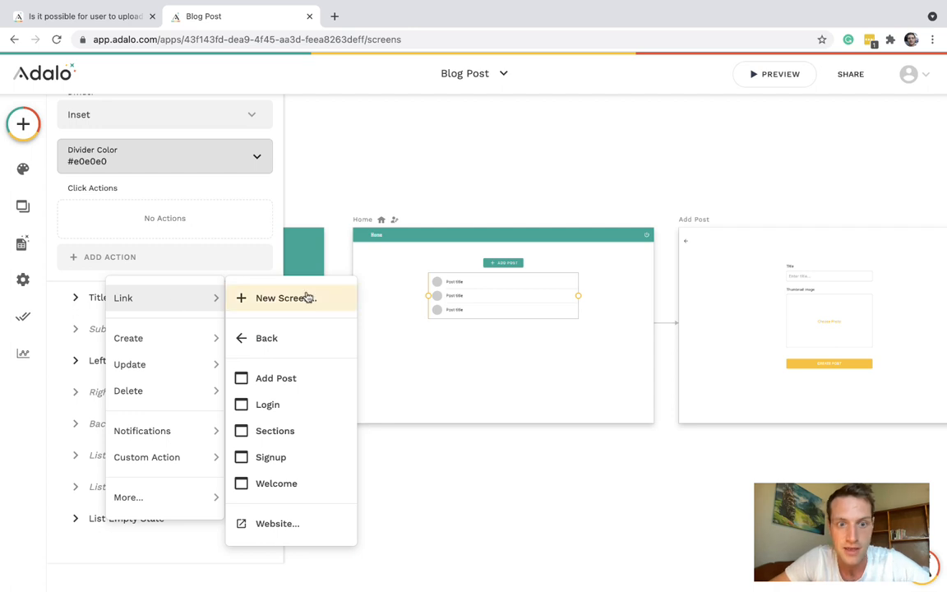
pyautogui.click(285, 297)
pyautogui.write('View Post')
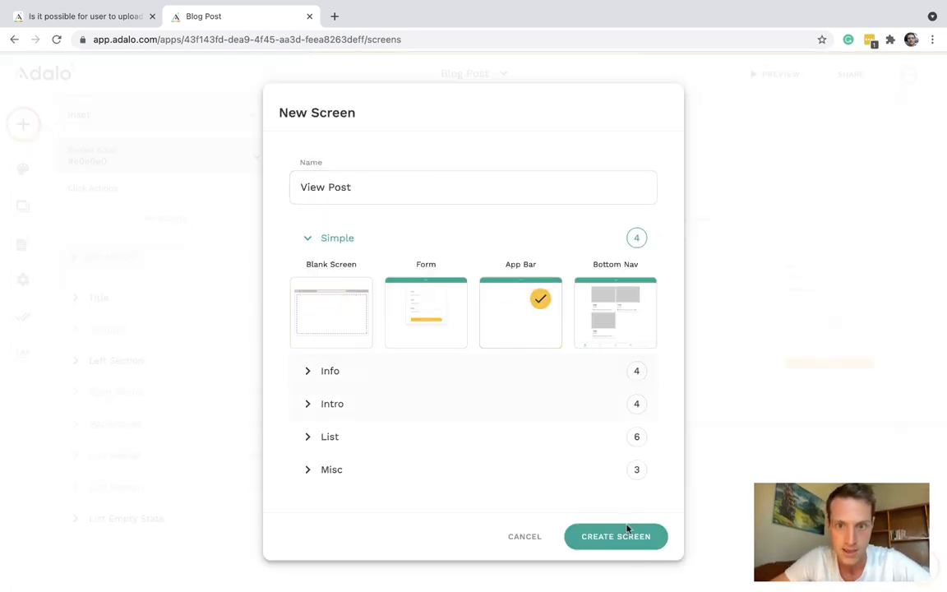
pyautogui.click(616, 536)
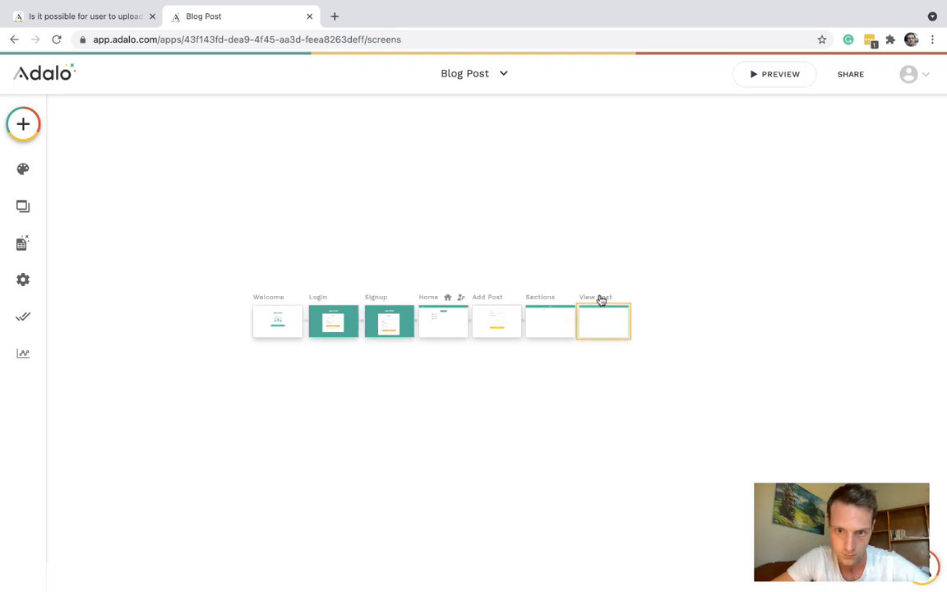
# - Source View Post's image from Current Post's Thumbnail, shrunk and placed beside the Title
pyautogui.click(603, 321)
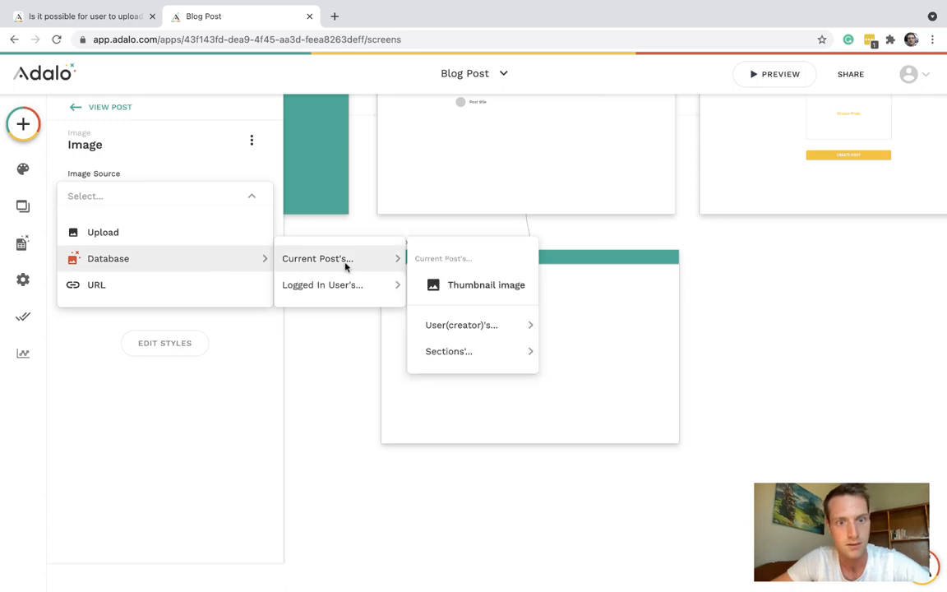
pyautogui.click(486, 285)
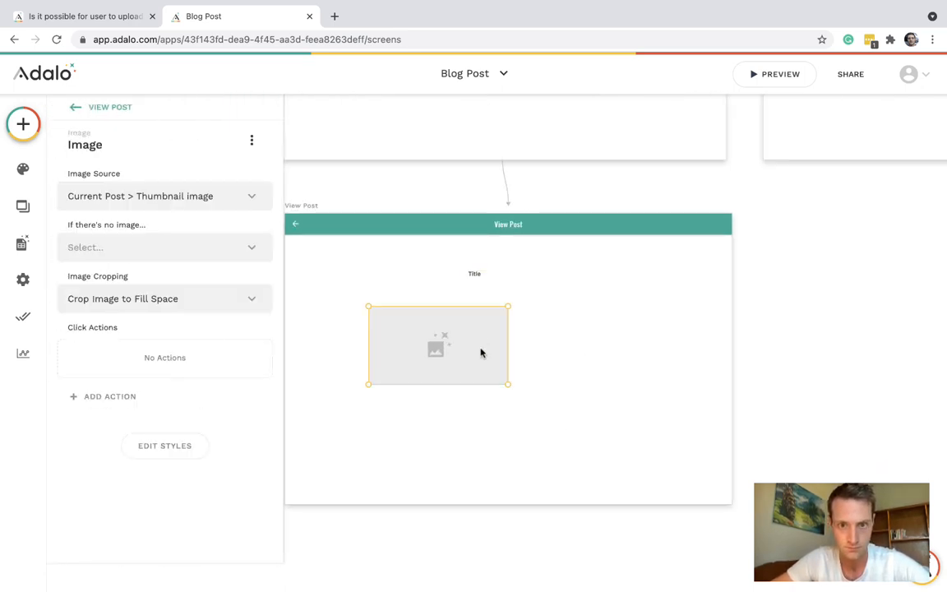
pyautogui.moveTo(508, 384); pyautogui.dragTo(418, 352)
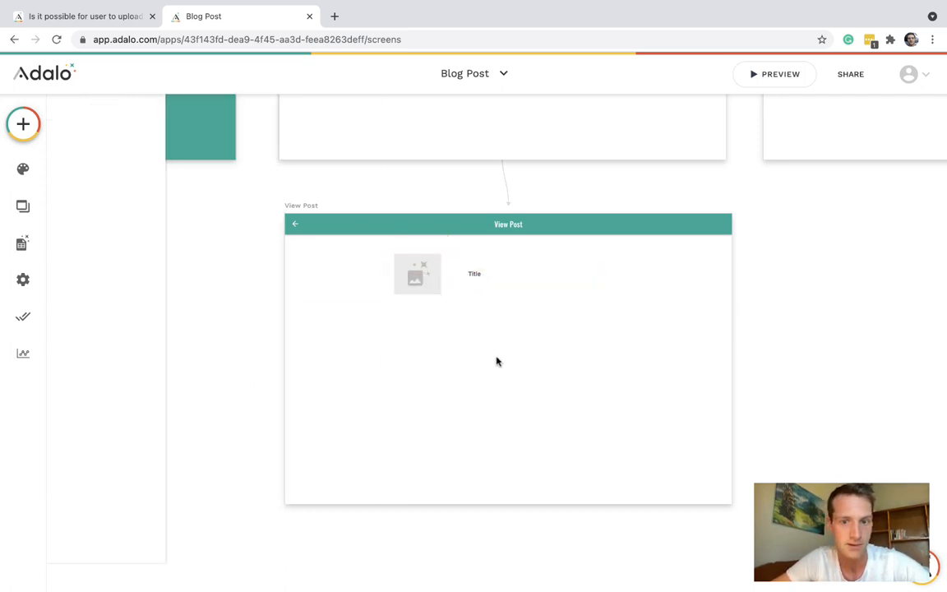
pyautogui.click(23, 124)
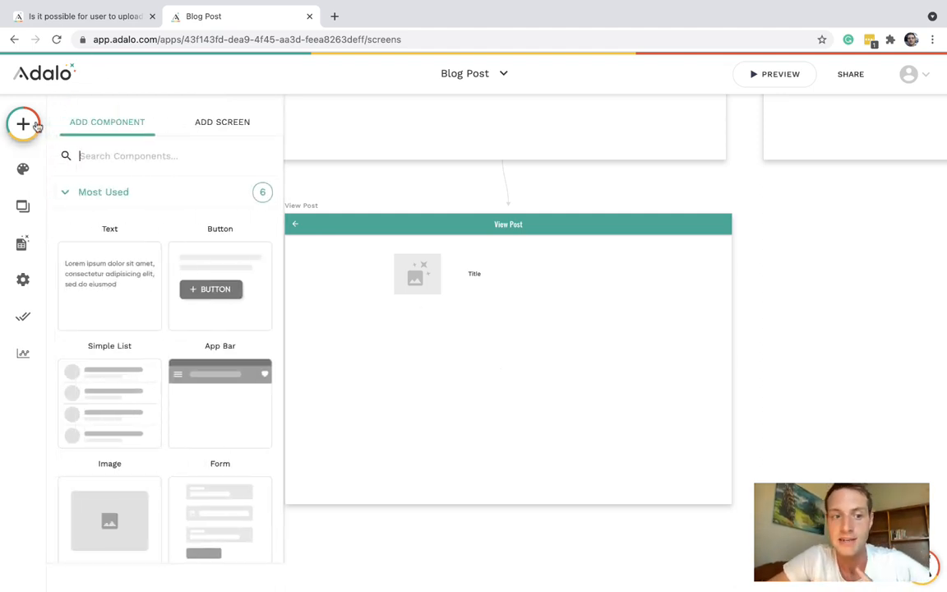
# - Search components for 'custom' to add a Custom List of Sections below the title
pyautogui.write('custom')
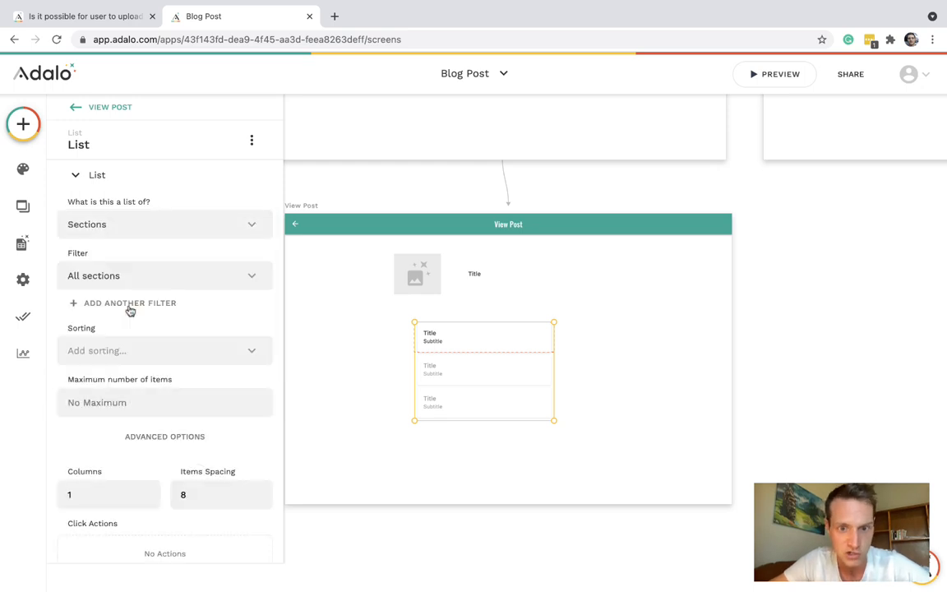
pyautogui.moveTo(447, 335)
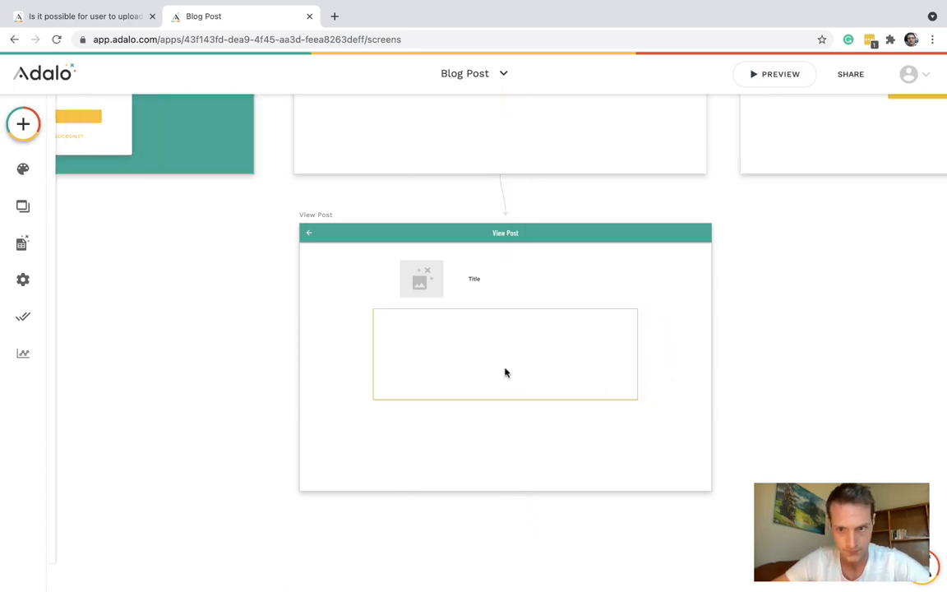
# - Enlarge the list item rectangle, add an Image inside it, and narrow the Sections list
pyautogui.click(505, 353)
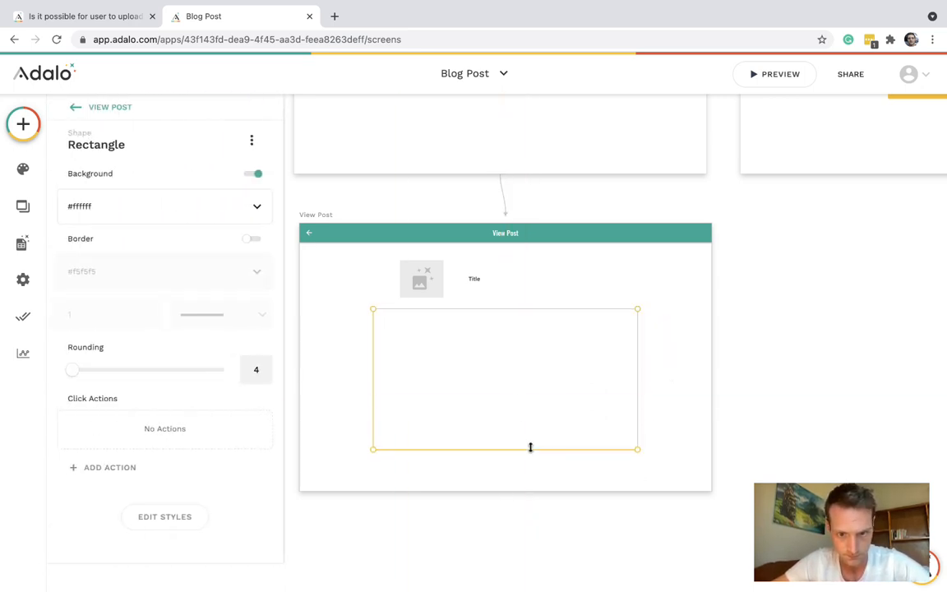
pyautogui.moveTo(529, 448); pyautogui.dragTo(529, 463)
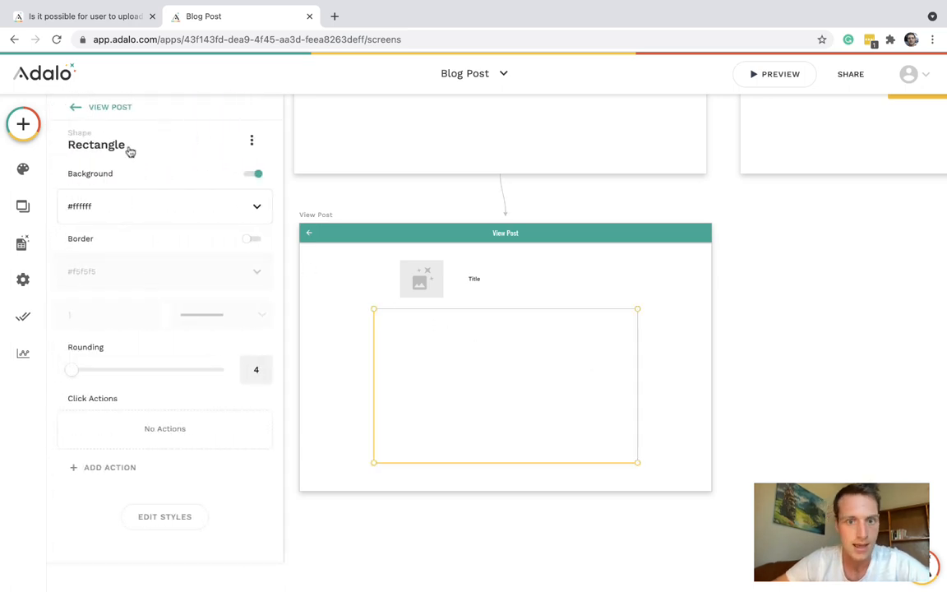
pyautogui.click(23, 124)
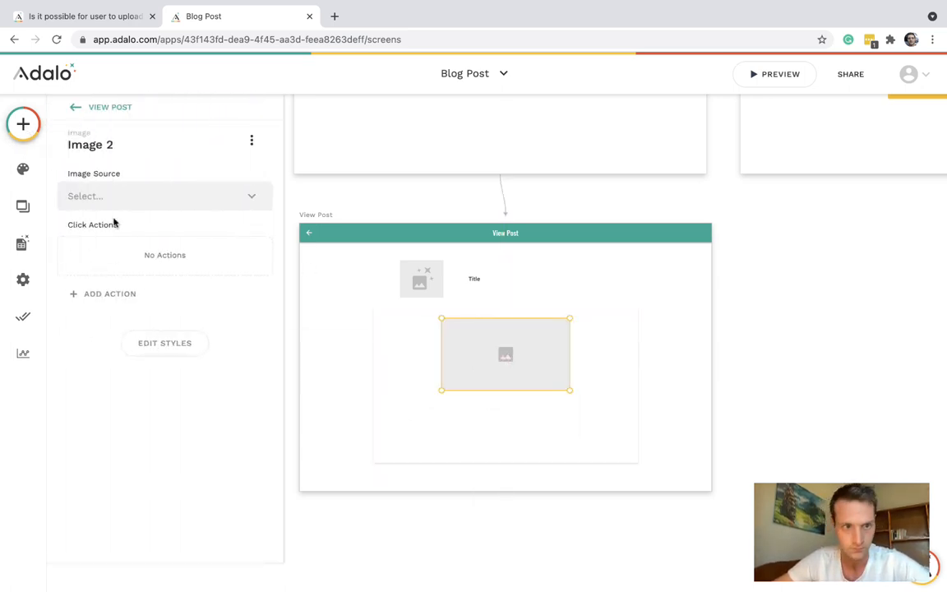
pyautogui.click(164, 196)
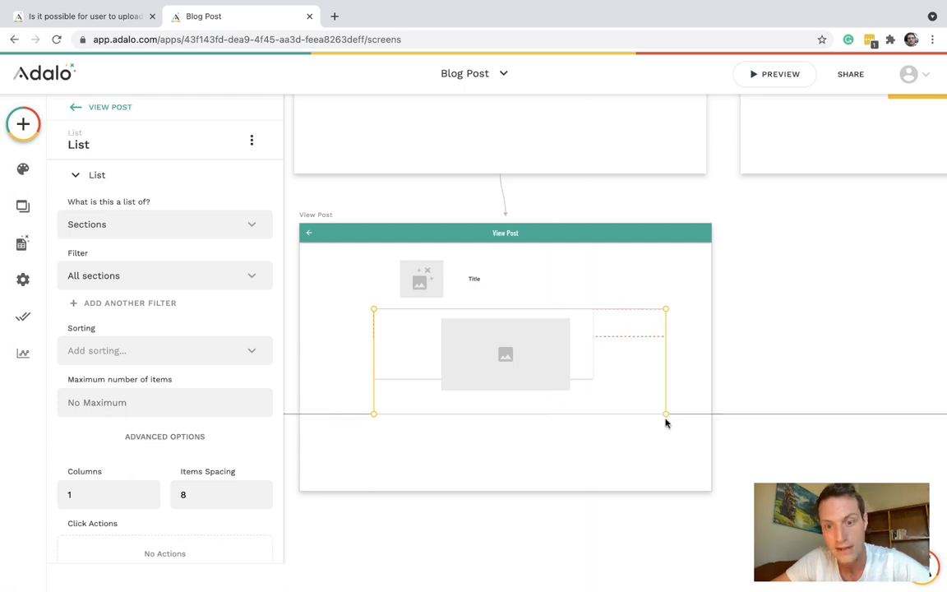
pyautogui.moveTo(666, 414); pyautogui.dragTo(594, 412)
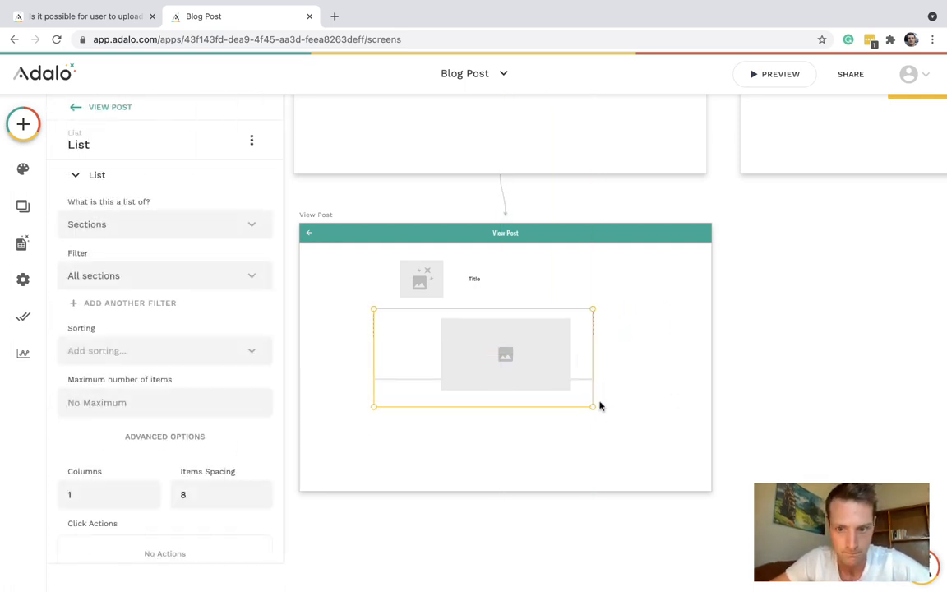
pyautogui.moveTo(593, 357); pyautogui.dragTo(626, 357)
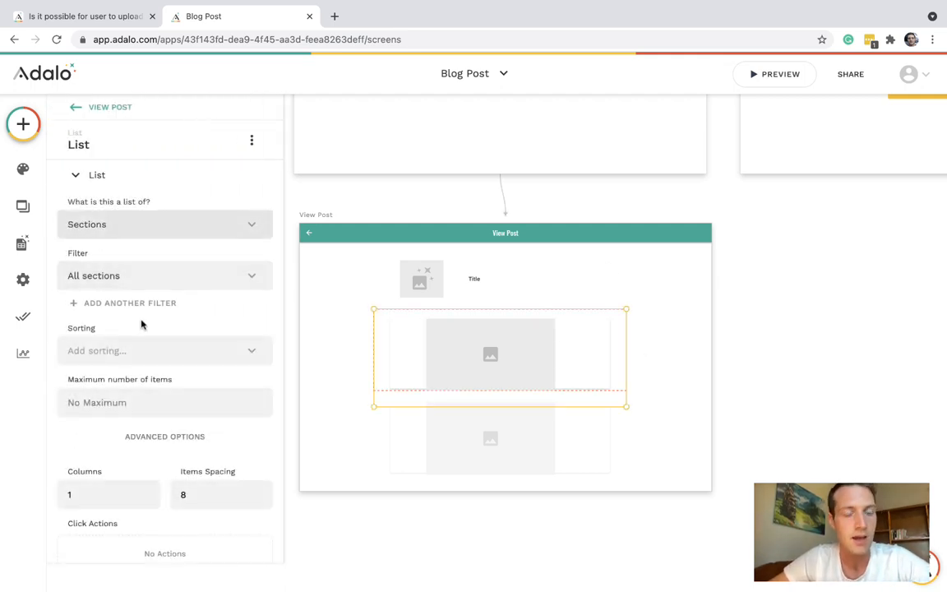
# - Set the image source to Current Section > Image, showing nothing when missing
pyautogui.click(490, 354)
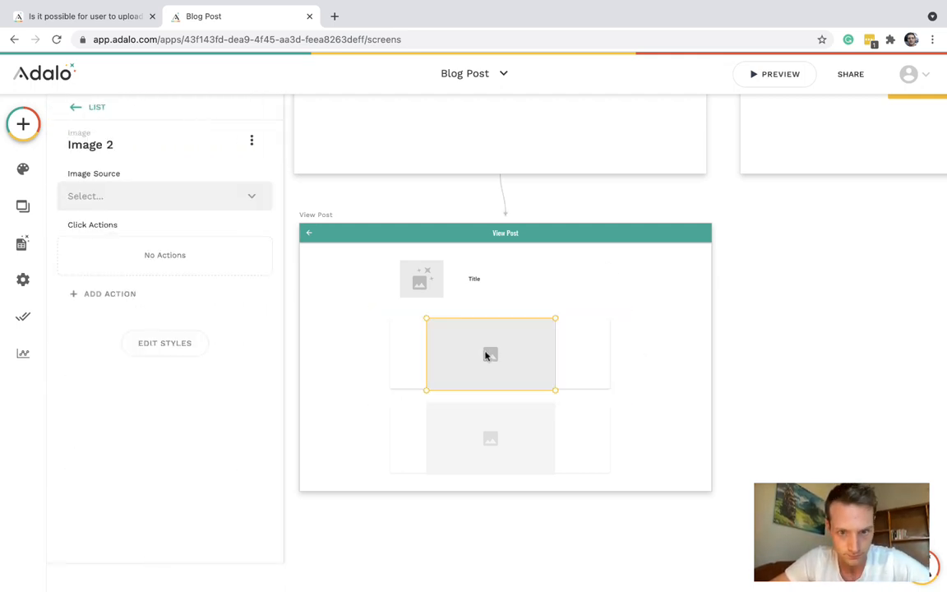
pyautogui.click(164, 196)
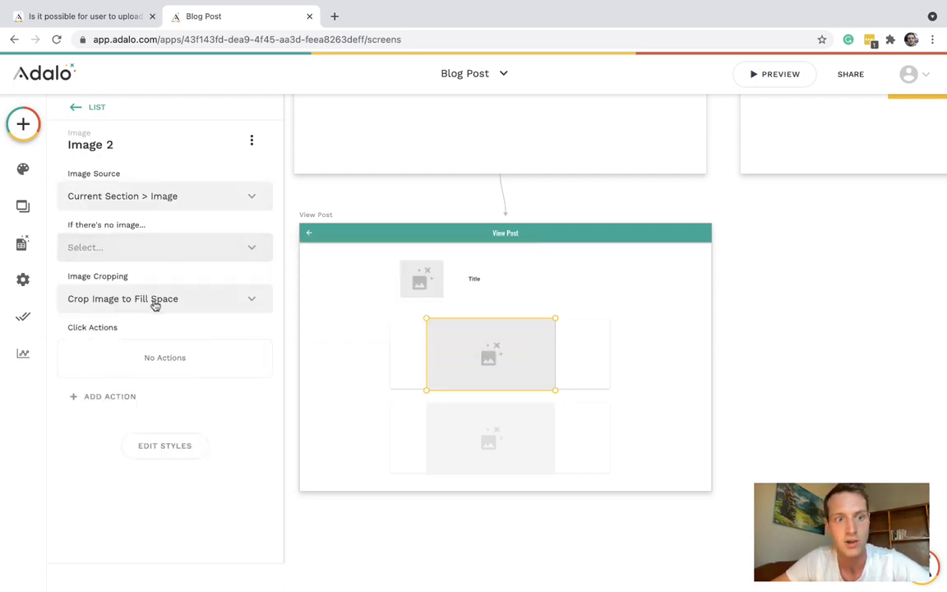
pyautogui.click(165, 247)
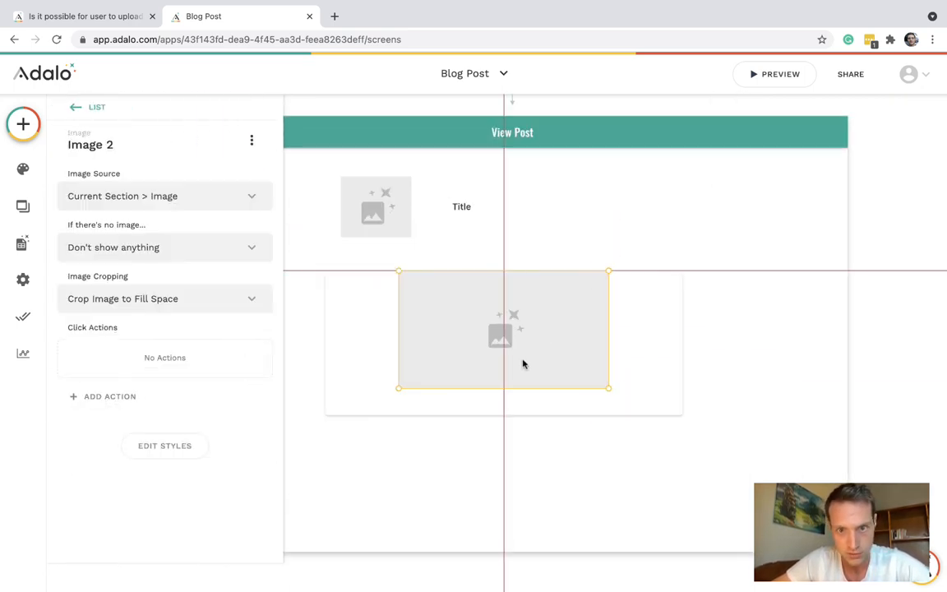
# - Add a multi-line Text below each section image bound to the section's text
pyautogui.click(23, 124)
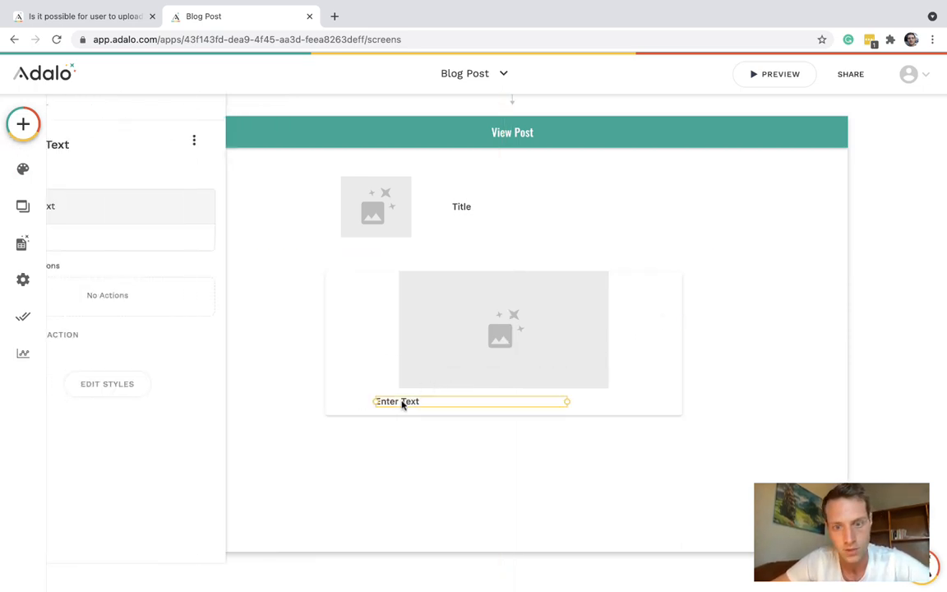
pyautogui.click(397, 401)
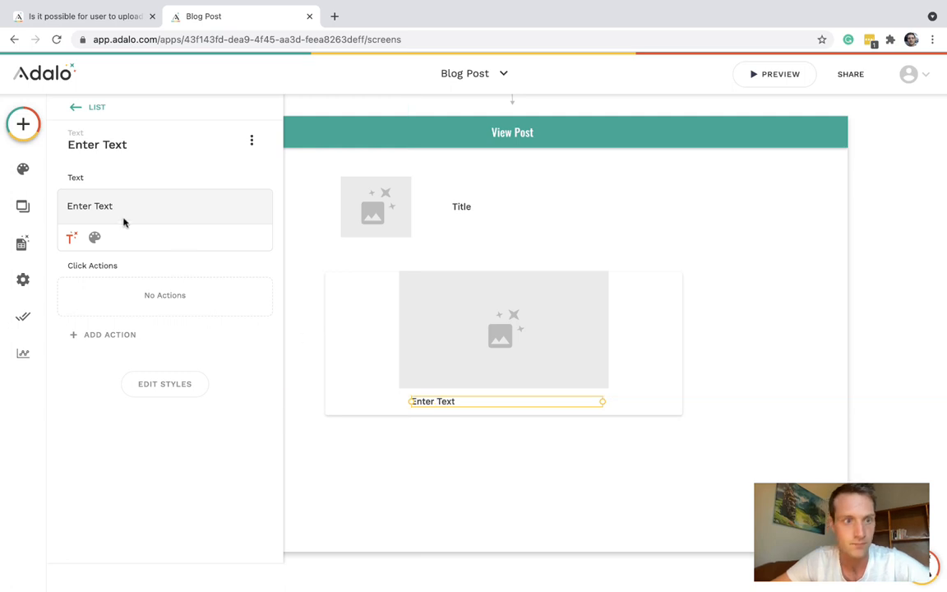
pyautogui.click(88, 206)
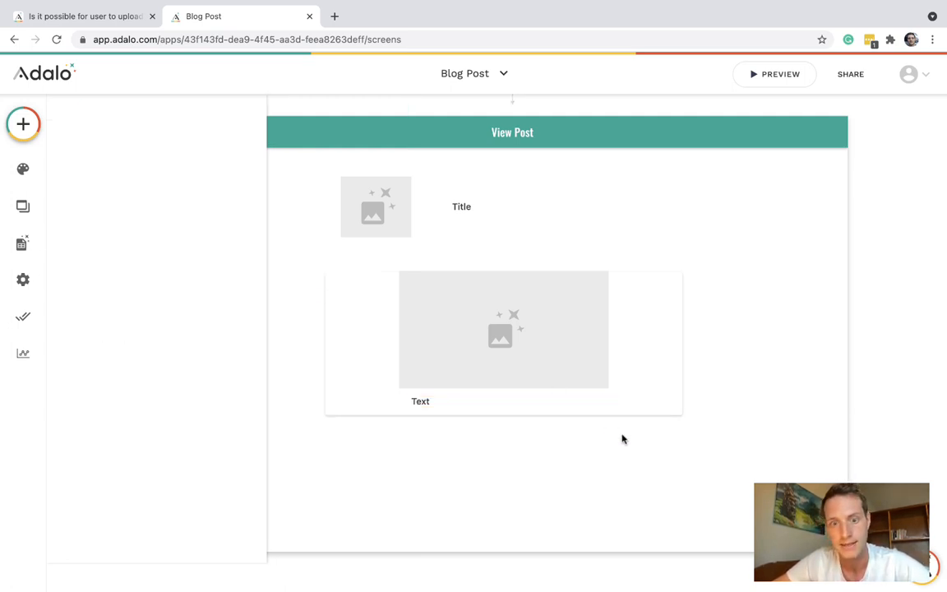
pyautogui.click(420, 401)
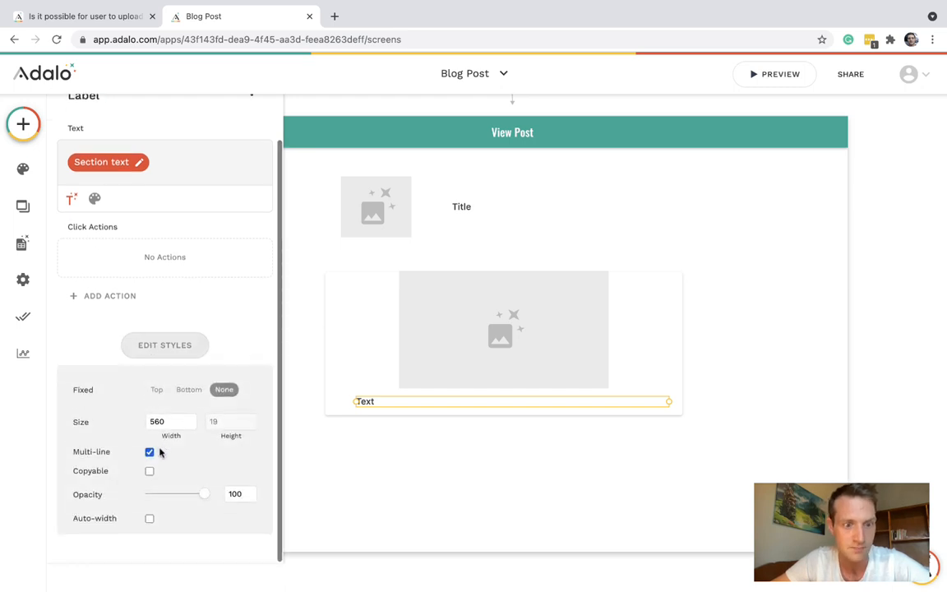
pyautogui.click(503, 329)
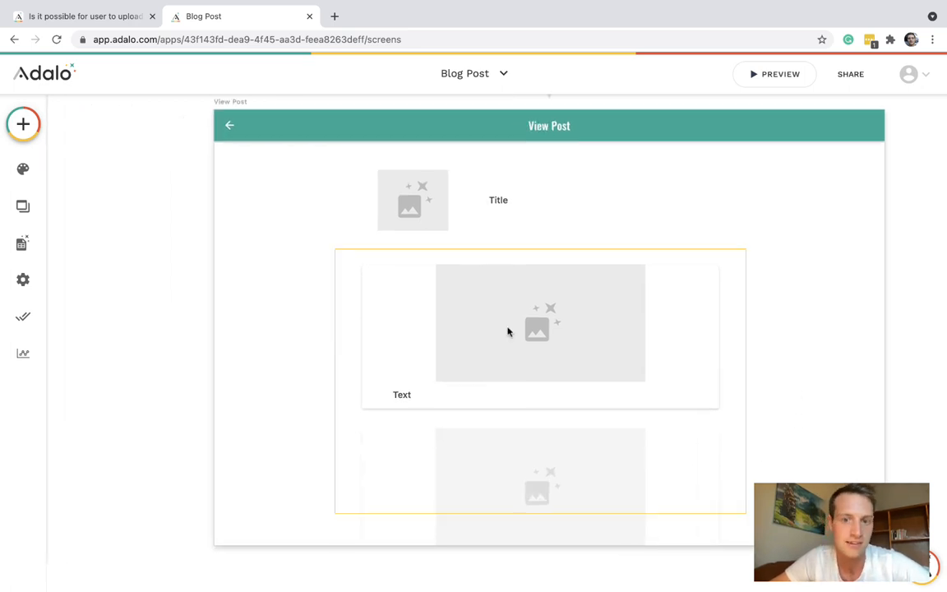
pyautogui.click(540, 323)
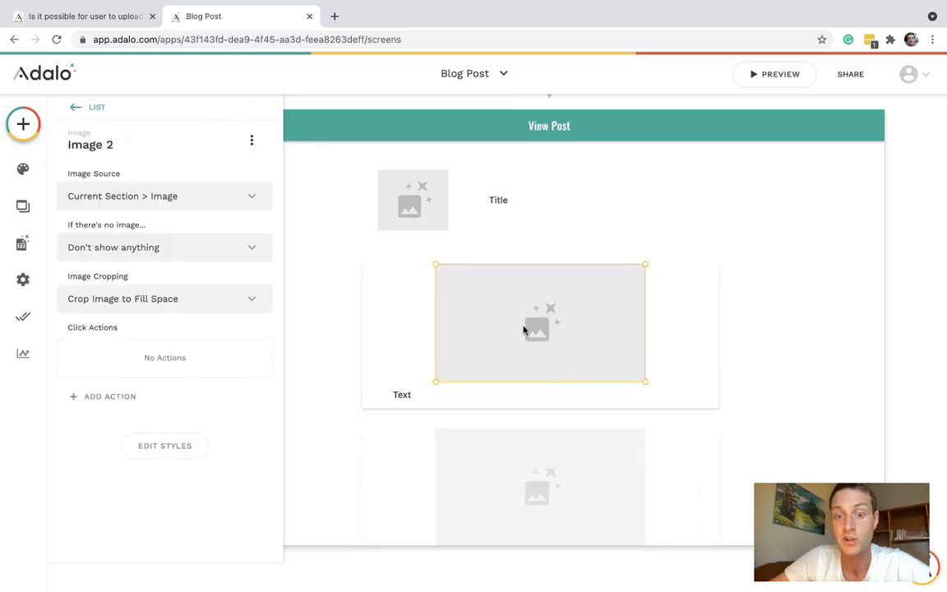
pyautogui.moveTo(519, 348)
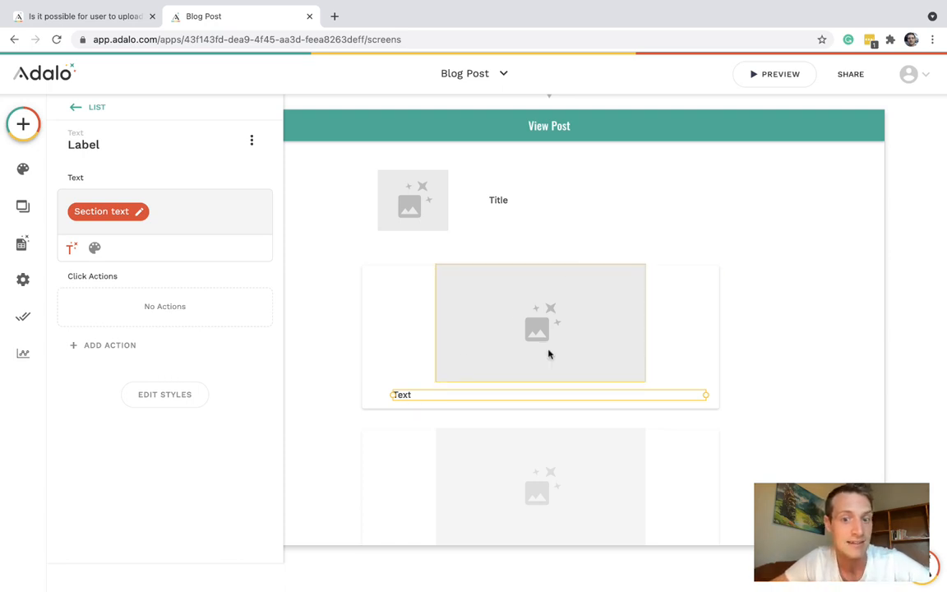
pyautogui.click(540, 324)
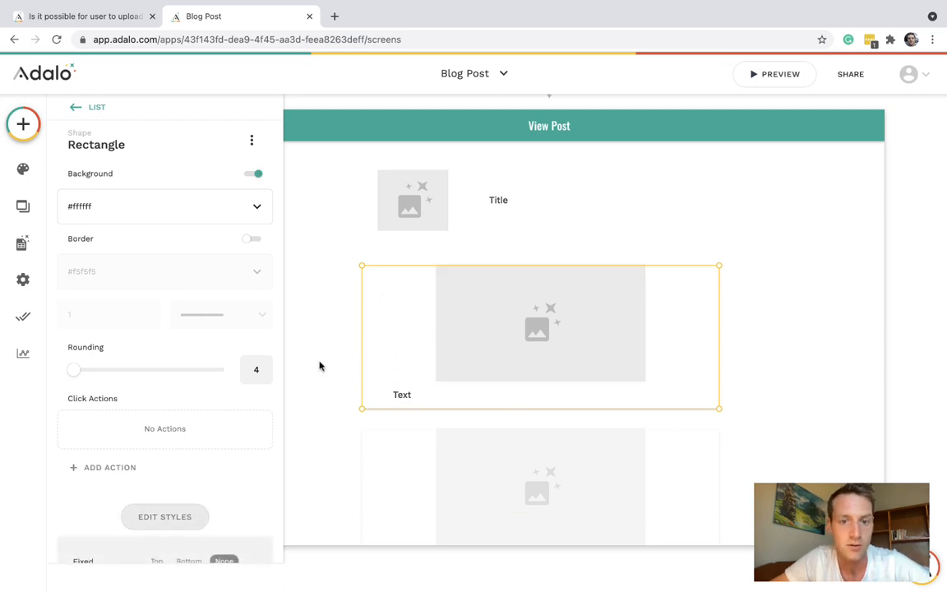
pyautogui.scroll(-3)
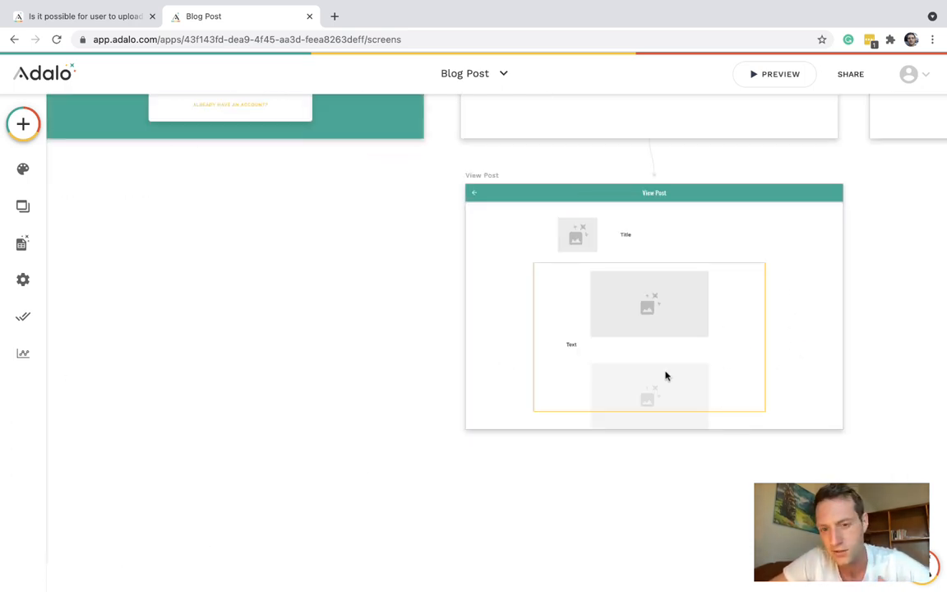
pyautogui.moveTo(625, 331)
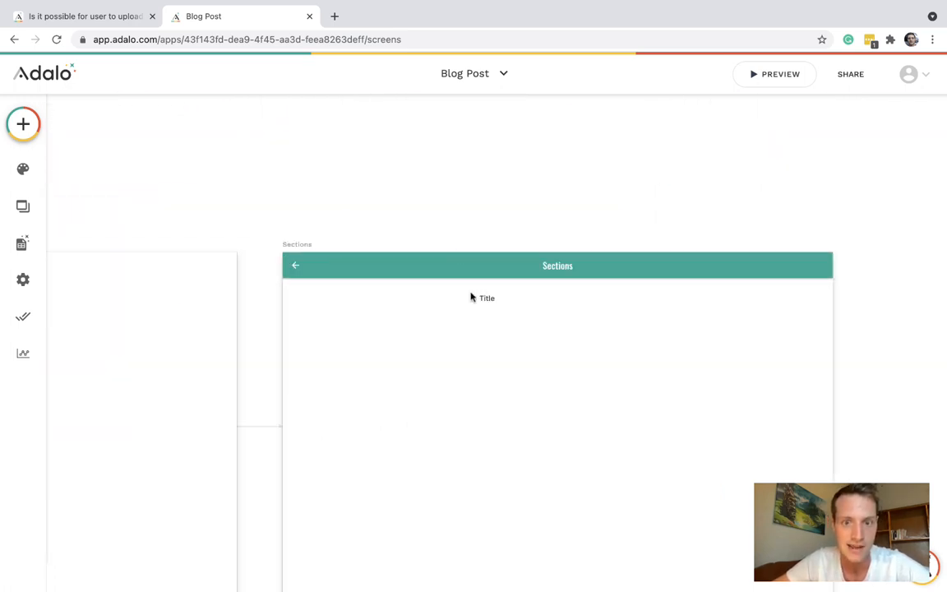
# - Add a button labelled 'Add Section' with the 'add' icon to the Sections screen
pyautogui.click(487, 298)
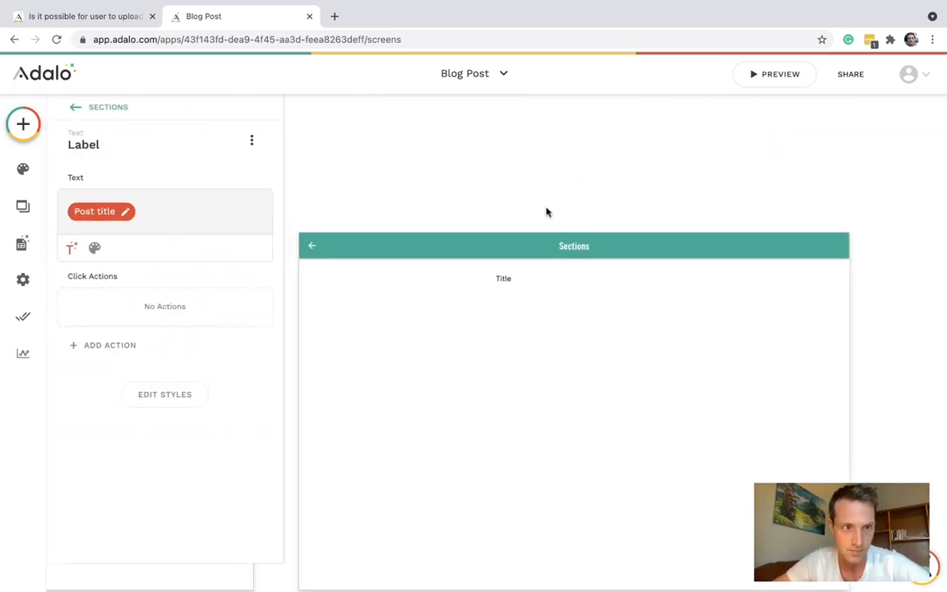
pyautogui.click(23, 124)
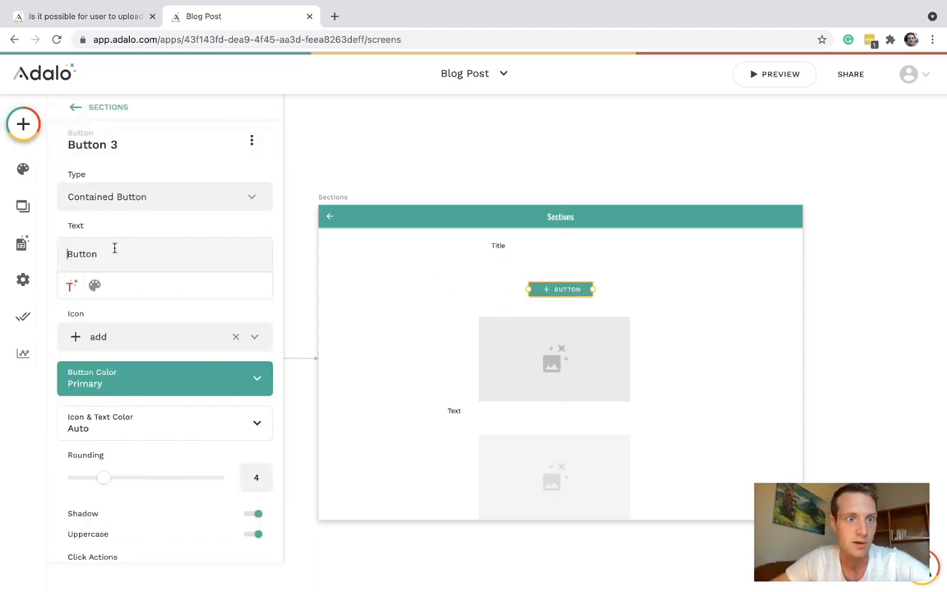
pyautogui.write('Add Secti')
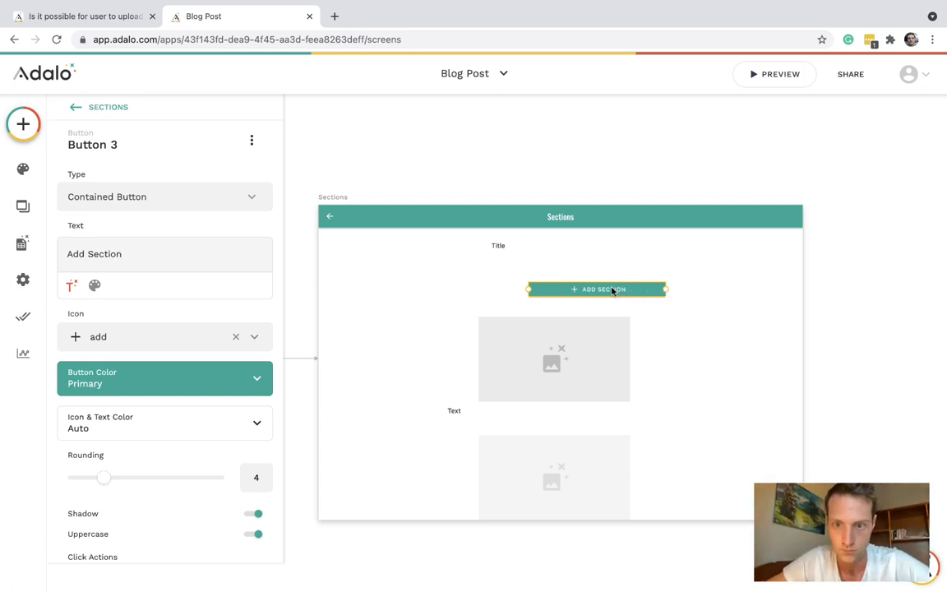
pyautogui.scroll(-3)
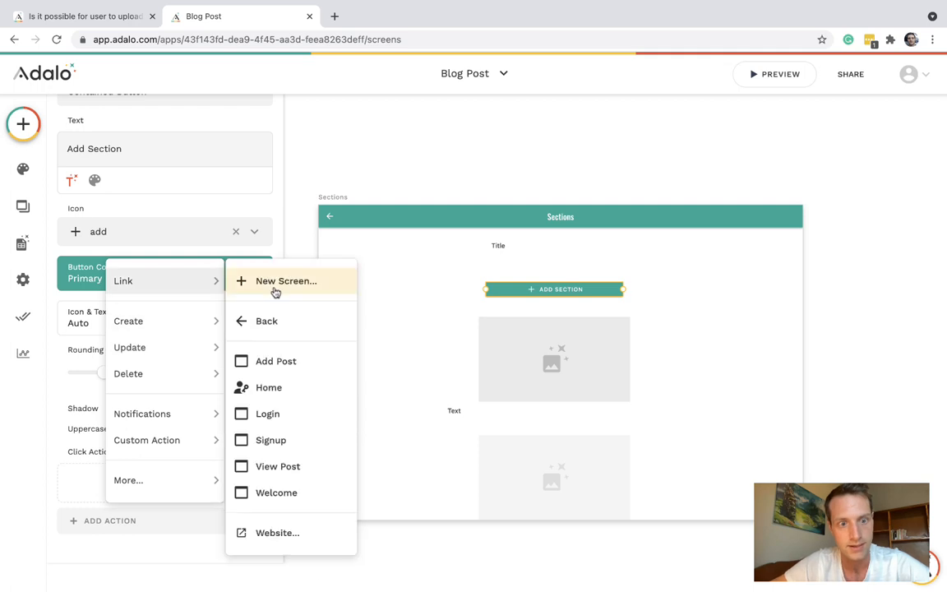
# - Link the Add Section button to a new AddSectionModal screen with Modal transition
pyautogui.click(286, 281)
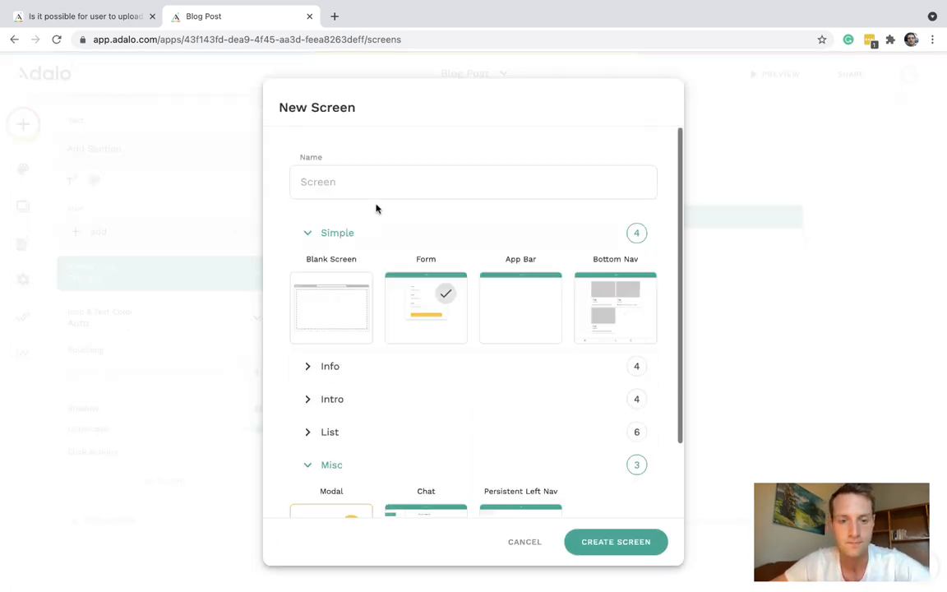
pyautogui.write('AddSection<M')
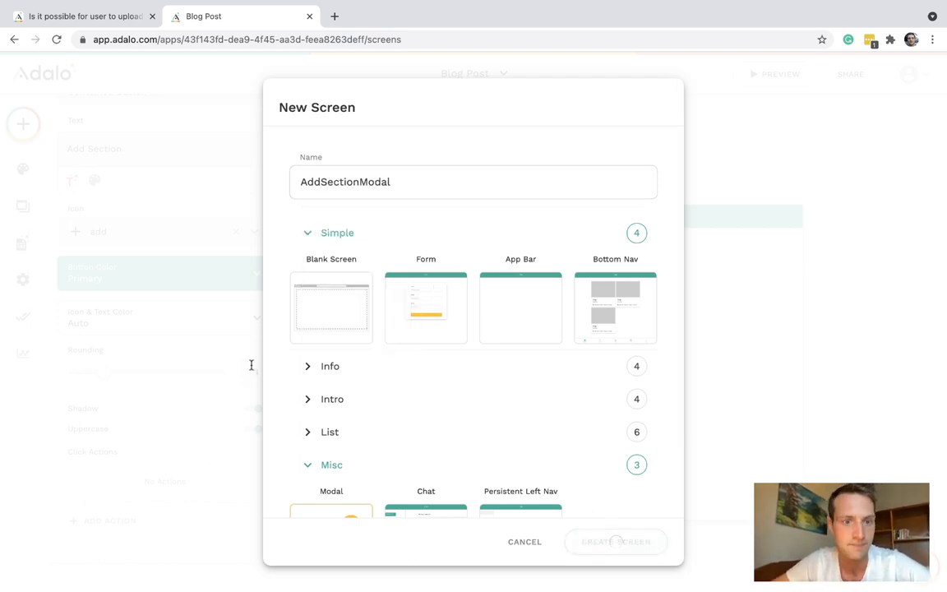
pyautogui.click(616, 541)
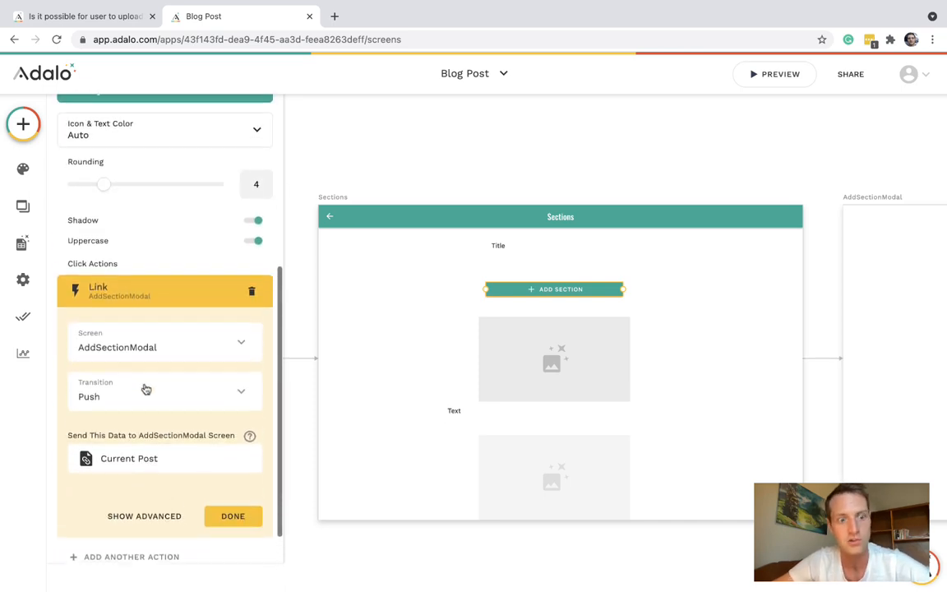
pyautogui.click(164, 390)
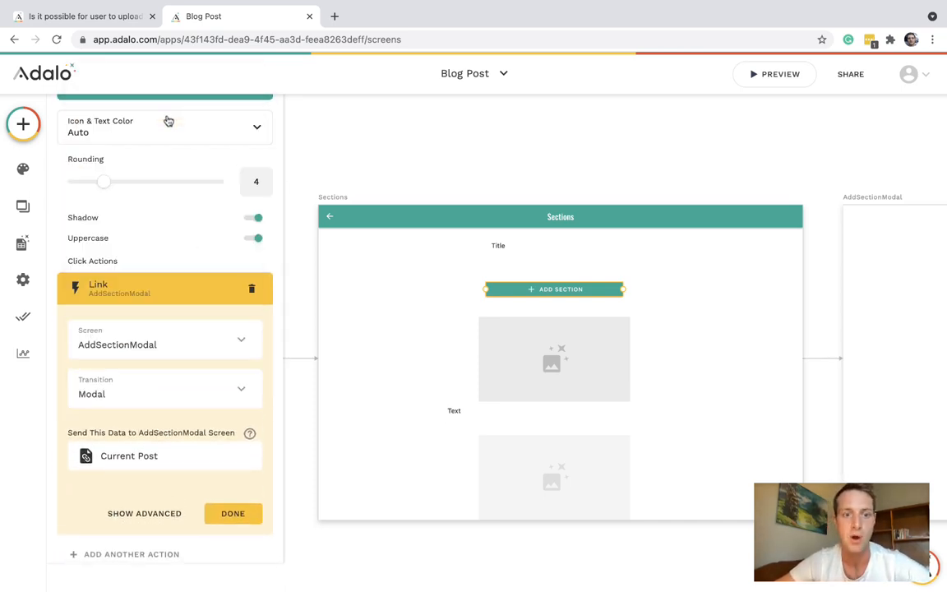
pyautogui.click(233, 513)
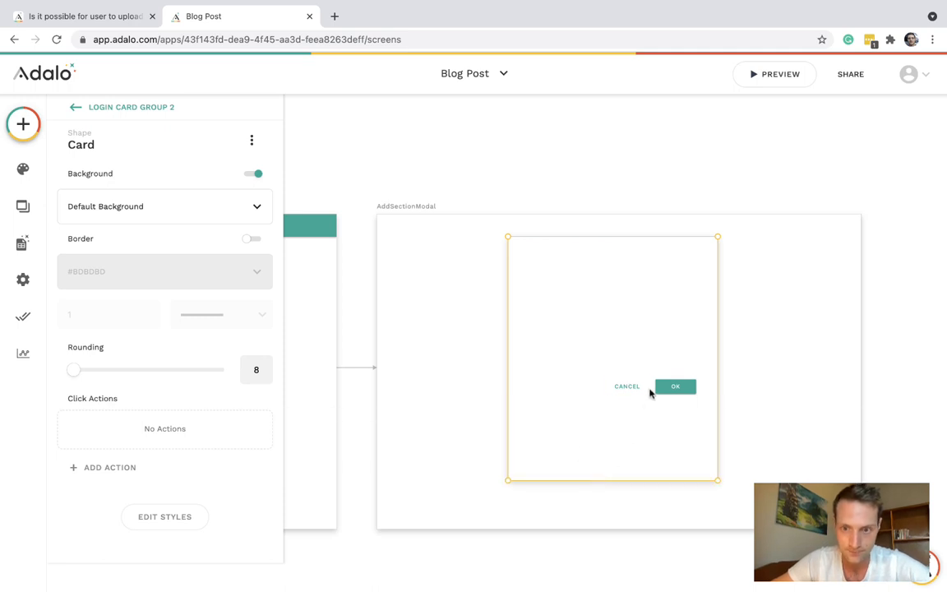
# - Add a form on the Sections collection to the modal and make Text optional
pyautogui.click(675, 387)
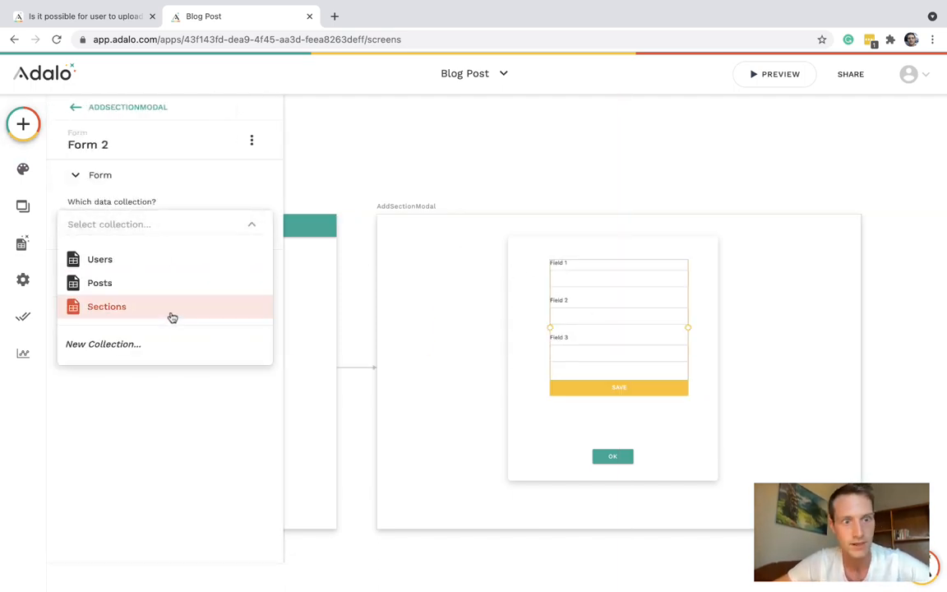
pyautogui.click(106, 306)
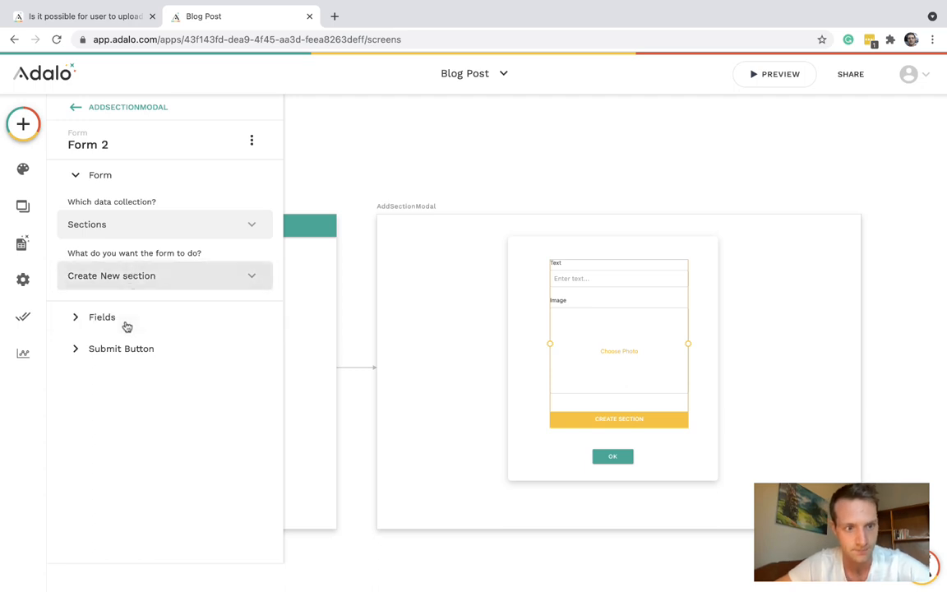
pyautogui.click(101, 317)
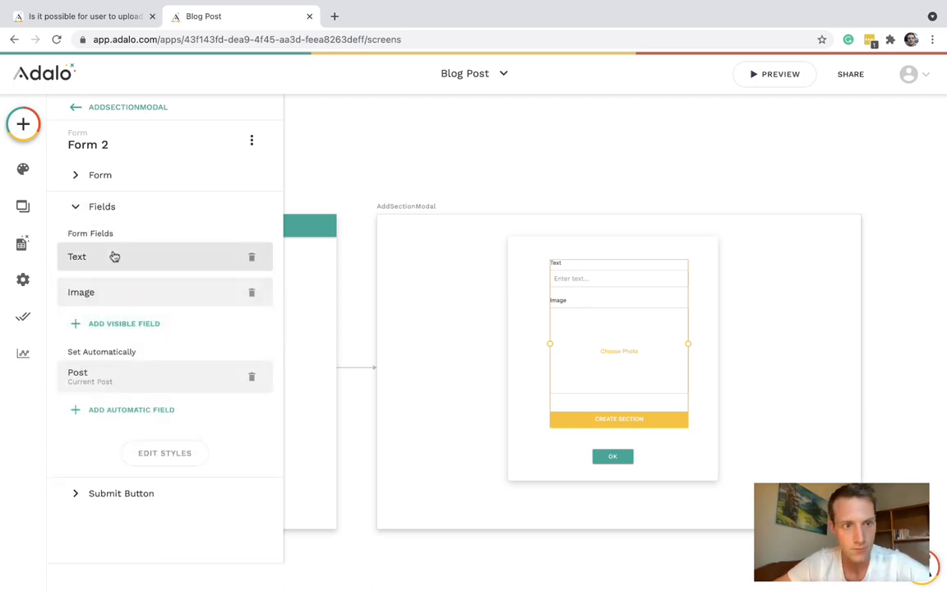
pyautogui.moveTo(150, 294)
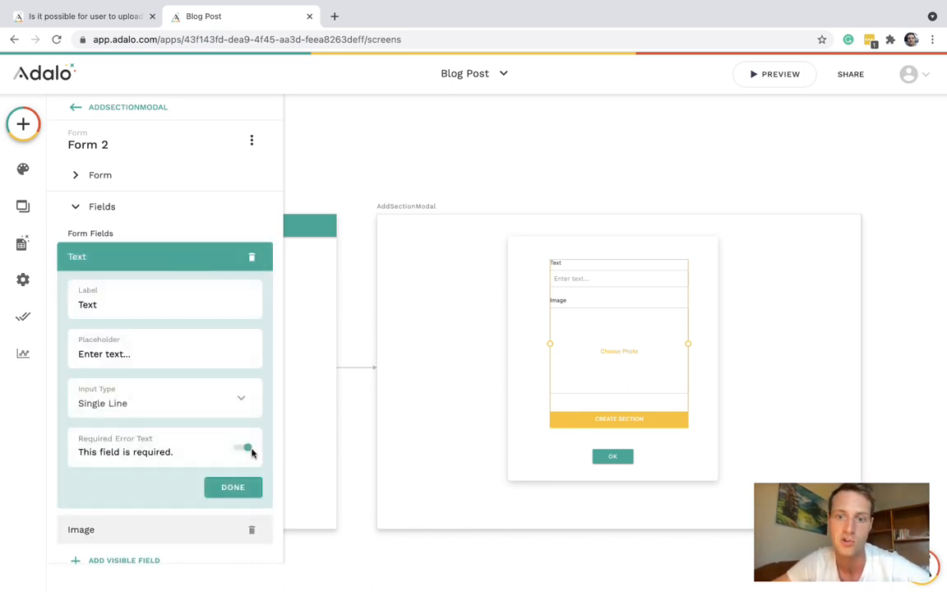
pyautogui.click(232, 487)
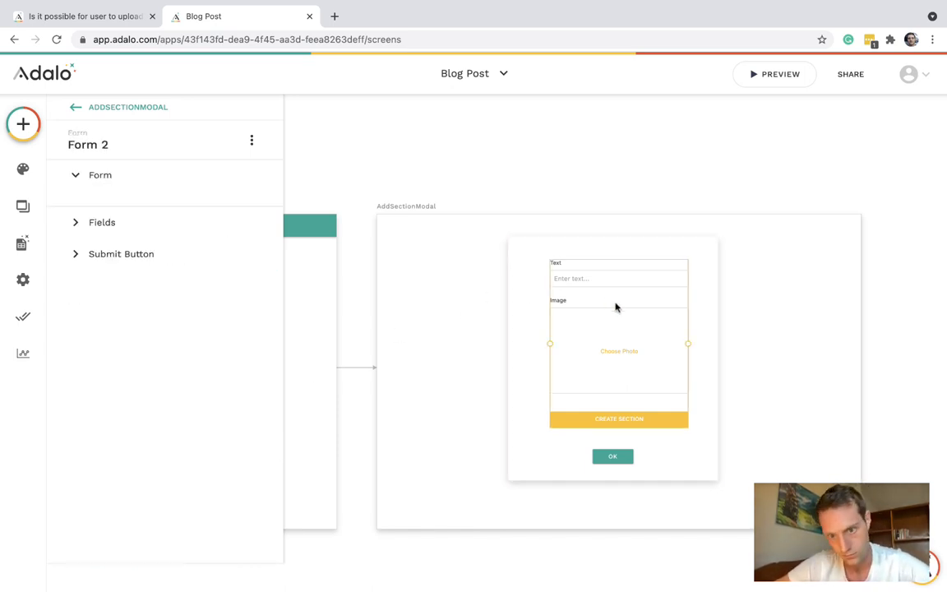
# - Keep the form's Text field as a single-line input
pyautogui.click(99, 175)
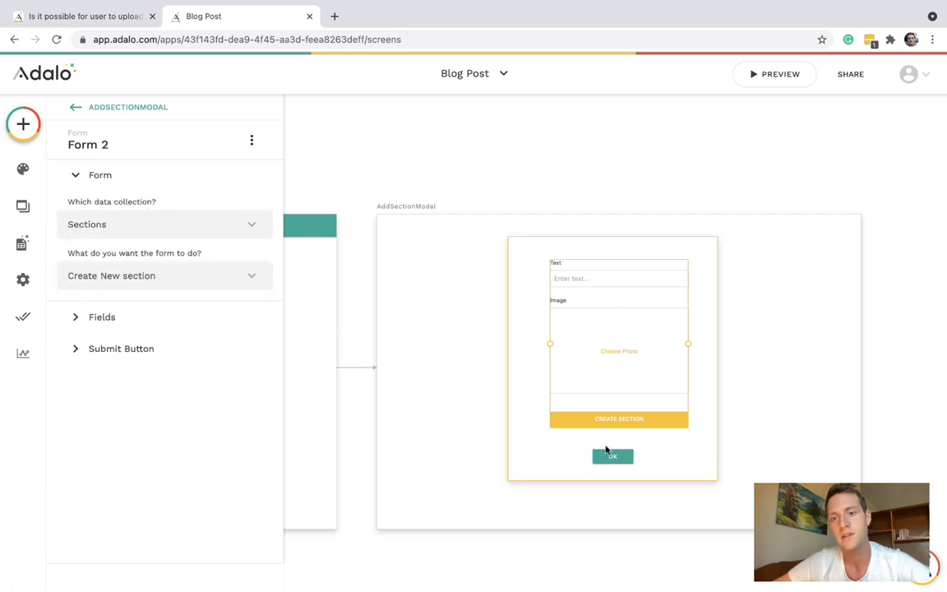
pyautogui.click(102, 316)
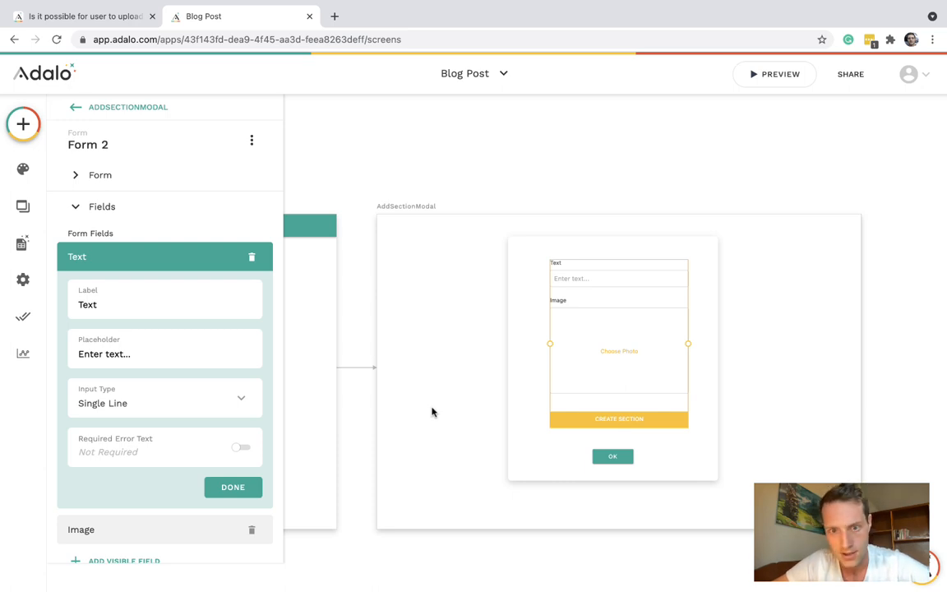
pyautogui.click(165, 403)
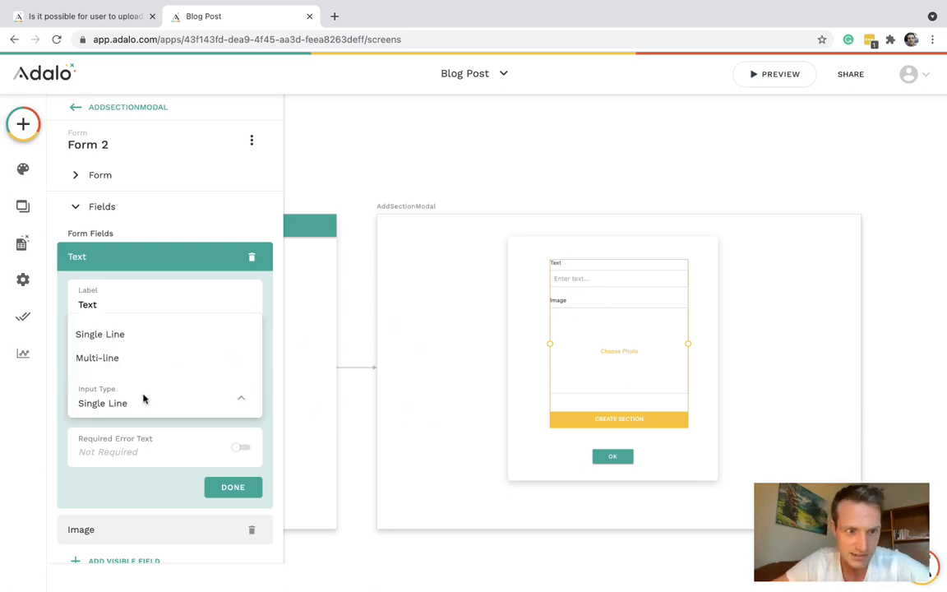
pyautogui.click(97, 357)
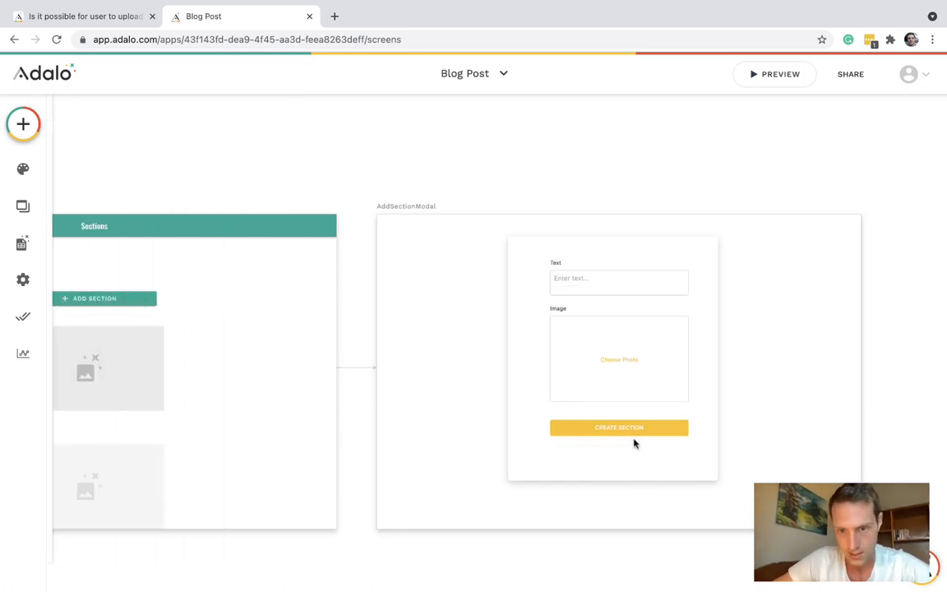
pyautogui.click(619, 427)
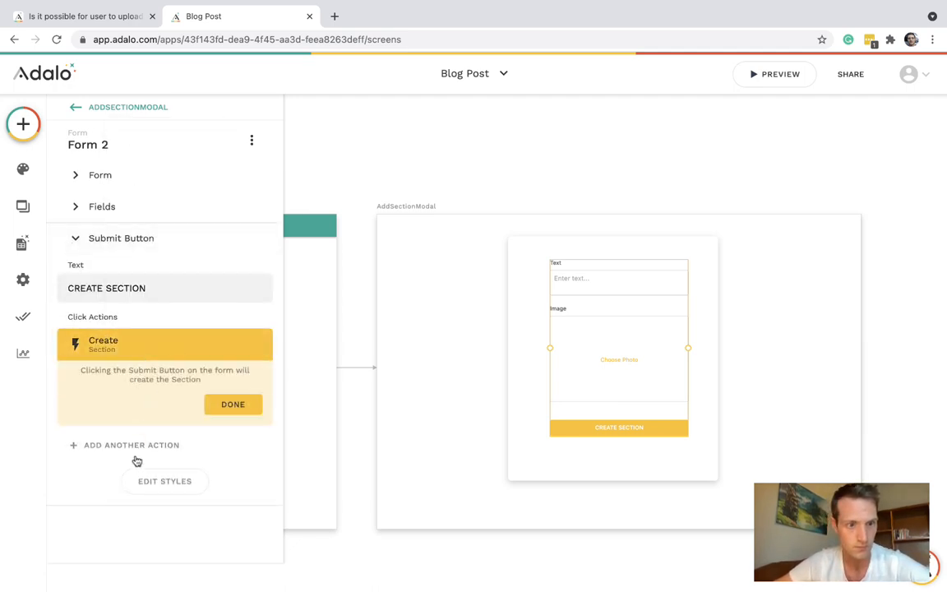
# - Add a Link > Back submit action and confirm Post is set to Current Post
pyautogui.click(103, 345)
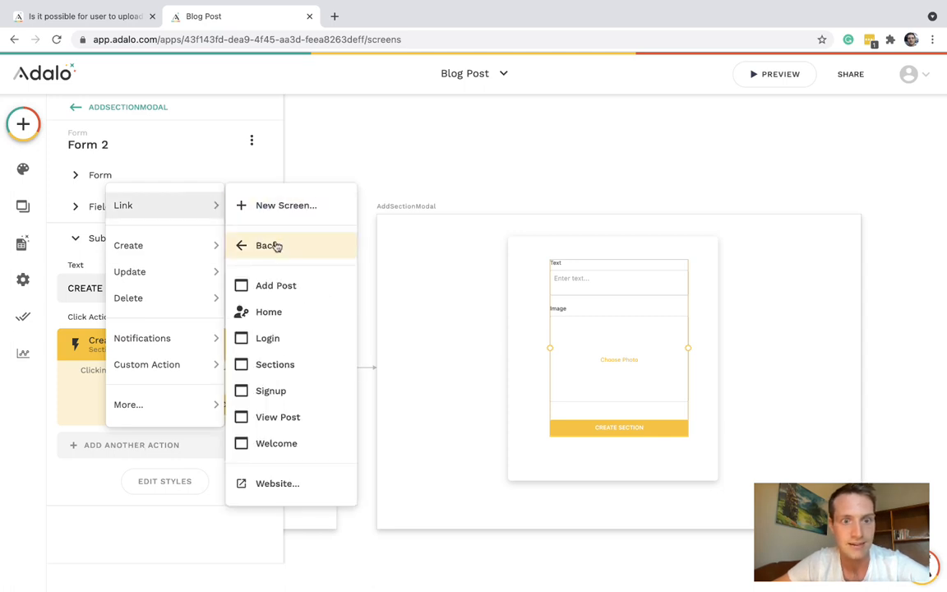
pyautogui.click(268, 244)
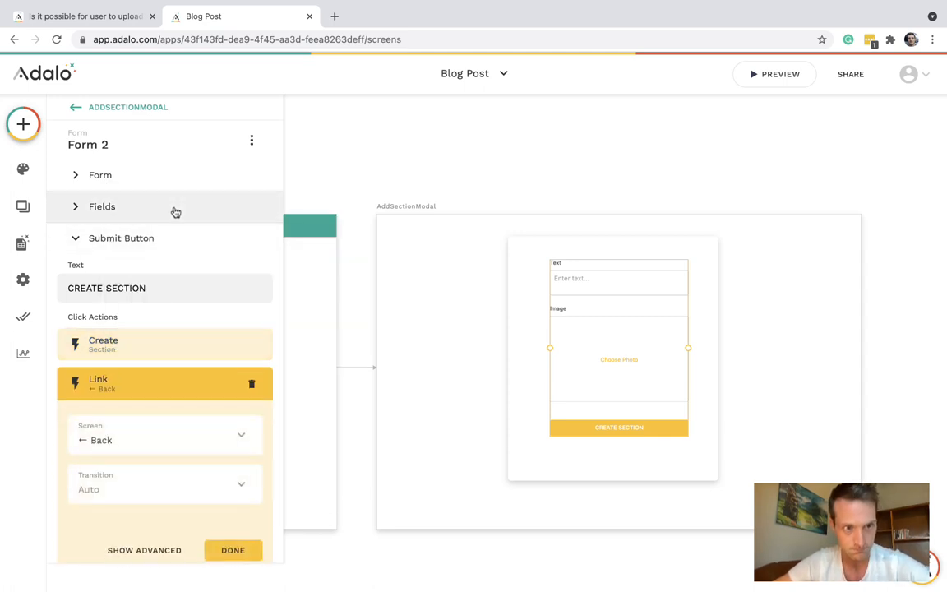
pyautogui.click(102, 206)
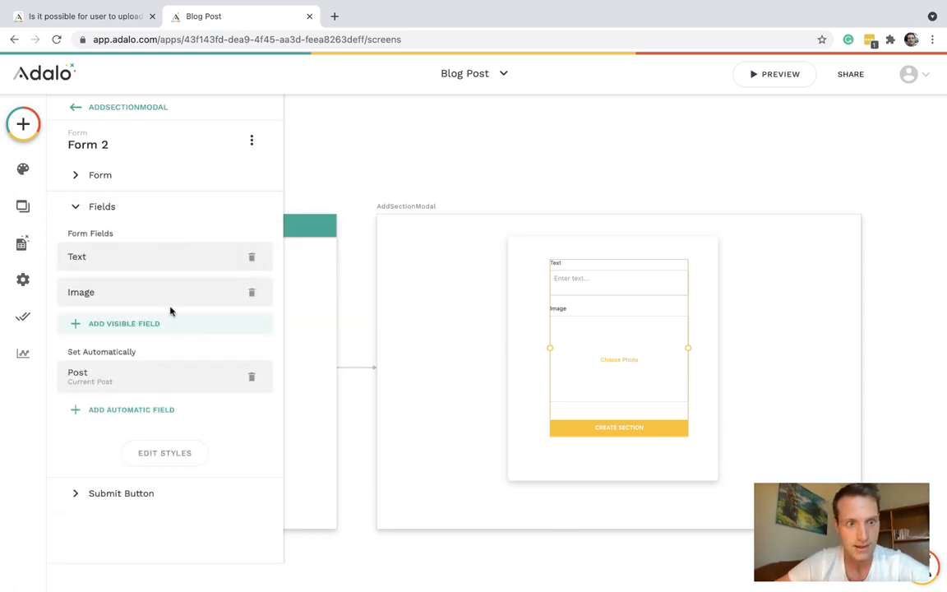
pyautogui.click(107, 376)
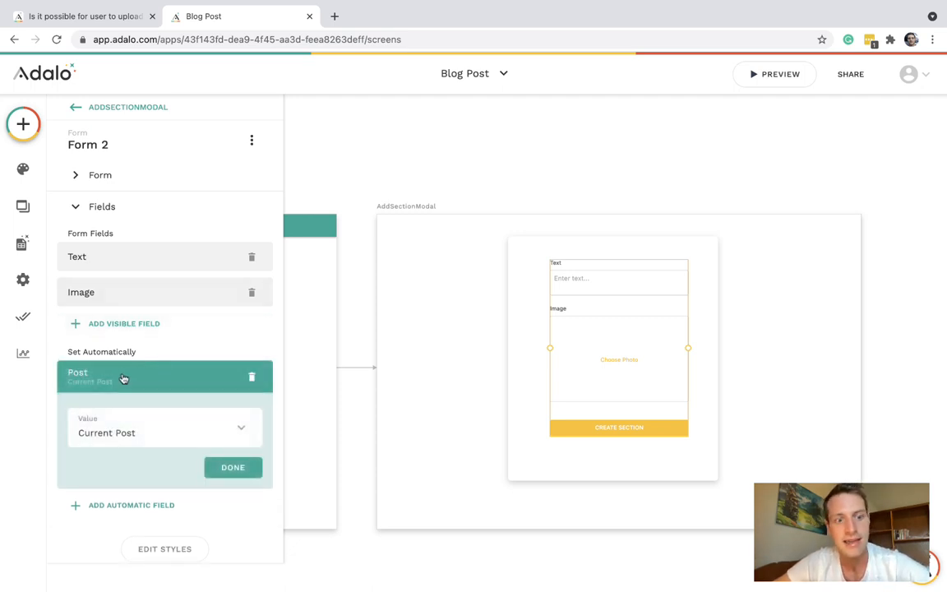
pyautogui.click(23, 242)
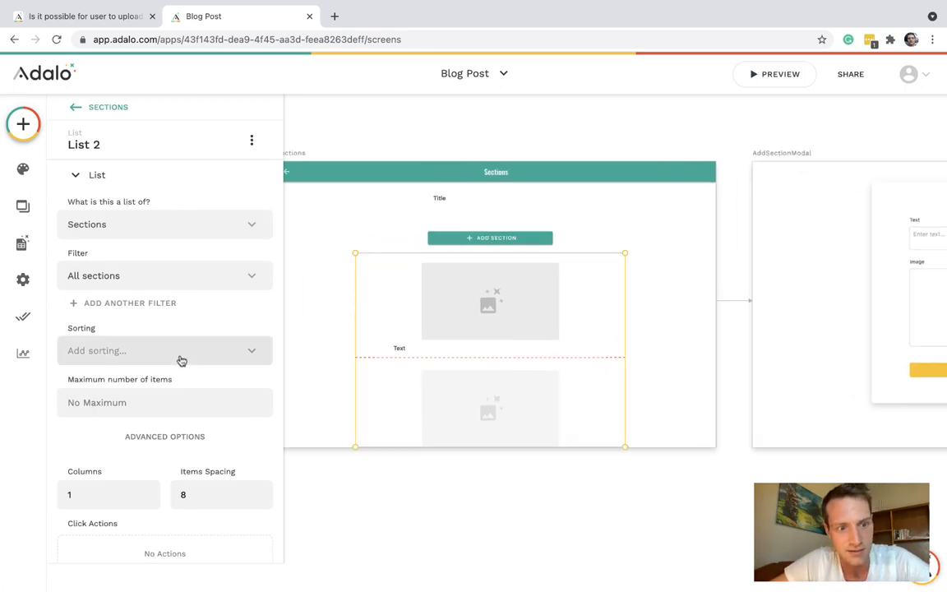
# - Set List 2's sorting to Created Date - Oldest to Newest
pyautogui.click(165, 351)
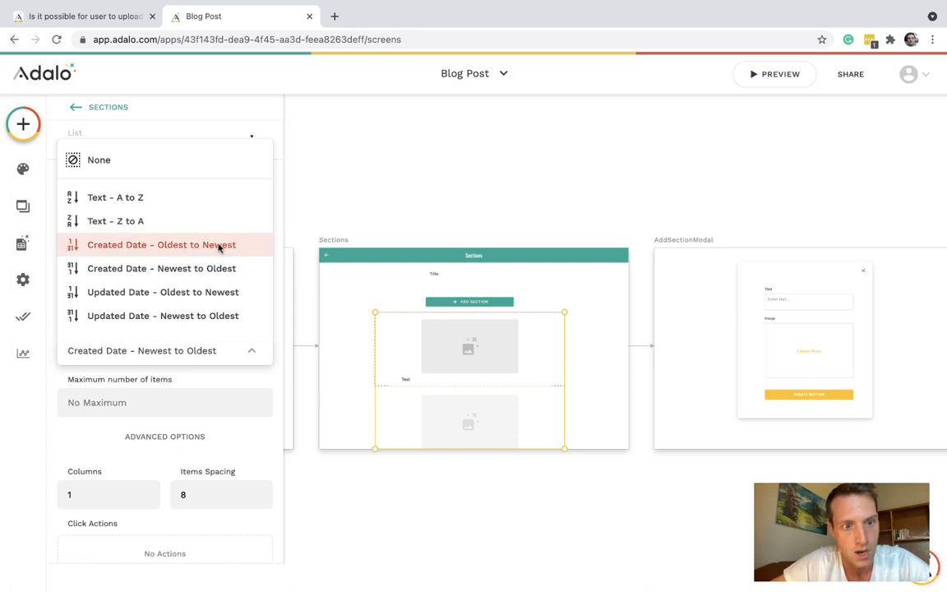
pyautogui.click(161, 244)
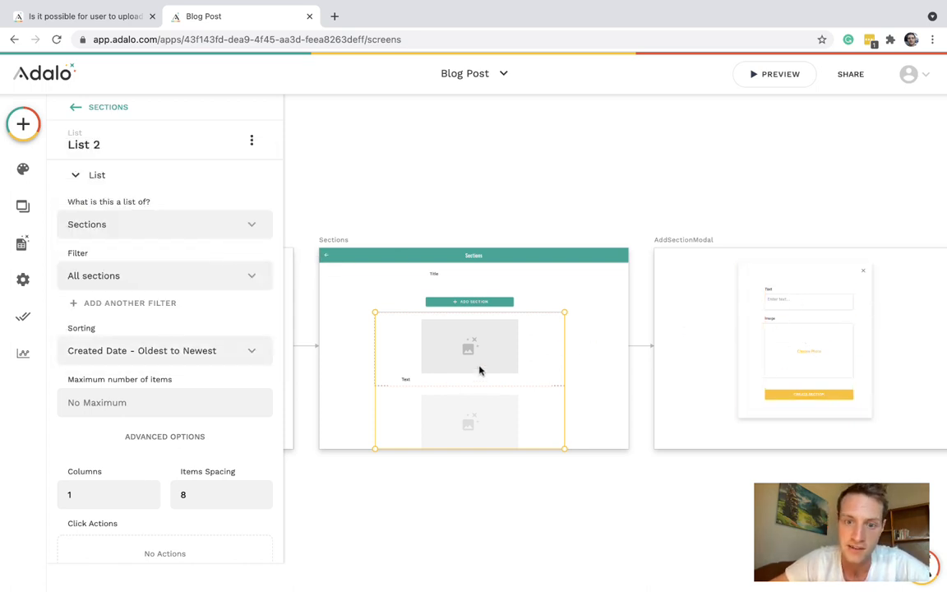
pyautogui.moveTo(503, 361)
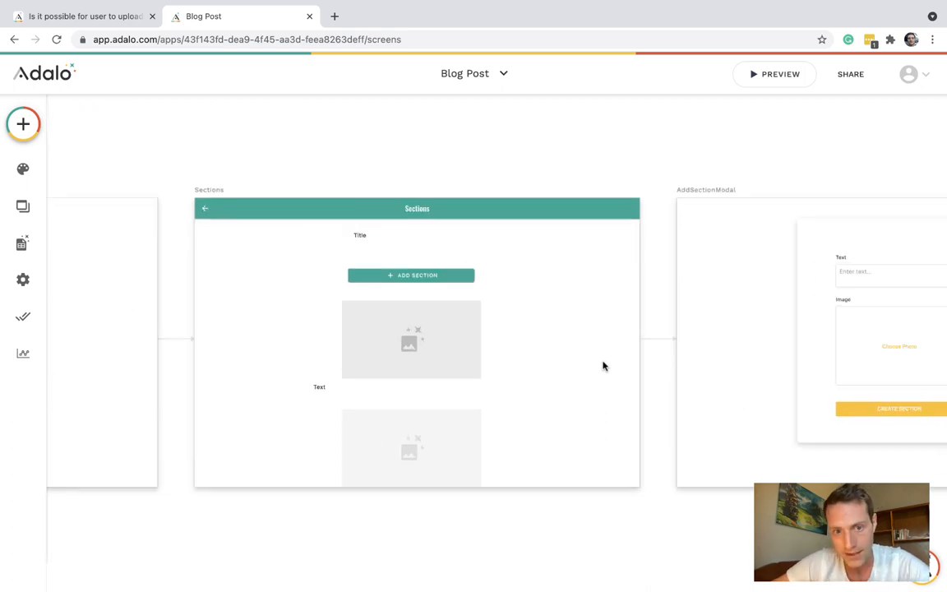
# - Give each Sections list item a size-70 'delete' trash icon with a Delete Section action
pyautogui.write('delete')
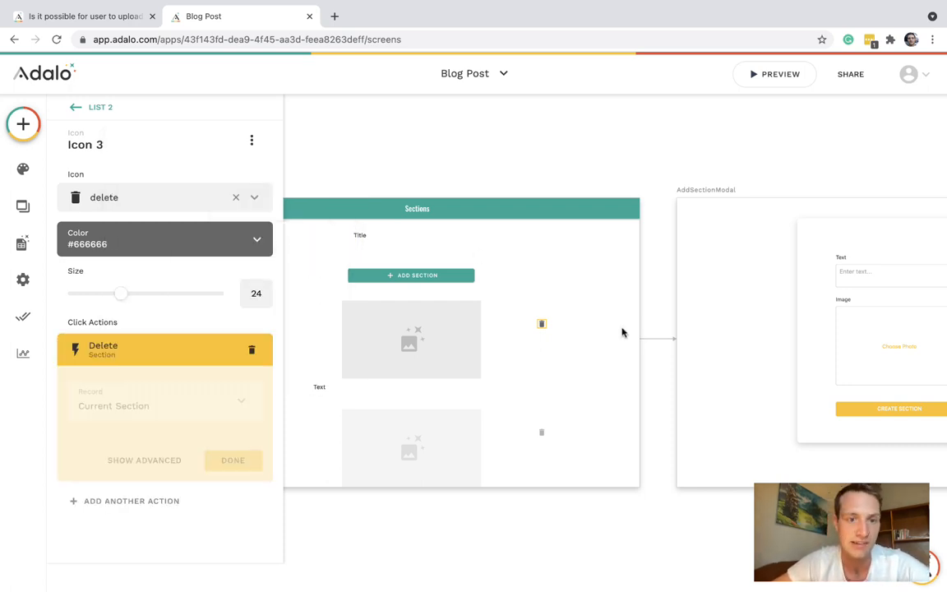
pyautogui.click(233, 459)
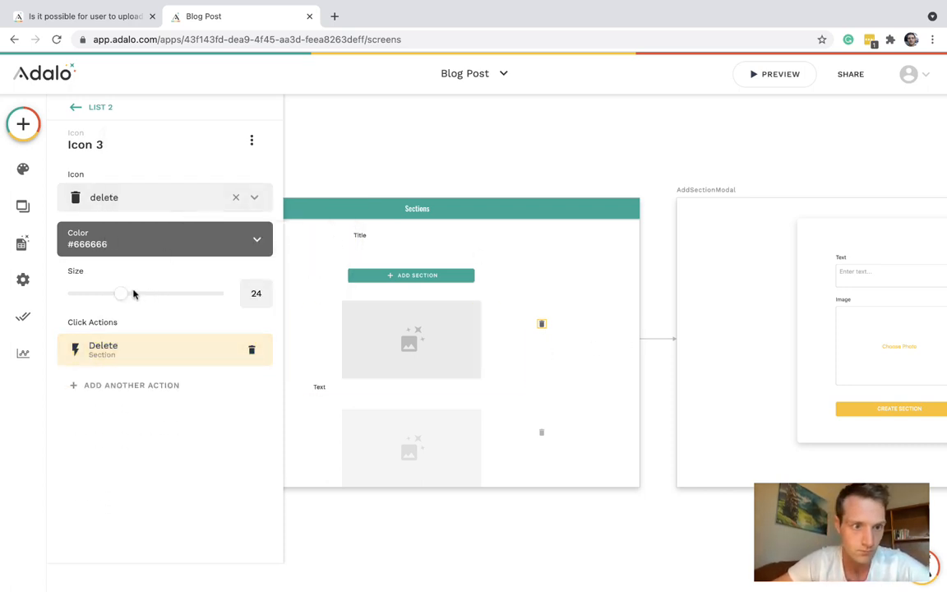
pyautogui.moveTo(121, 294); pyautogui.dragTo(226, 293)
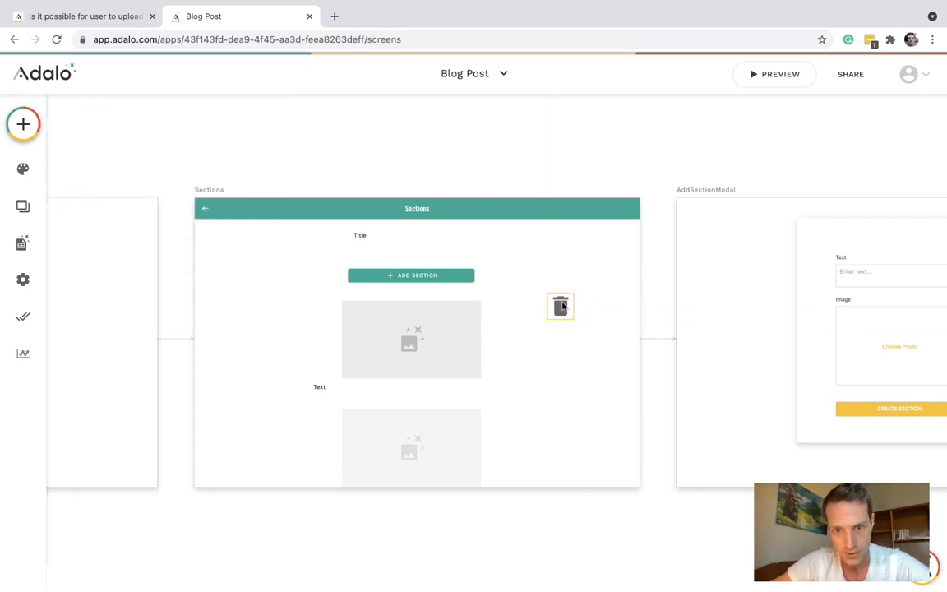
pyautogui.click(561, 306)
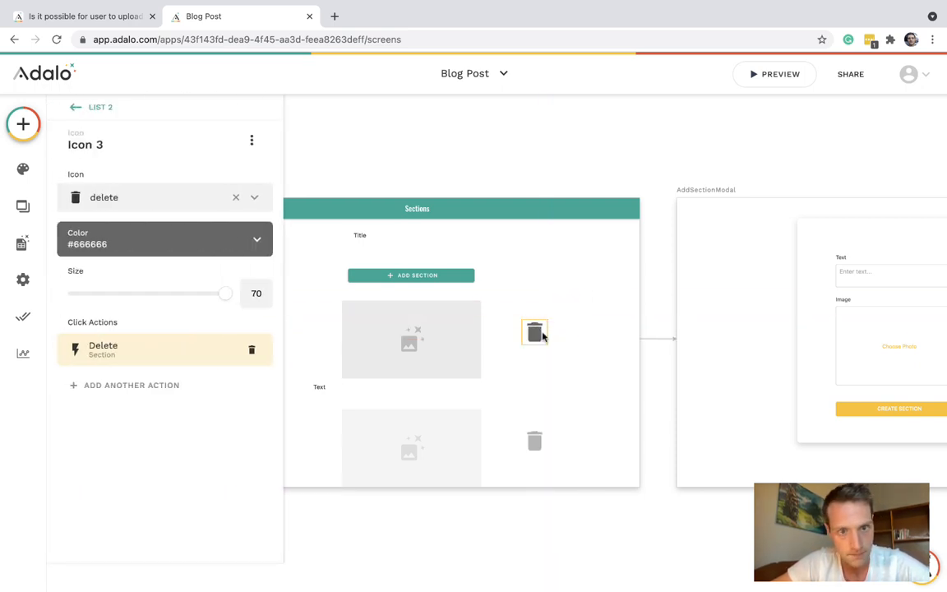
pyautogui.click(411, 350)
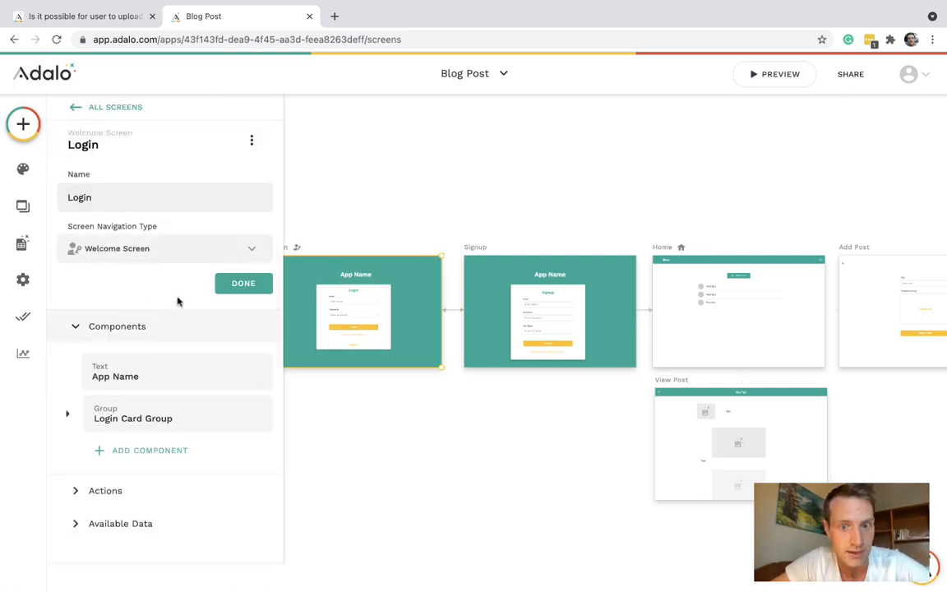
# - Close the Login screen settings panel and launch the Blog Post app preview
pyautogui.click(243, 283)
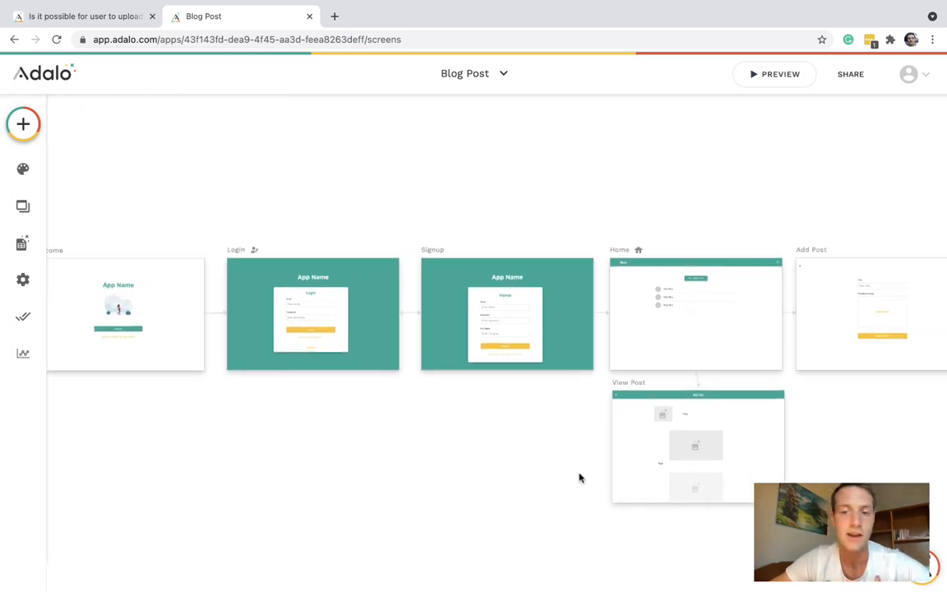
pyautogui.moveTo(687, 309)
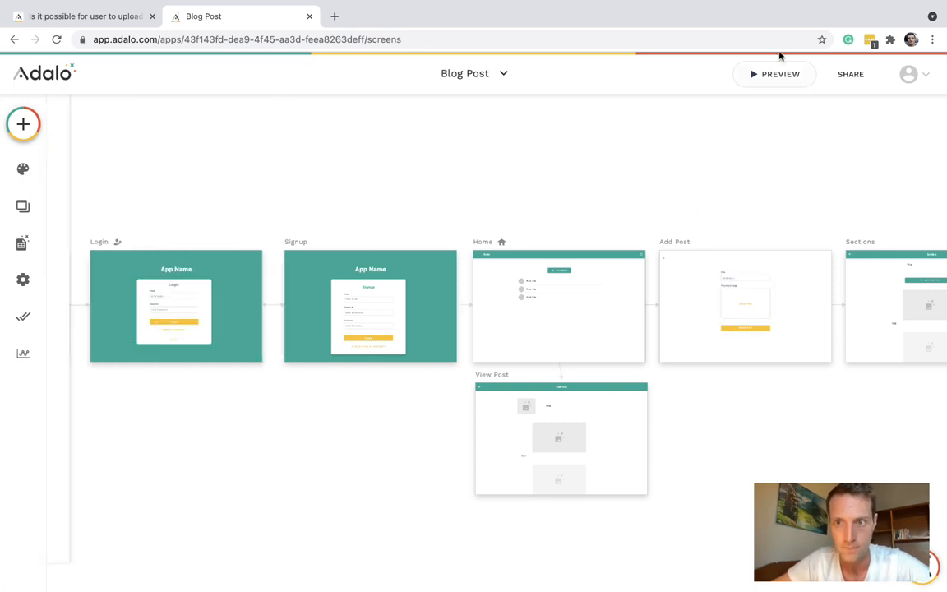
pyautogui.click(774, 74)
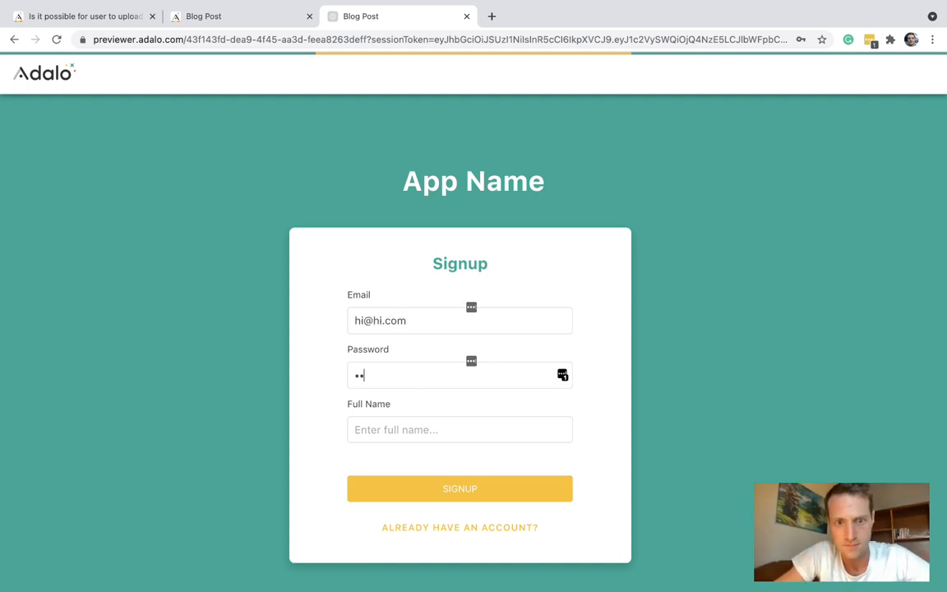
# - Sign up a test account with full name 'Nathan' and submit the Signup form
pyautogui.write('hi')
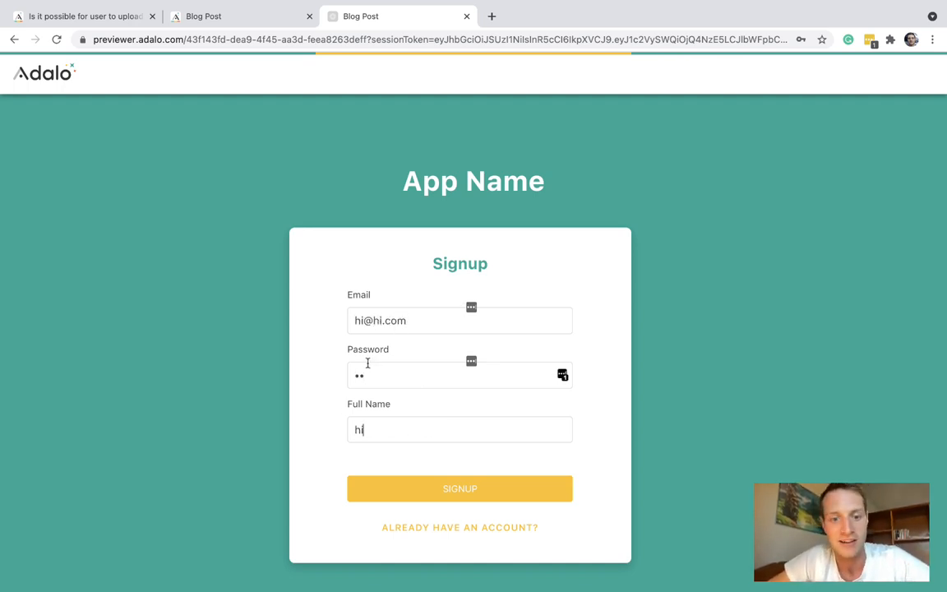
pyautogui.write('Nathan')
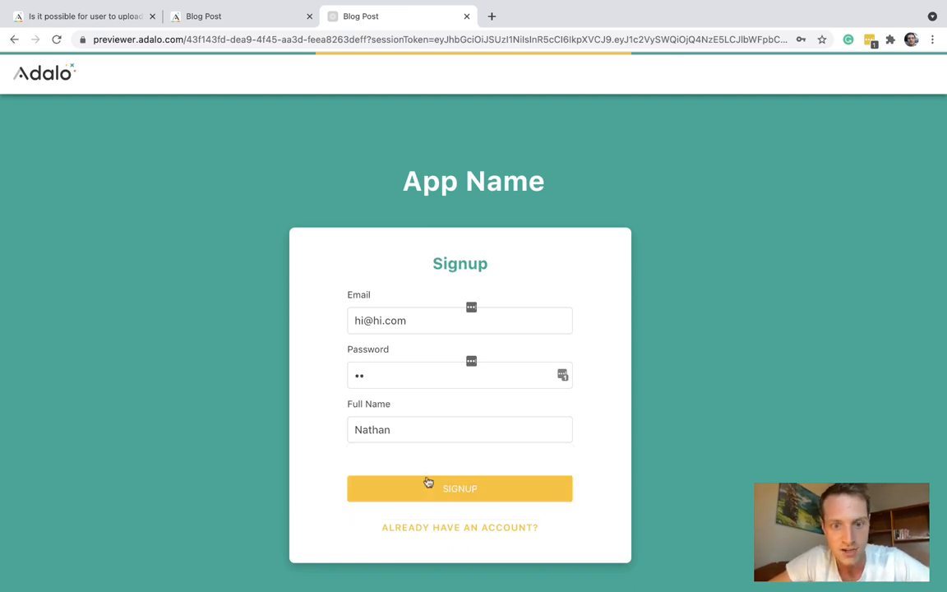
pyautogui.click(460, 487)
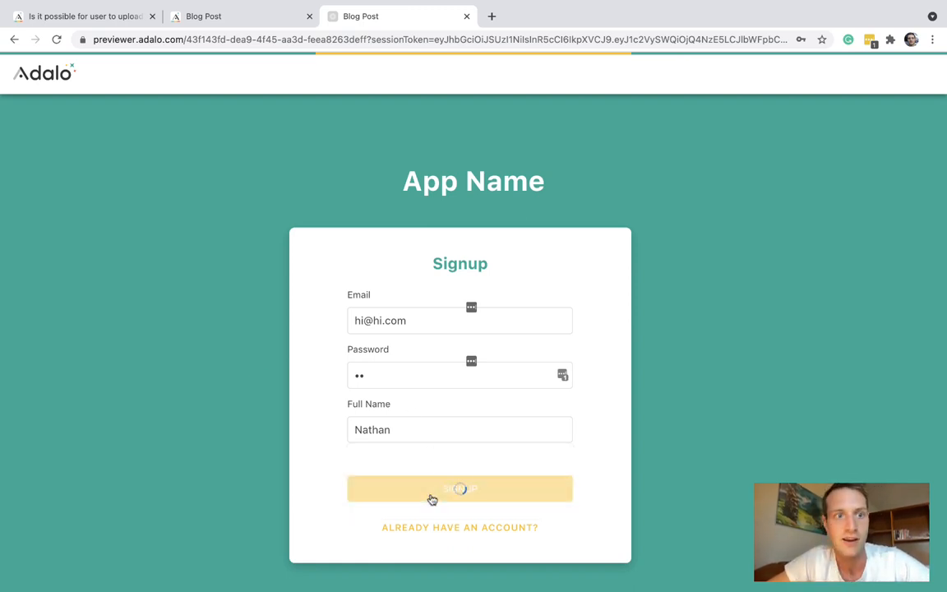
pyautogui.click(460, 488)
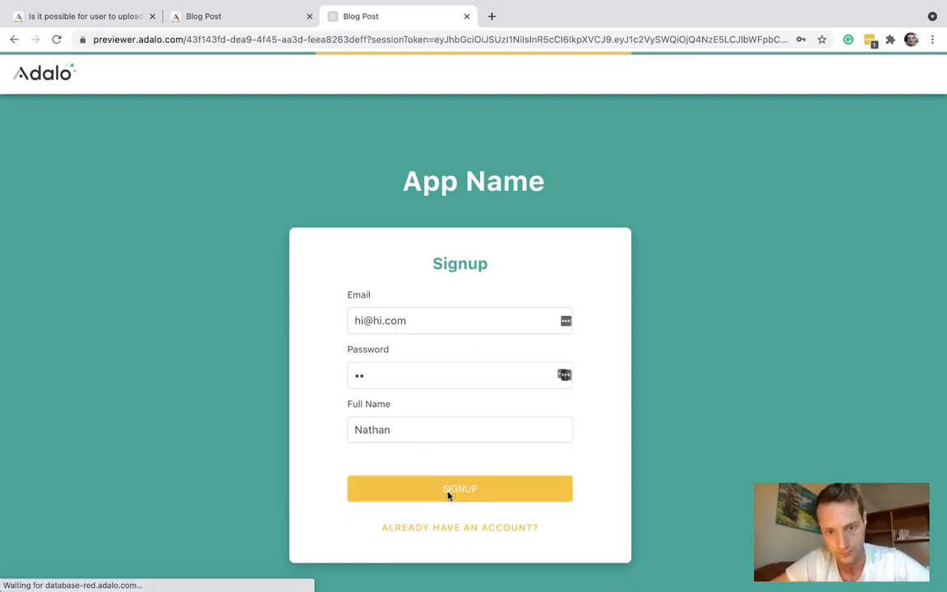
pyautogui.click(460, 489)
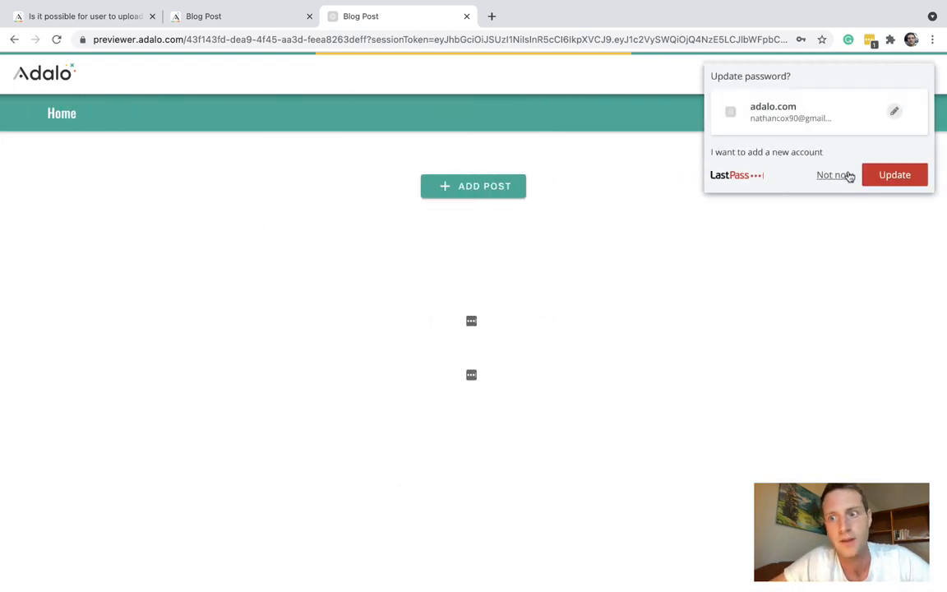
# - Create the post 'New Post 1' with a thumbnail image and open its Add Section form
pyautogui.click(832, 174)
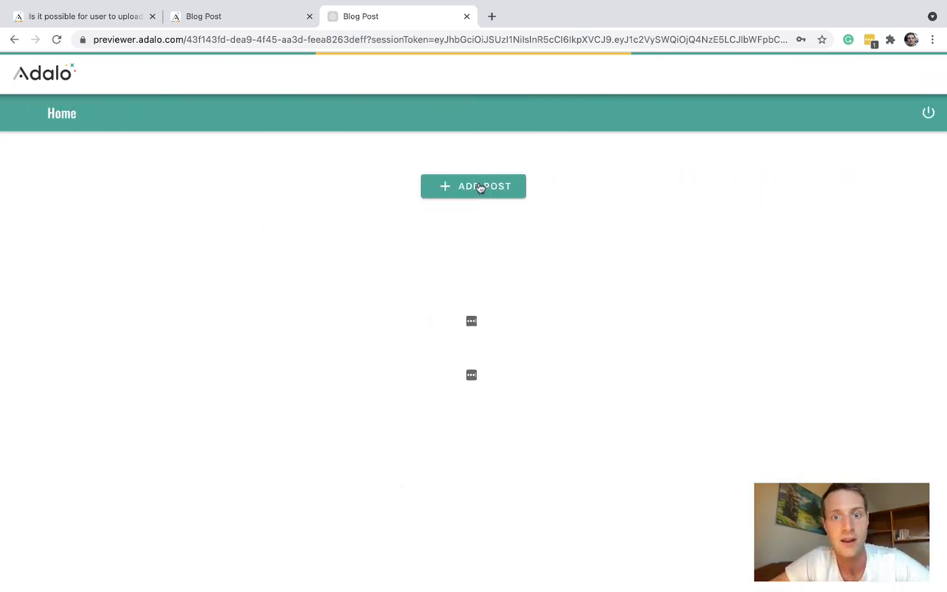
pyautogui.click(473, 186)
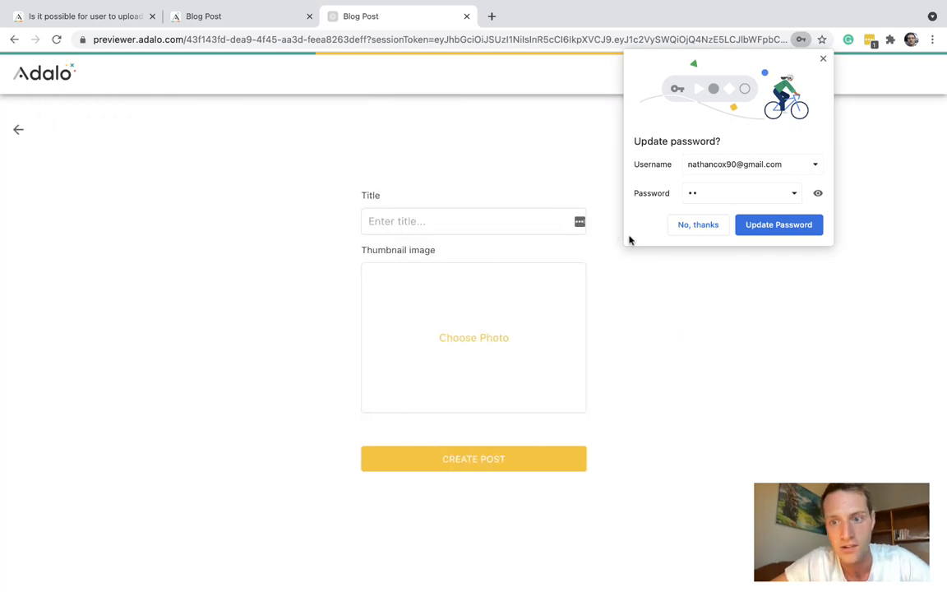
pyautogui.write('New')
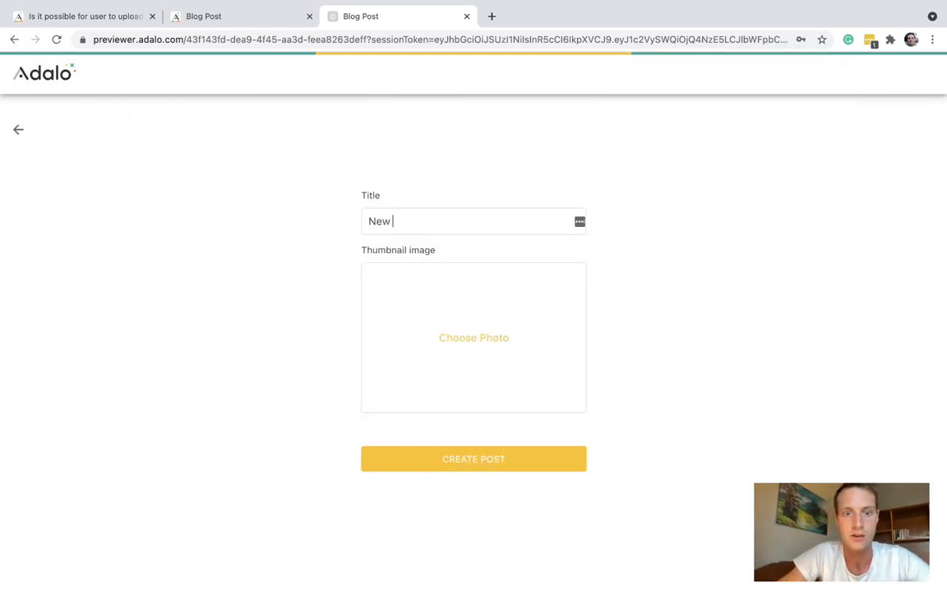
pyautogui.click(473, 337)
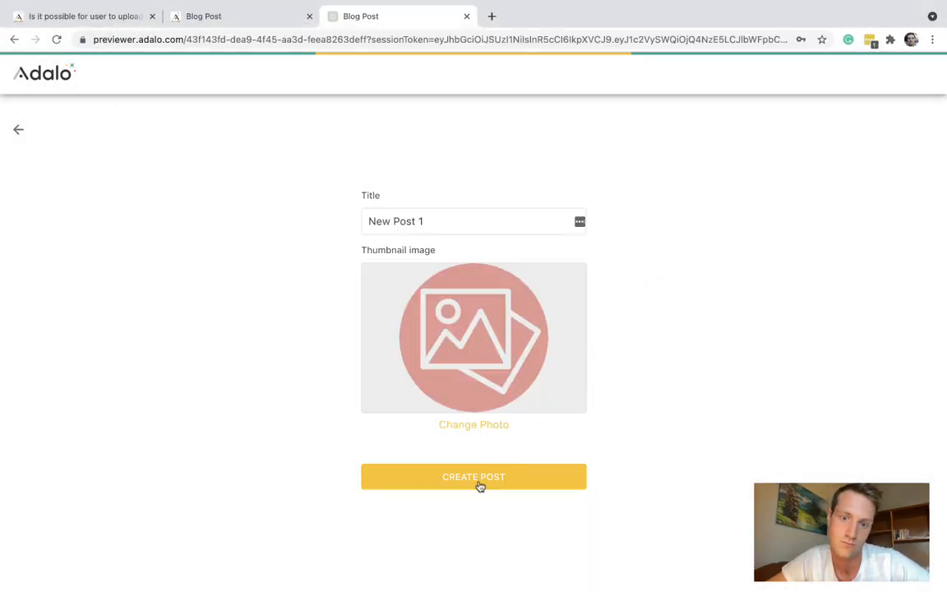
pyautogui.click(473, 476)
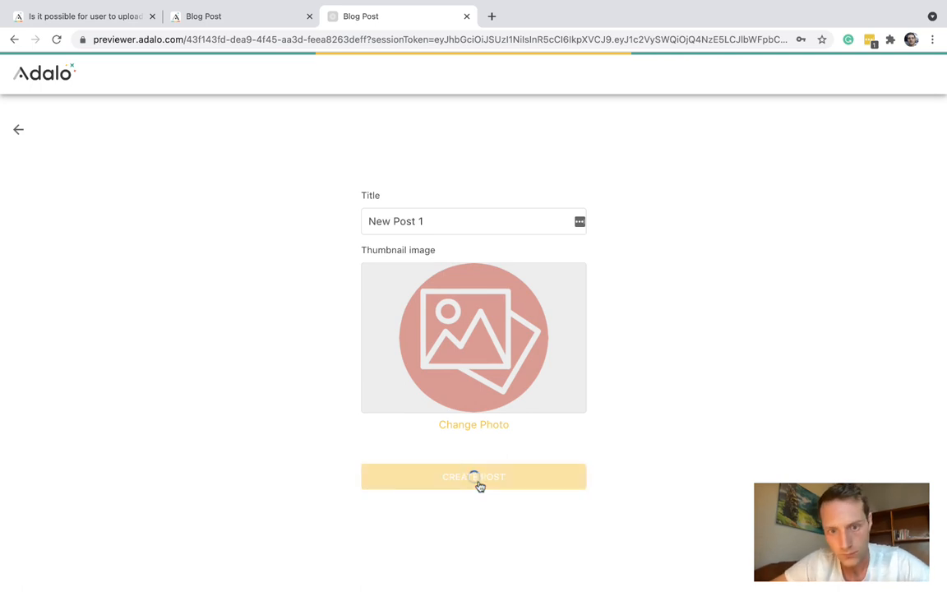
pyautogui.click(474, 476)
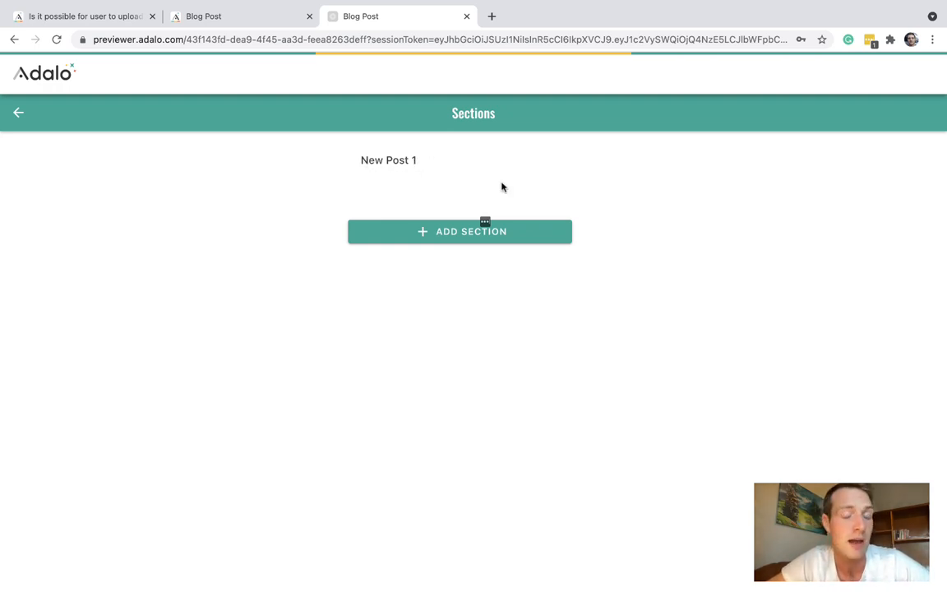
pyautogui.moveTo(428, 241)
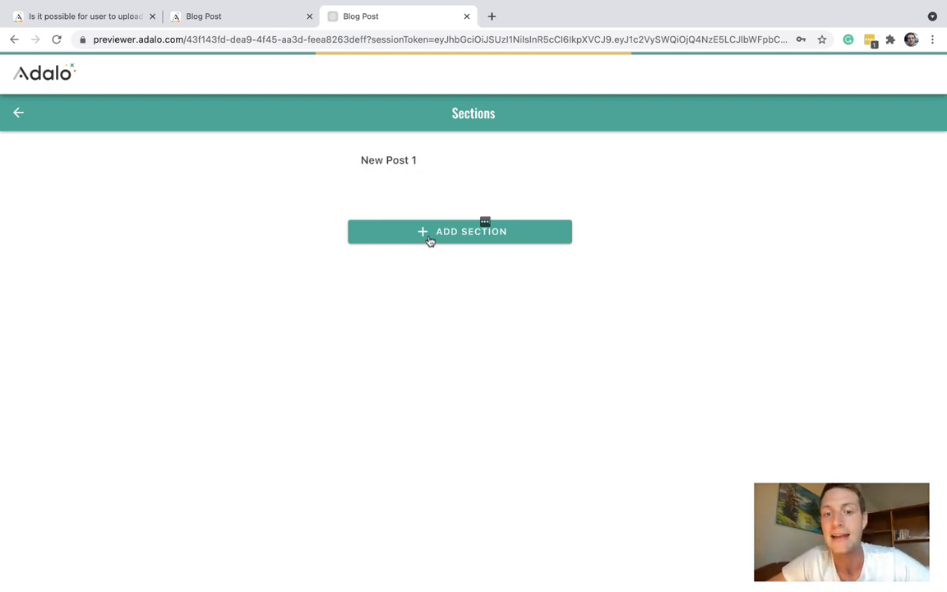
pyautogui.click(460, 231)
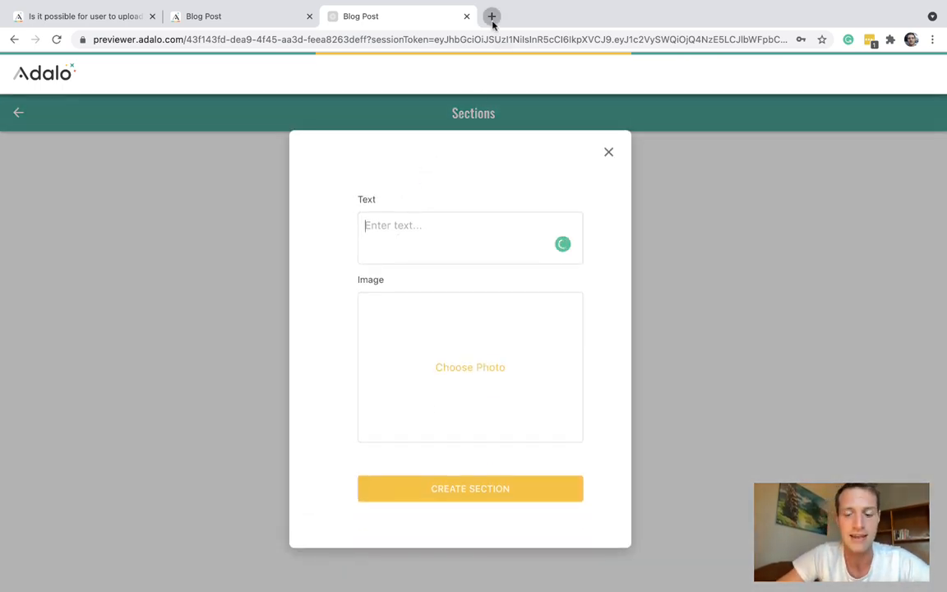
pyautogui.click(491, 16)
pyautogui.write('lipsum.com')
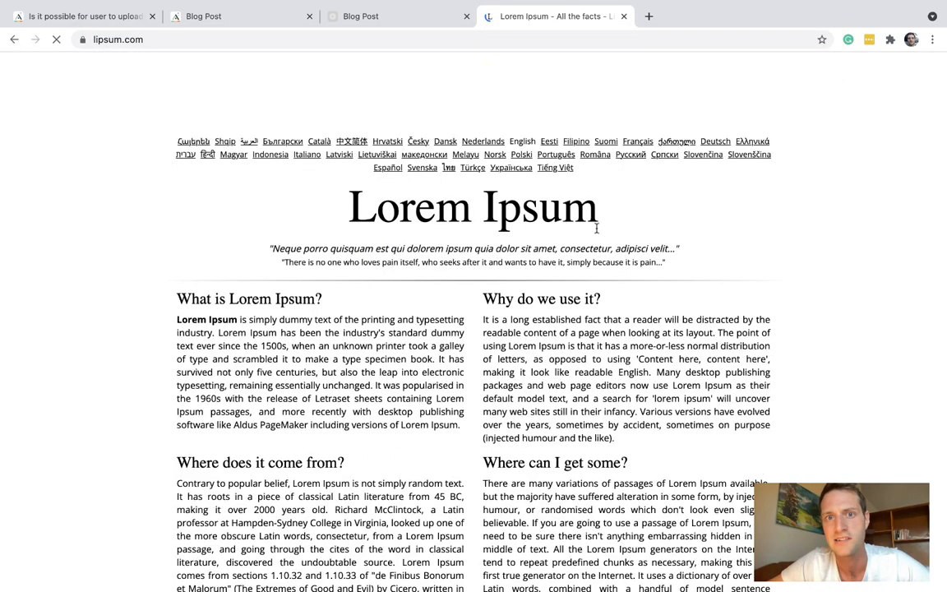
# - Scroll lipsum.com to the standard 1500s passage and select its paragraph
pyautogui.scroll(-3)
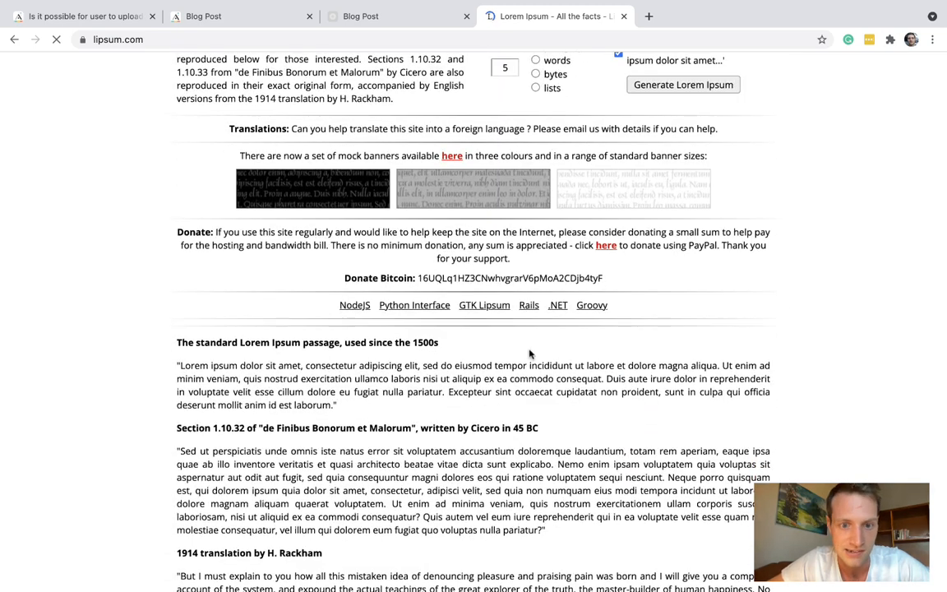
pyautogui.scroll(-3)
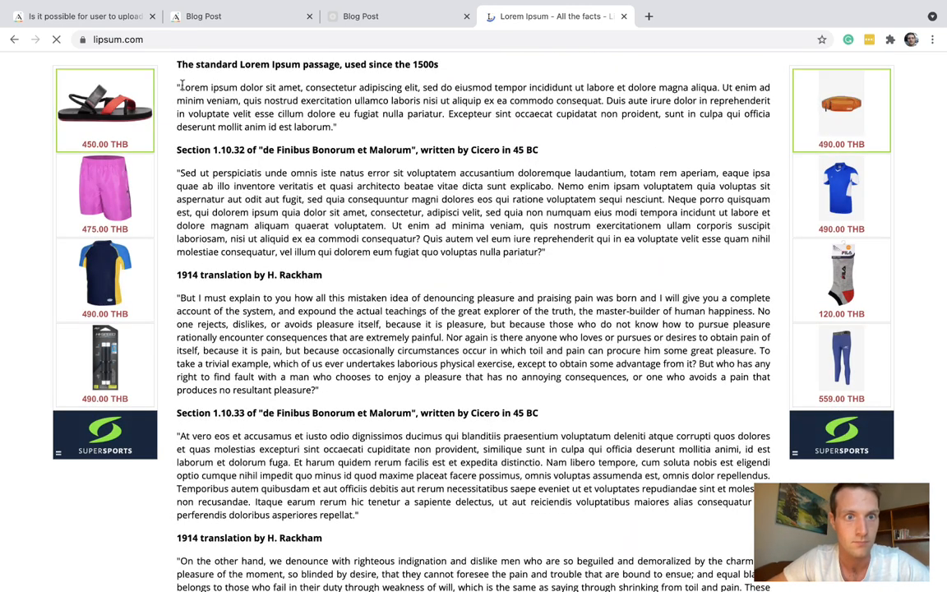
pyautogui.moveTo(178, 87); pyautogui.dragTo(335, 126)
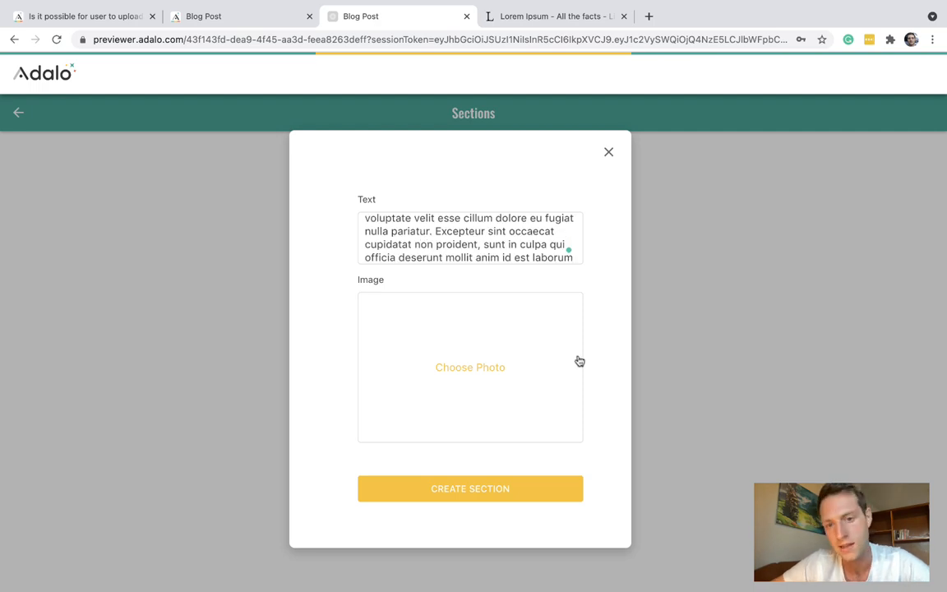
pyautogui.moveTo(470, 489)
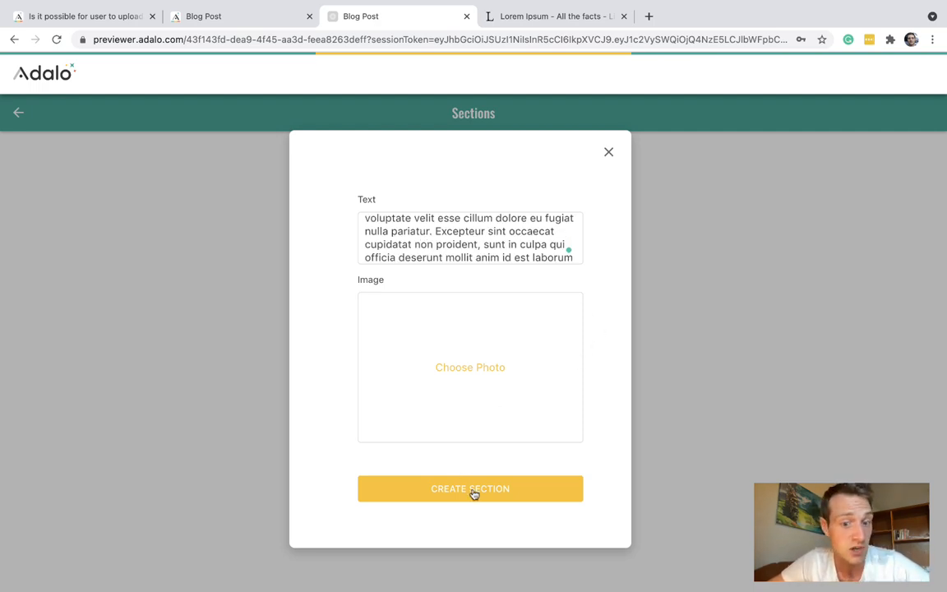
# - Save the pasted Lorem ipsum as a section, then add a stained-glass window image section
pyautogui.click(470, 488)
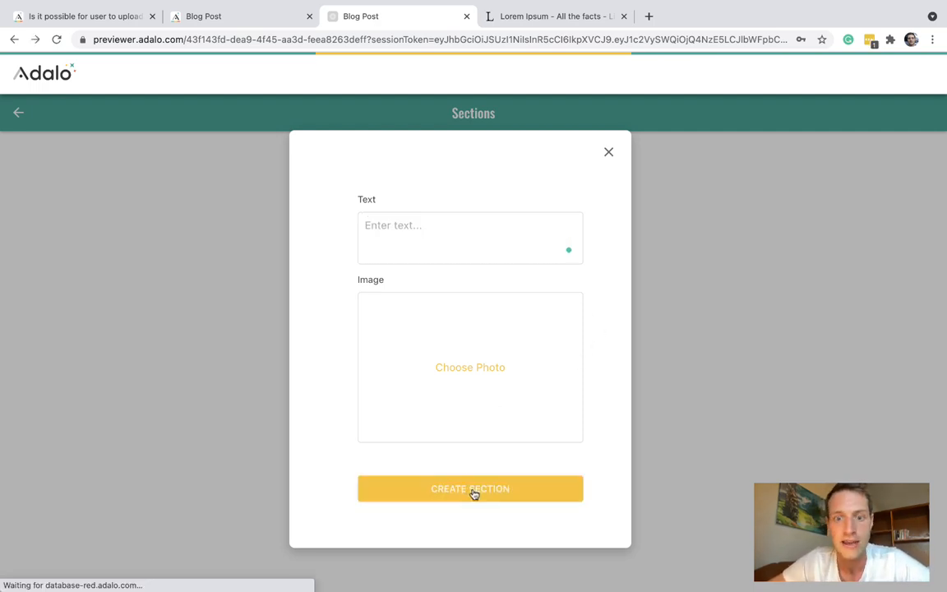
pyautogui.click(470, 488)
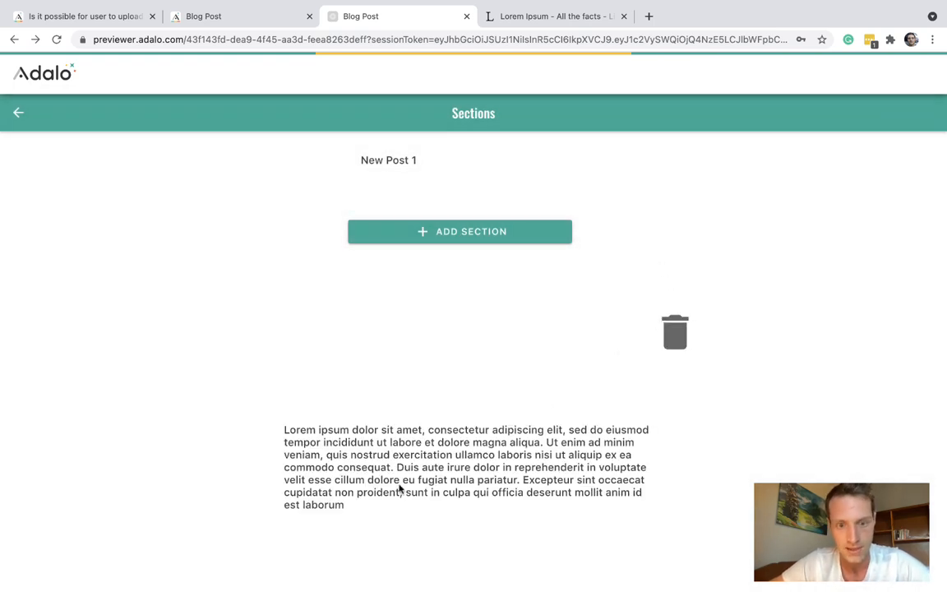
pyautogui.moveTo(320, 564)
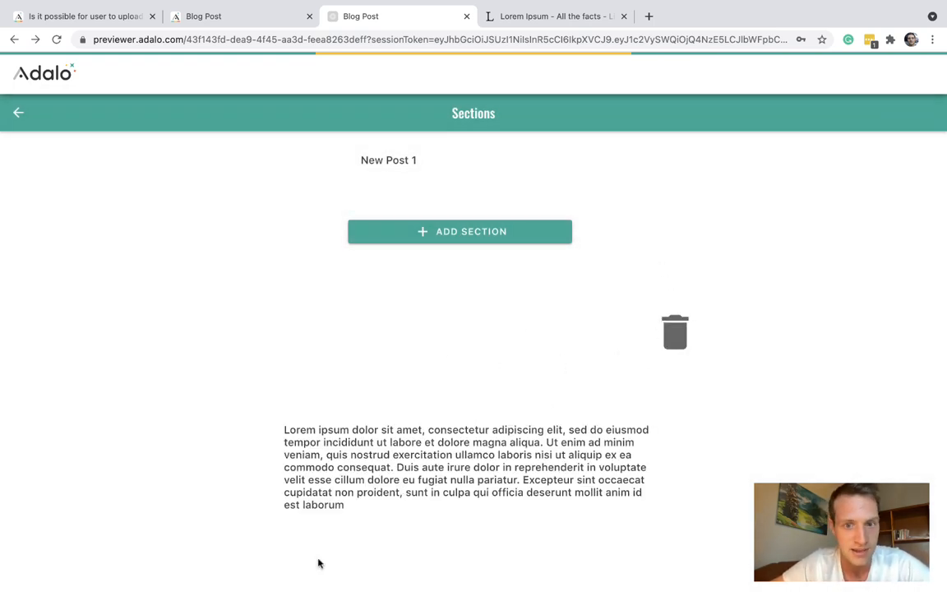
pyautogui.click(460, 231)
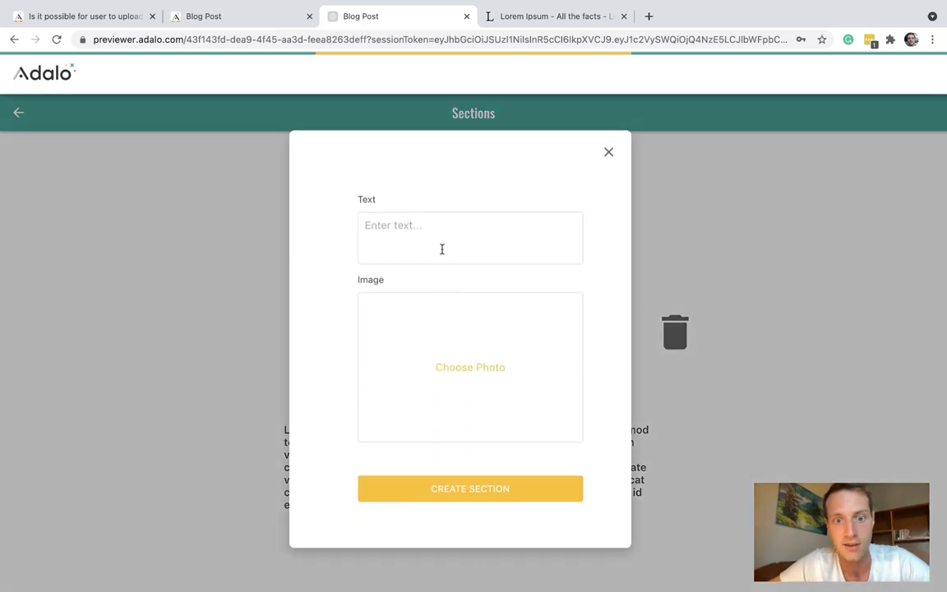
pyautogui.click(470, 366)
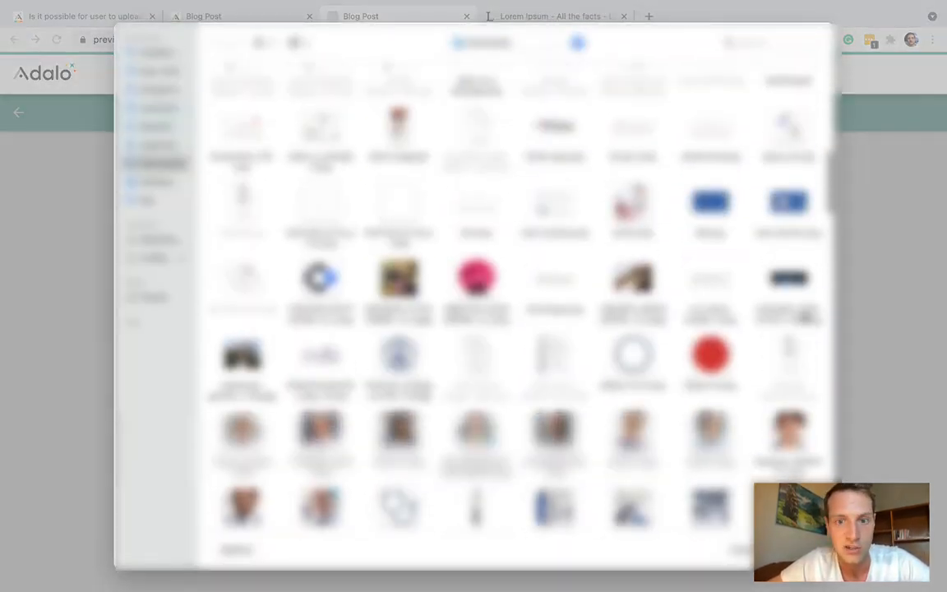
pyautogui.scroll(-3)
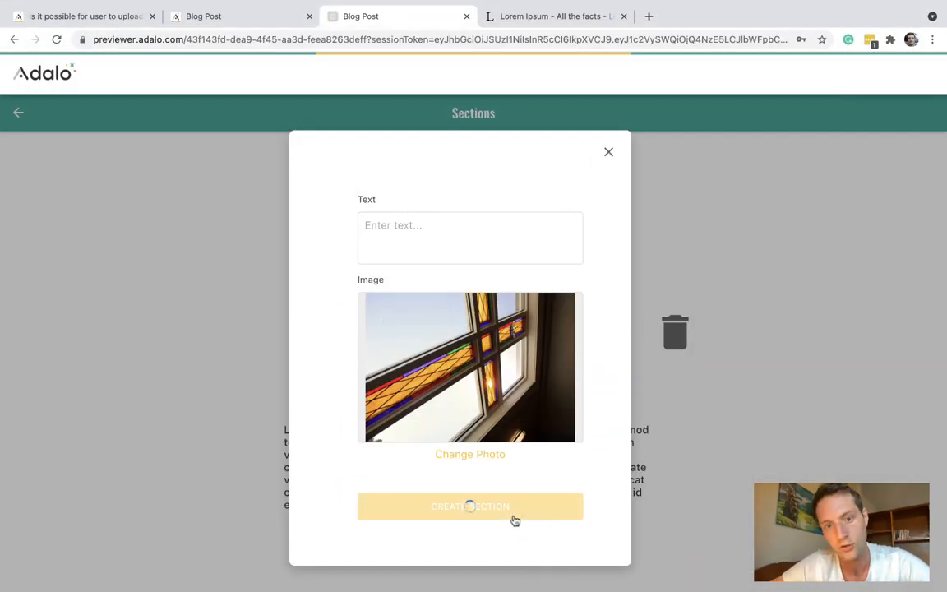
pyautogui.click(470, 506)
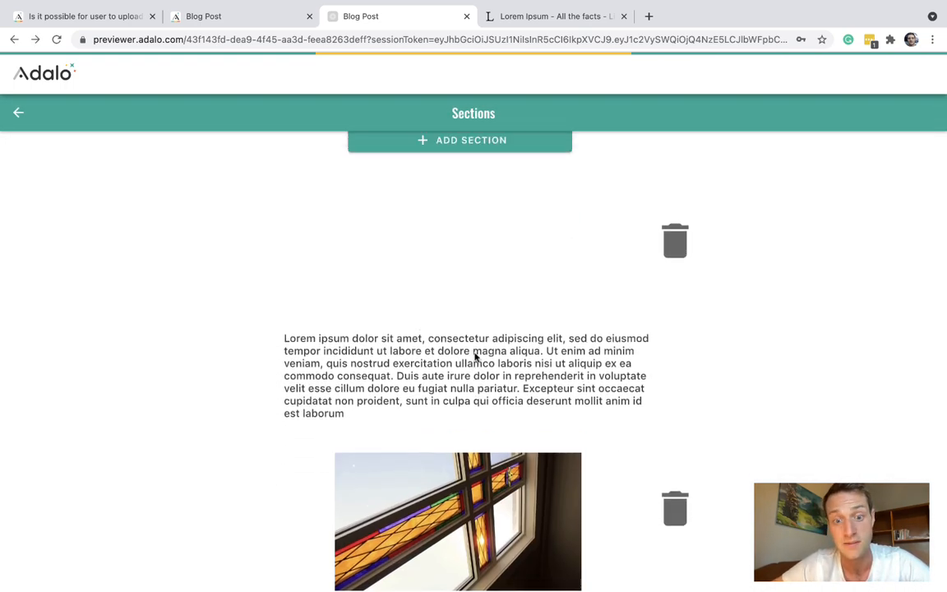
# - Save a third section pairing lorem ipsum text with a doctor photo, then return Home
pyautogui.scroll(-3)
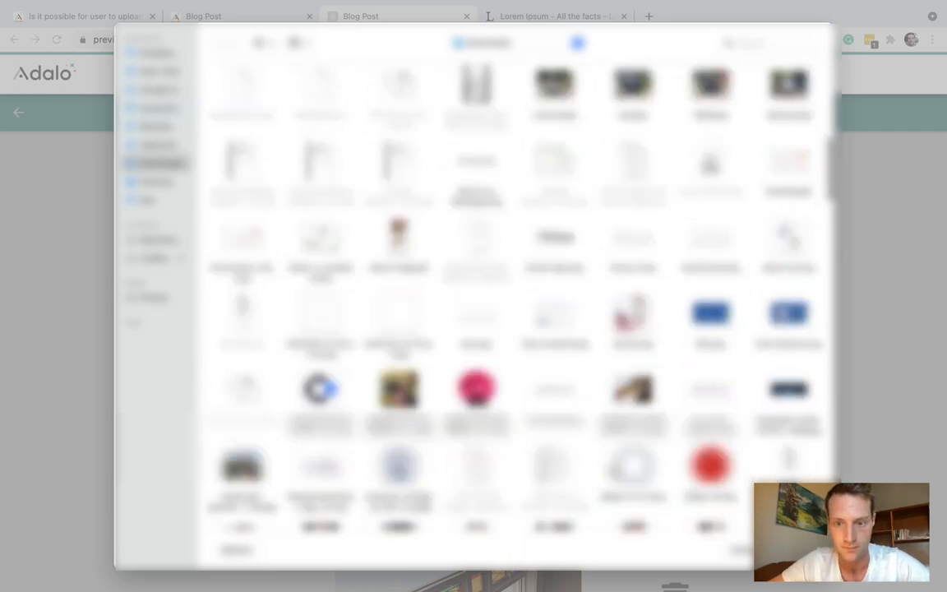
pyautogui.scroll(-3)
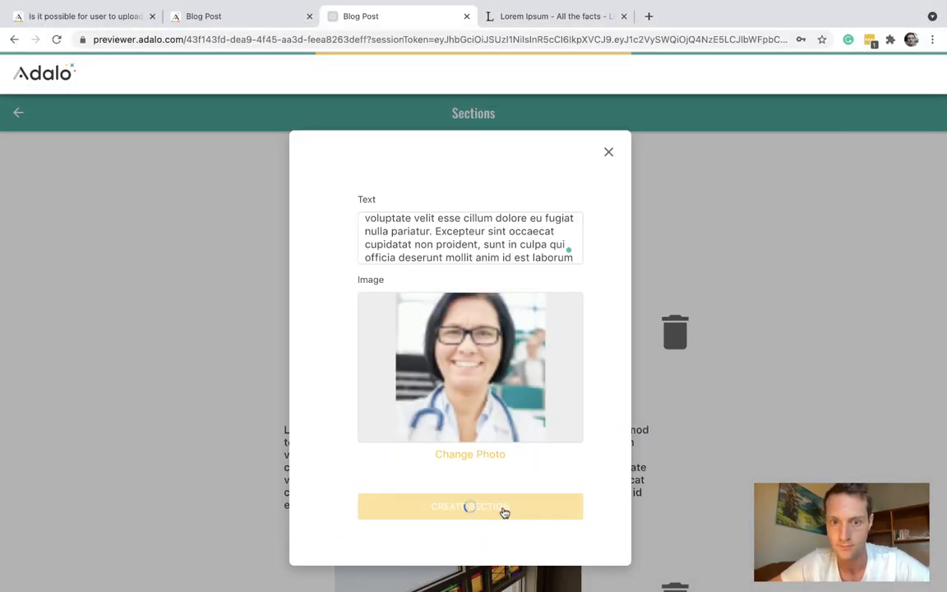
pyautogui.click(470, 505)
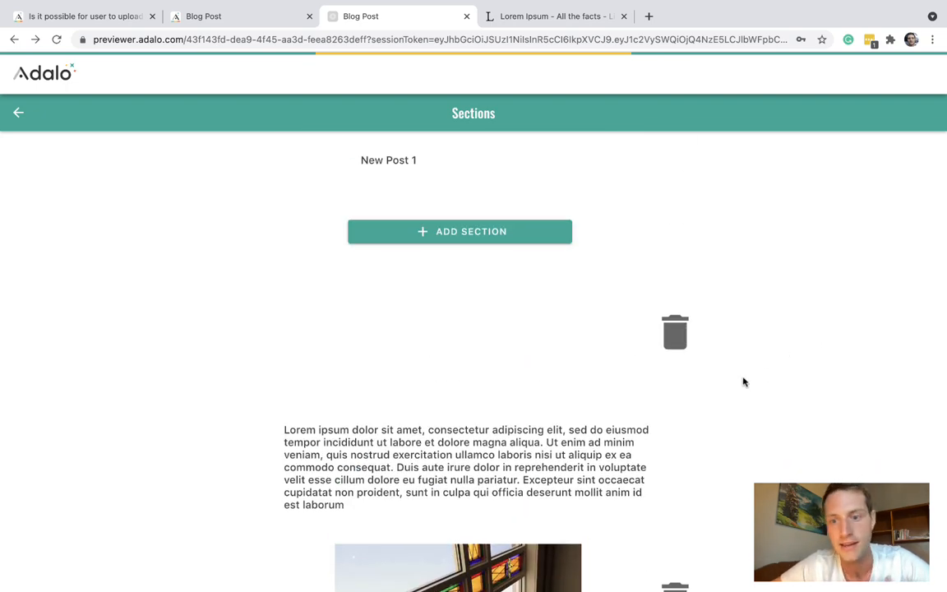
pyautogui.scroll(-3)
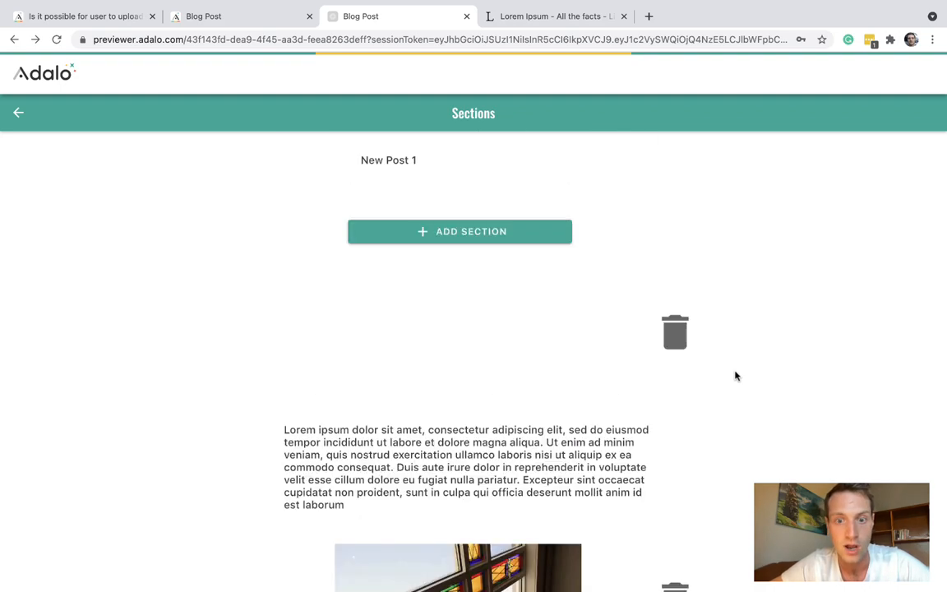
pyautogui.scroll(-3)
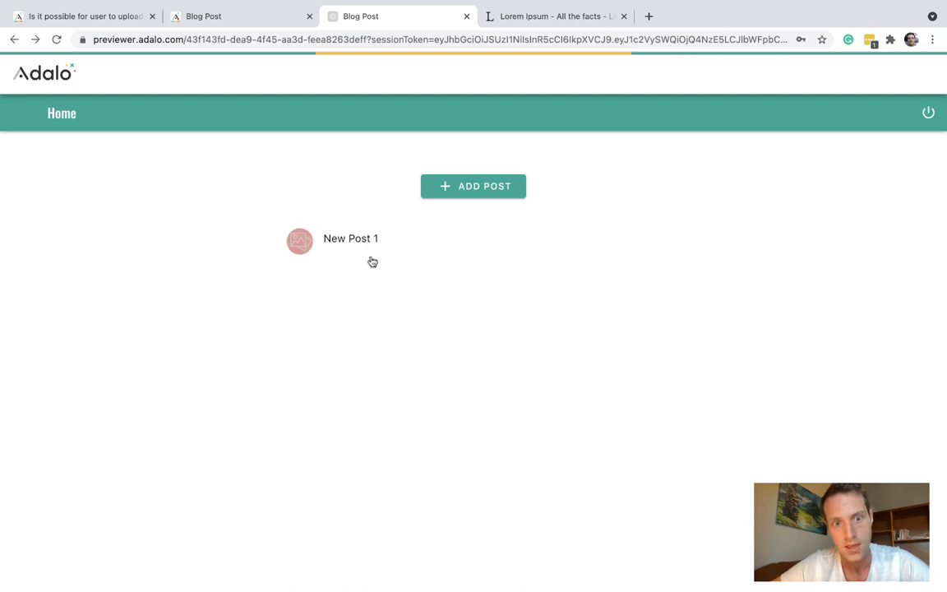
pyautogui.moveTo(345, 250)
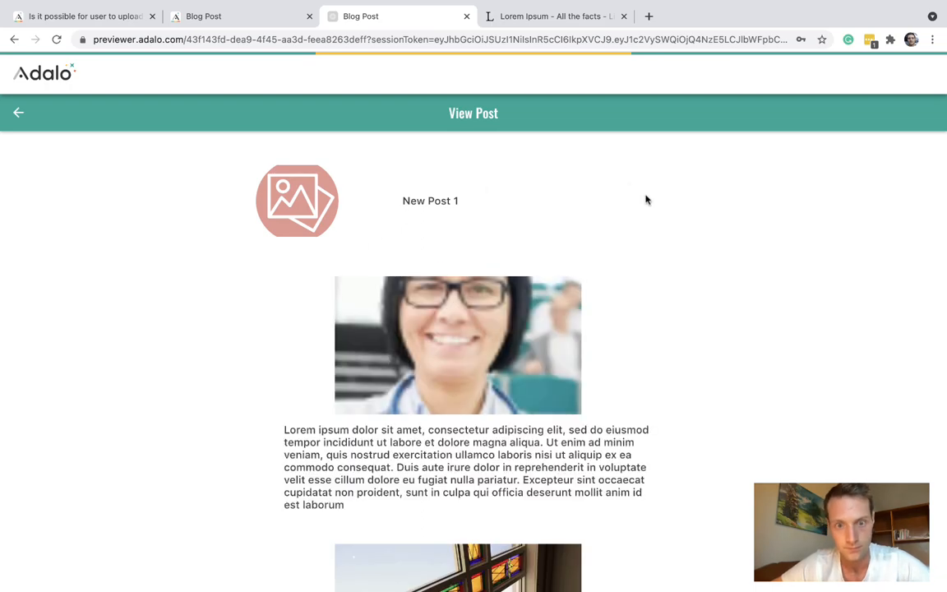
# - Scroll through New Post 1's View Post screen to inspect the order of its sections
pyautogui.scroll(-3)
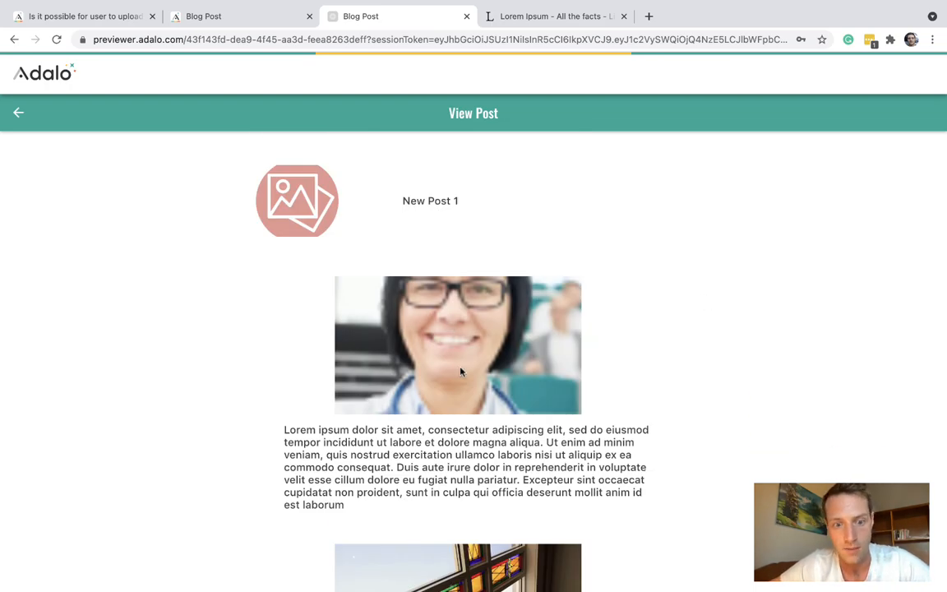
pyautogui.scroll(-3)
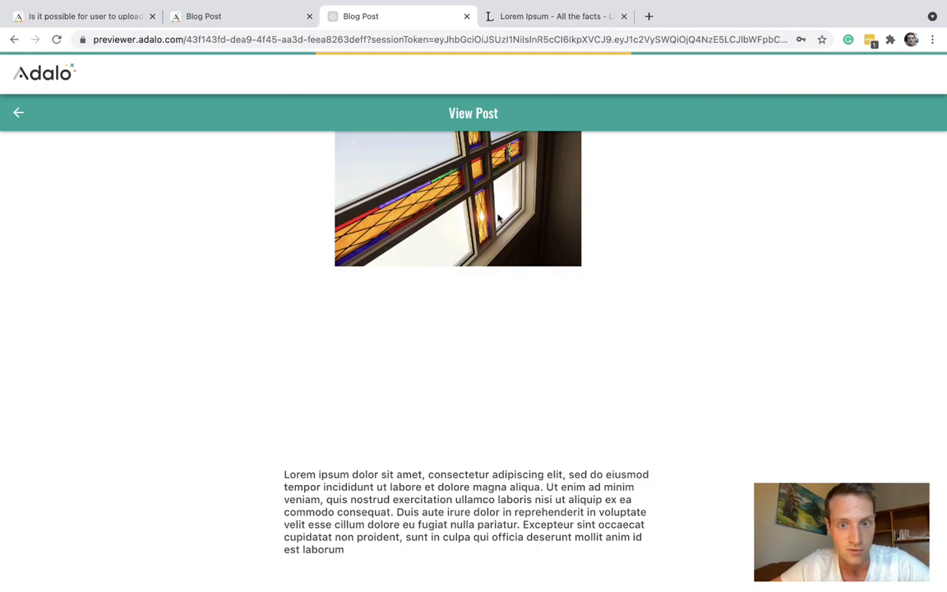
pyautogui.scroll(-3)
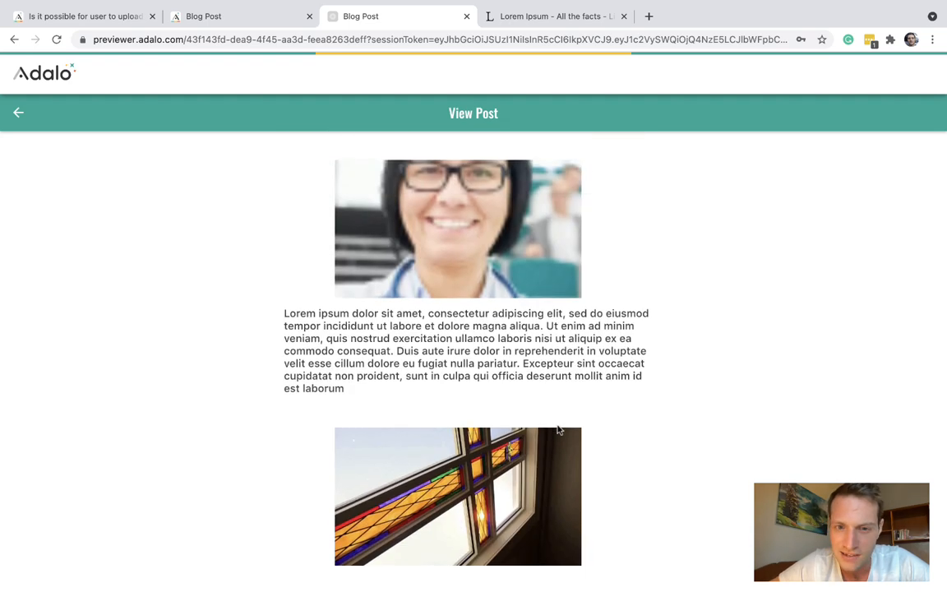
pyautogui.scroll(-3)
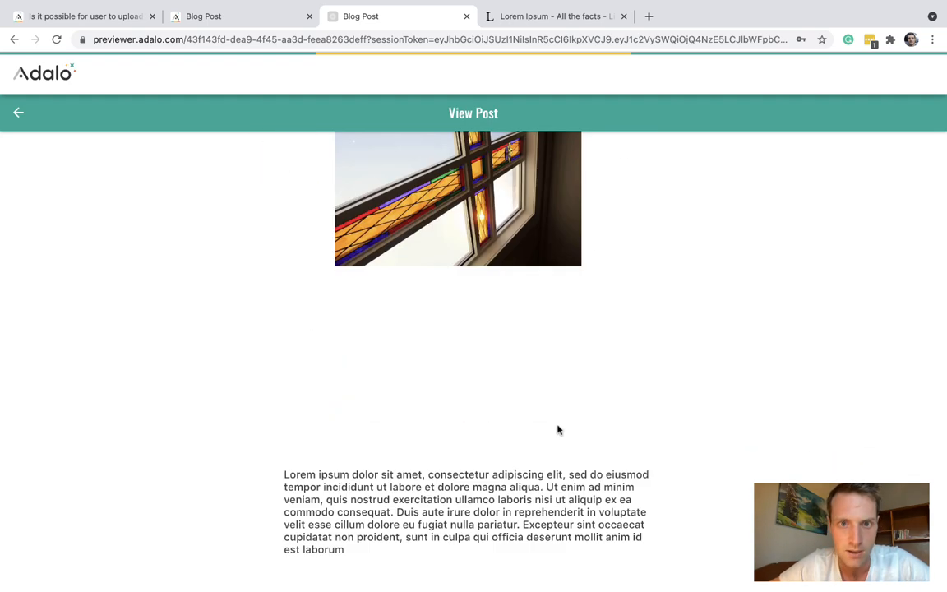
pyautogui.scroll(3)
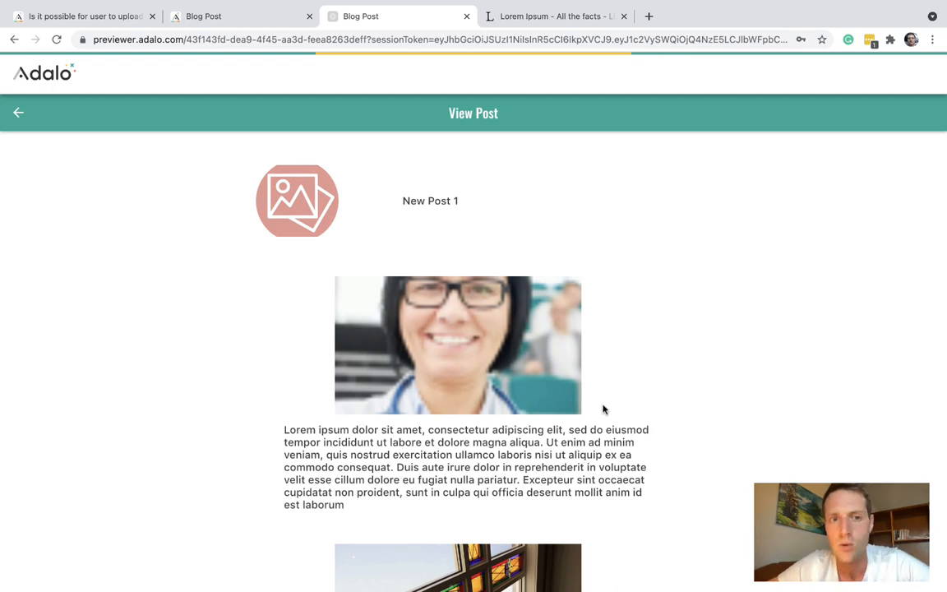
pyautogui.scroll(-3)
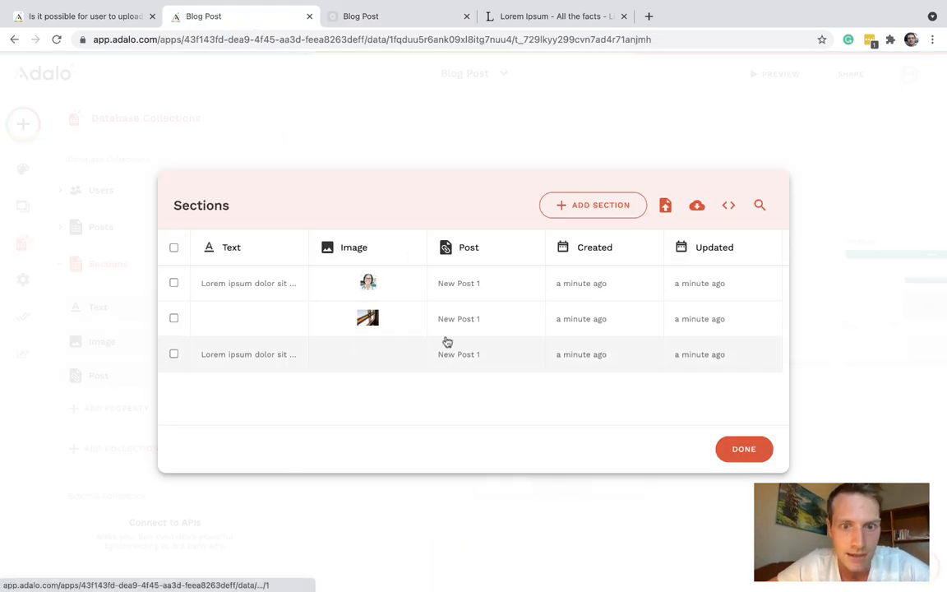
# - Close the Sections collection, select View Post's sections list, and open its sorting options
pyautogui.click(744, 449)
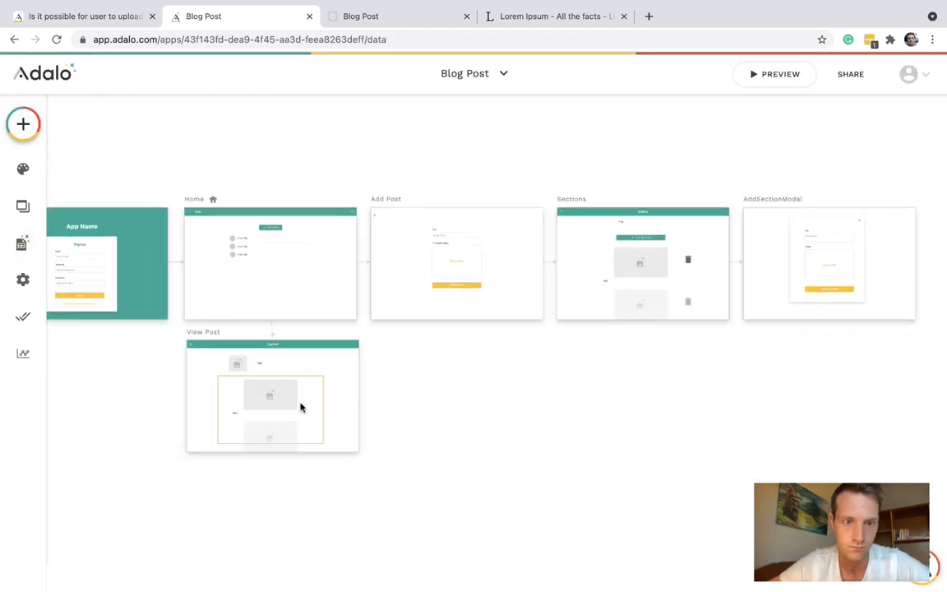
pyautogui.click(269, 409)
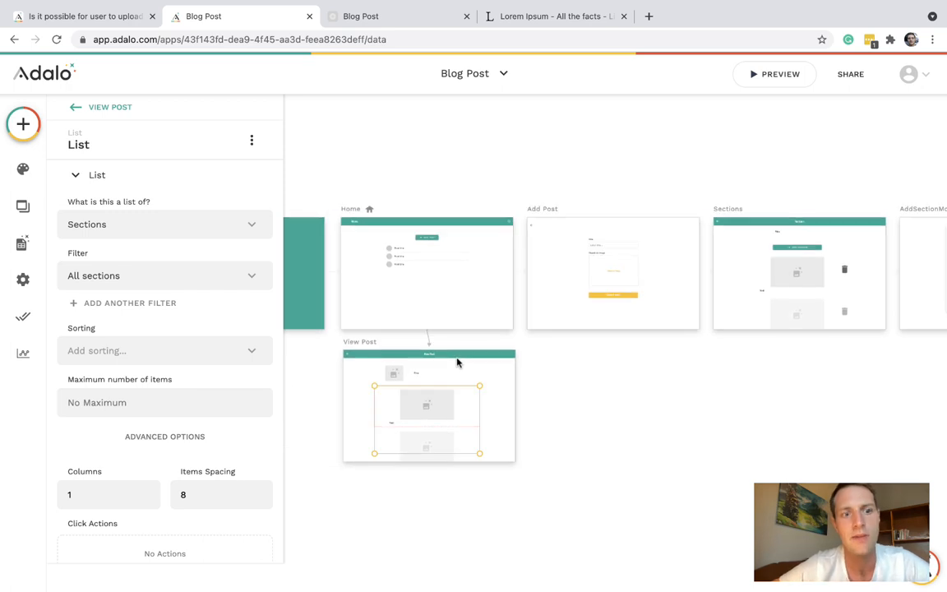
pyautogui.click(165, 350)
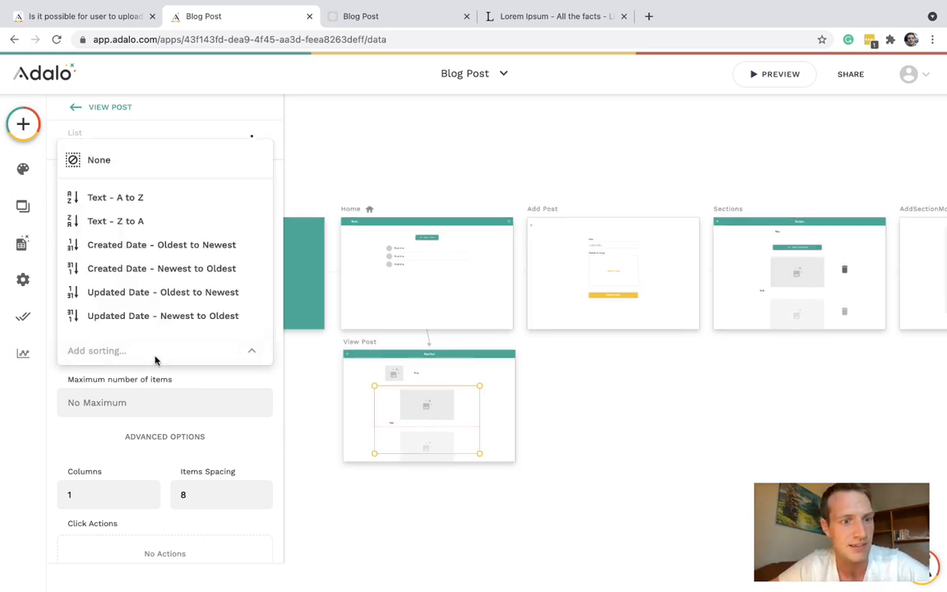
pyautogui.moveTo(473, 419)
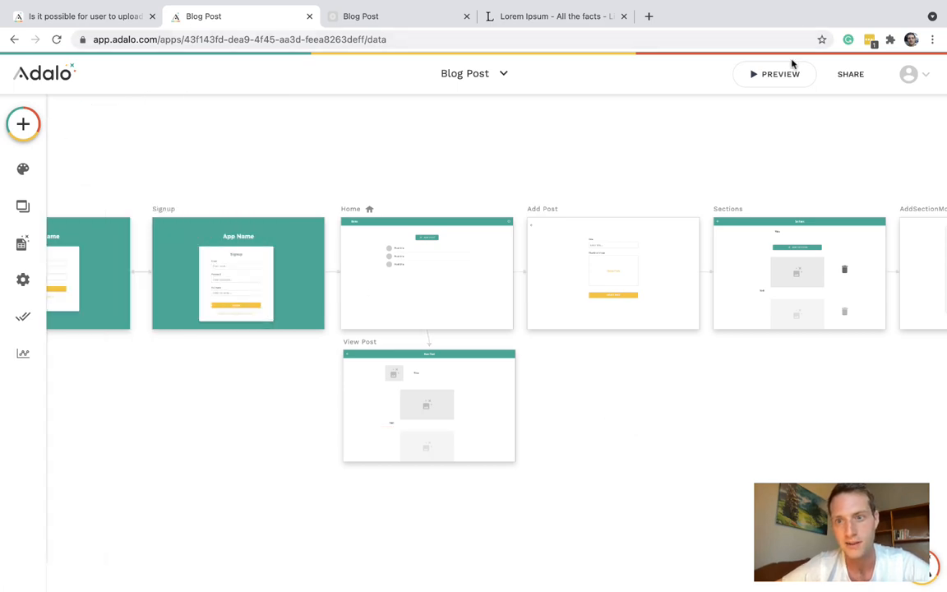
# - Preview New Post 1 and confirm sections show text, stained-glass image, then photo with text
pyautogui.click(774, 74)
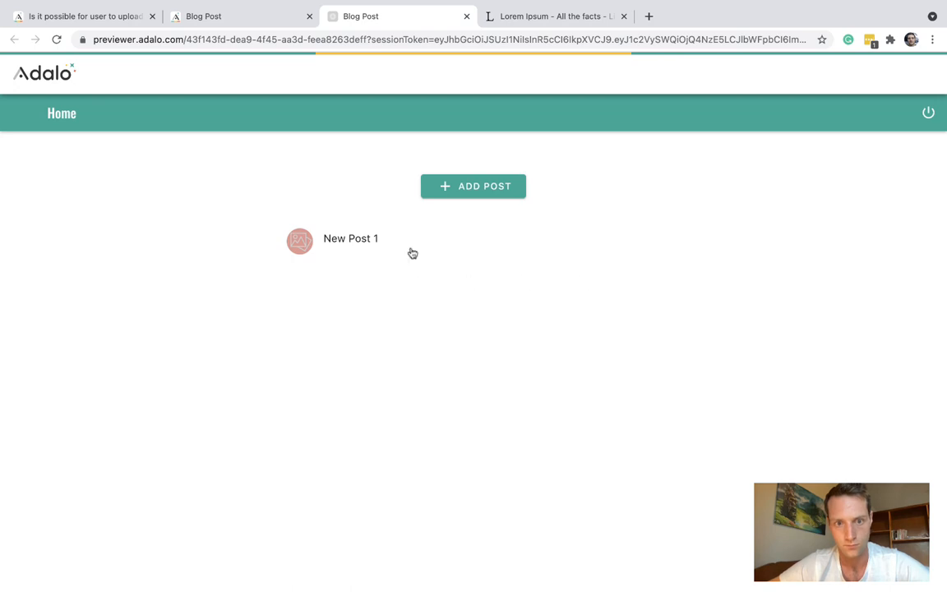
pyautogui.click(351, 238)
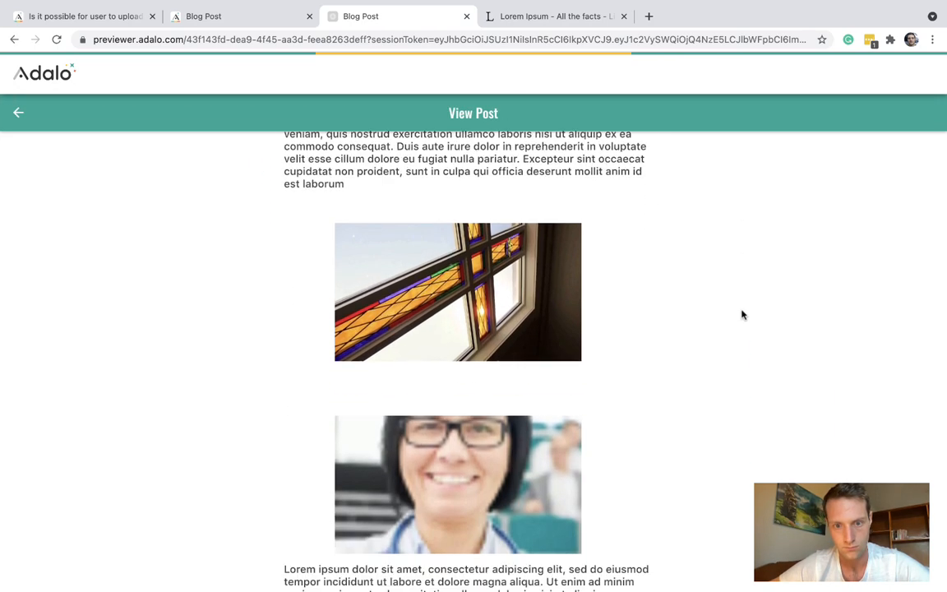
pyautogui.scroll(-3)
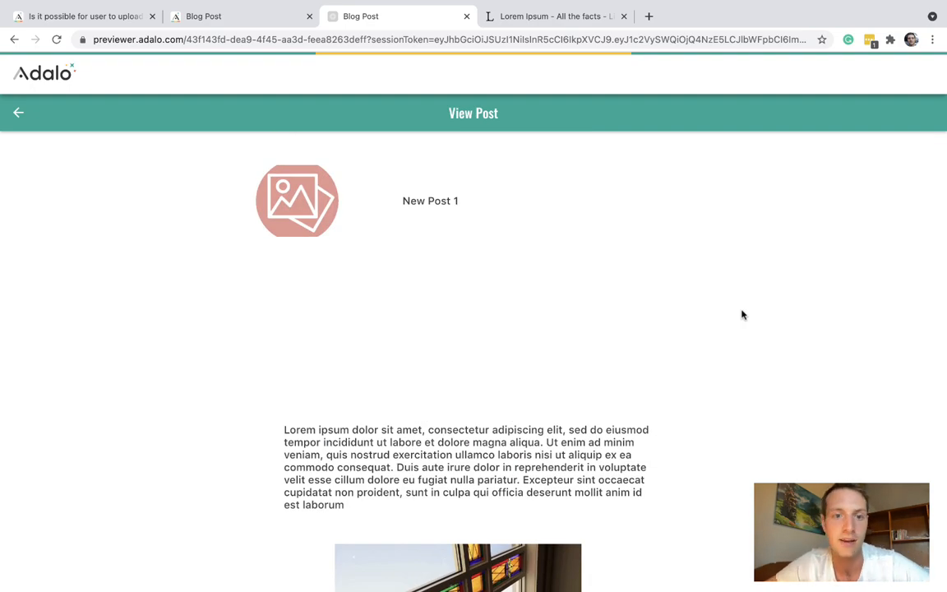
pyautogui.scroll(-3)
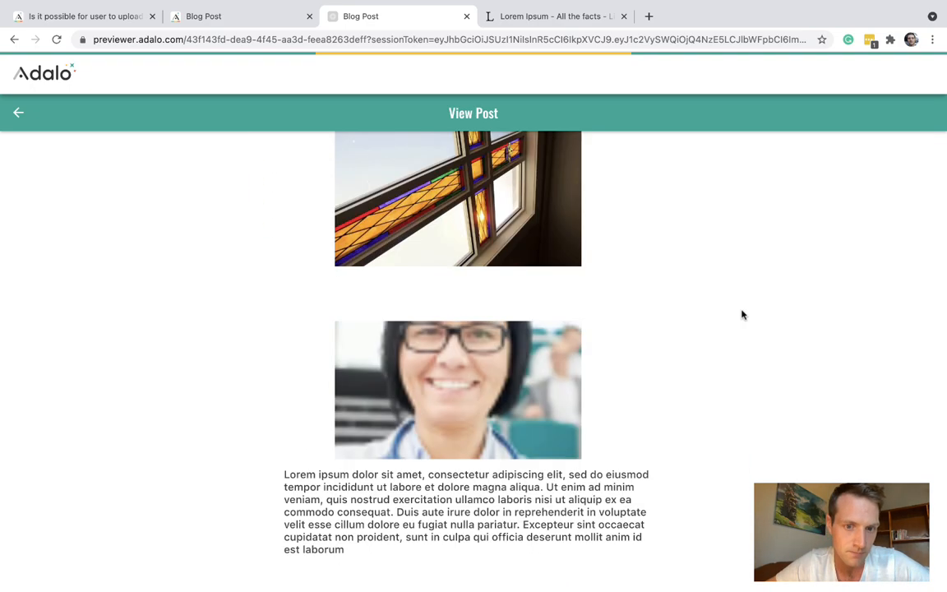
pyautogui.scroll(-3)
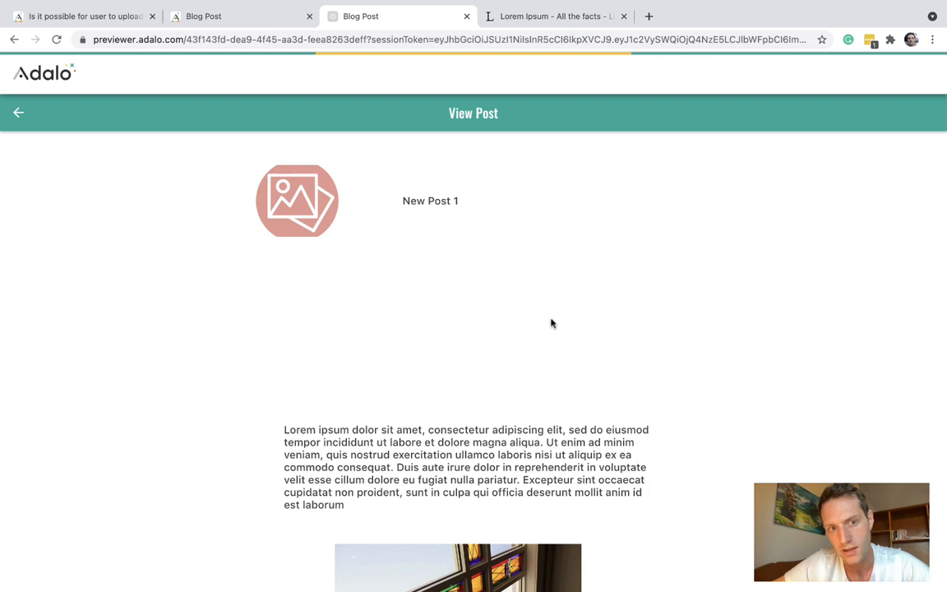
pyautogui.moveTo(471, 346)
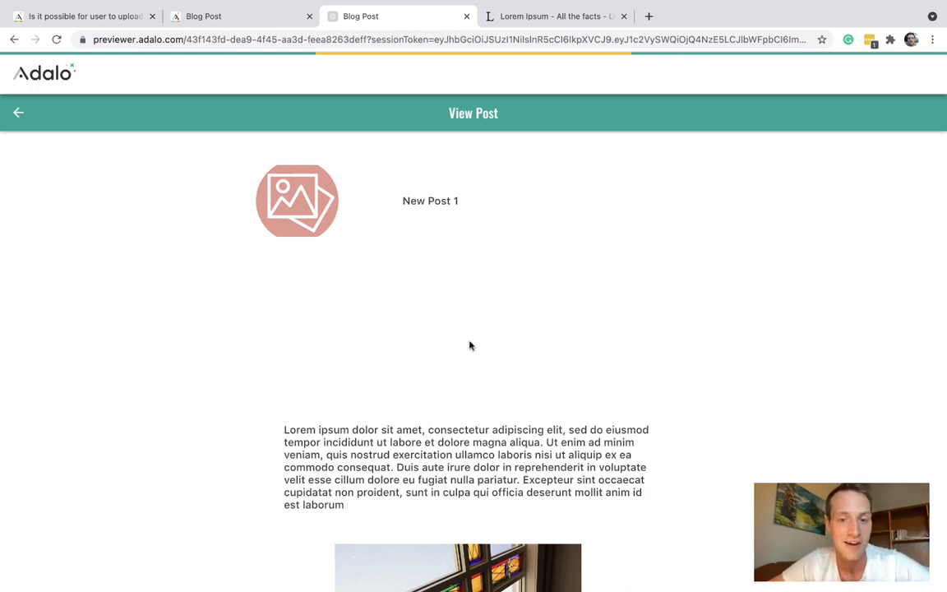
pyautogui.moveTo(391, 387)
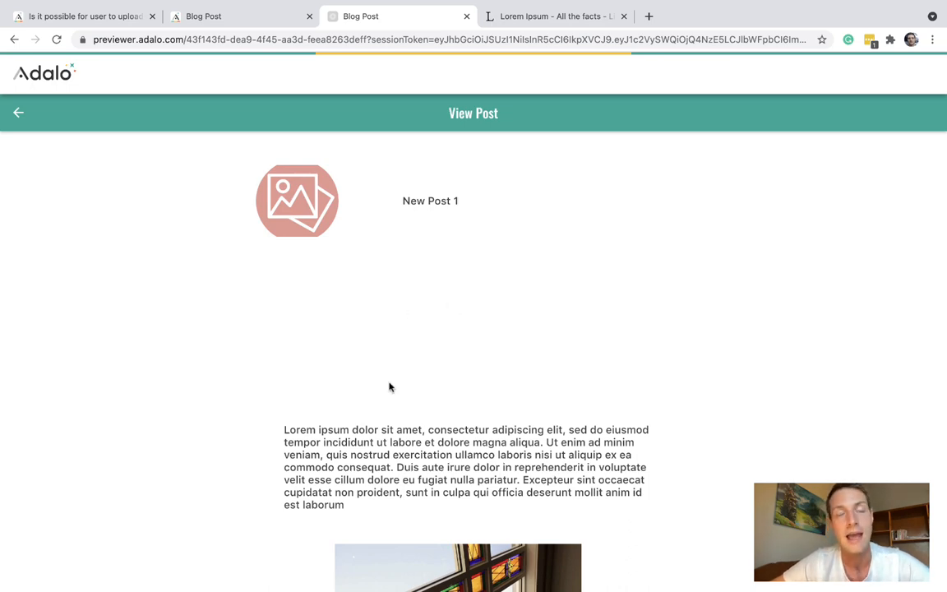
pyautogui.scroll(-3)
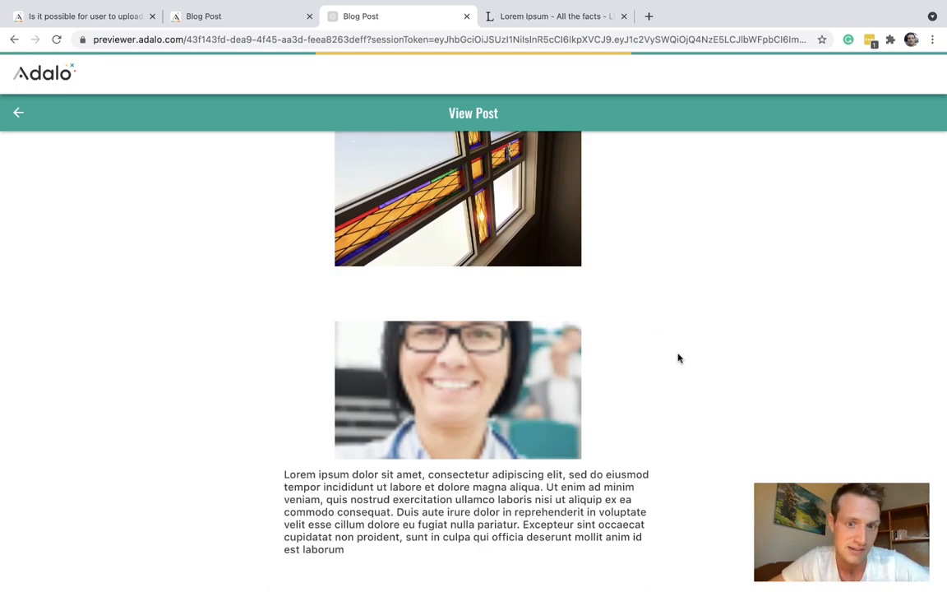